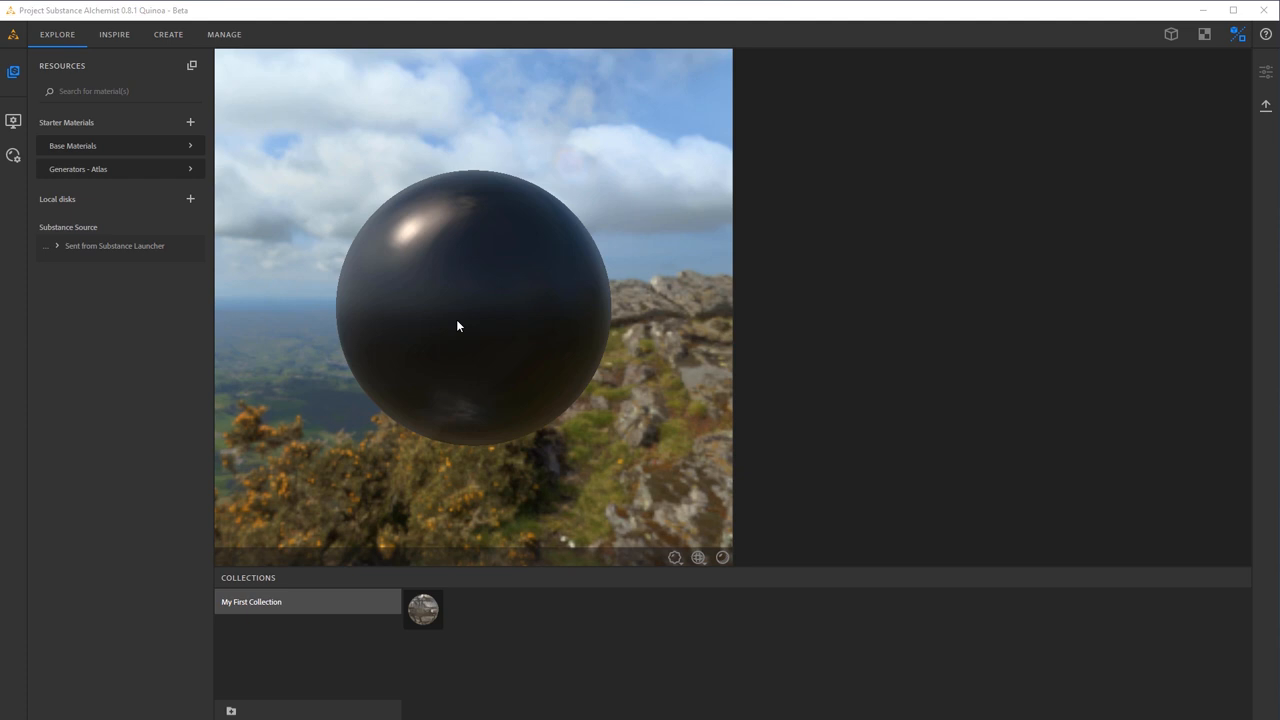
# Load the mosaic tile material from Starter Materials > Base Materials onto the preview sphere.
pyautogui.moveTo(459, 326); pyautogui.dragTo(370, 220)
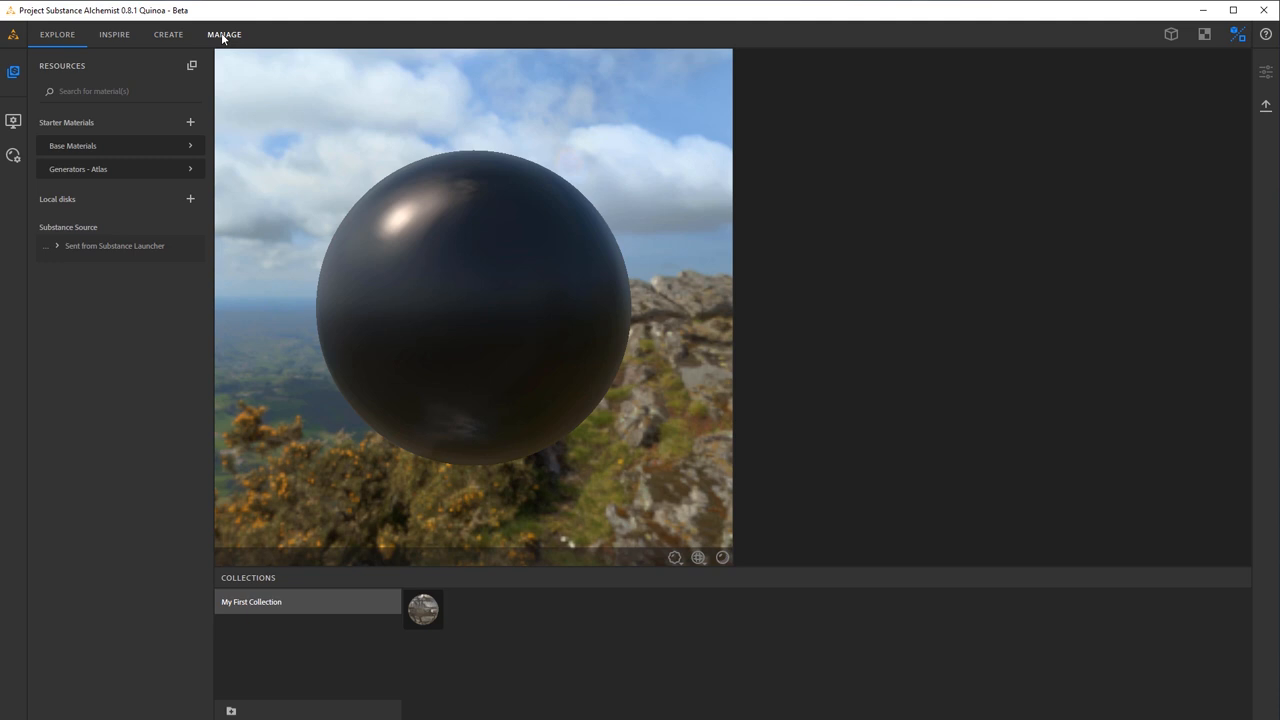
pyautogui.moveTo(83, 157)
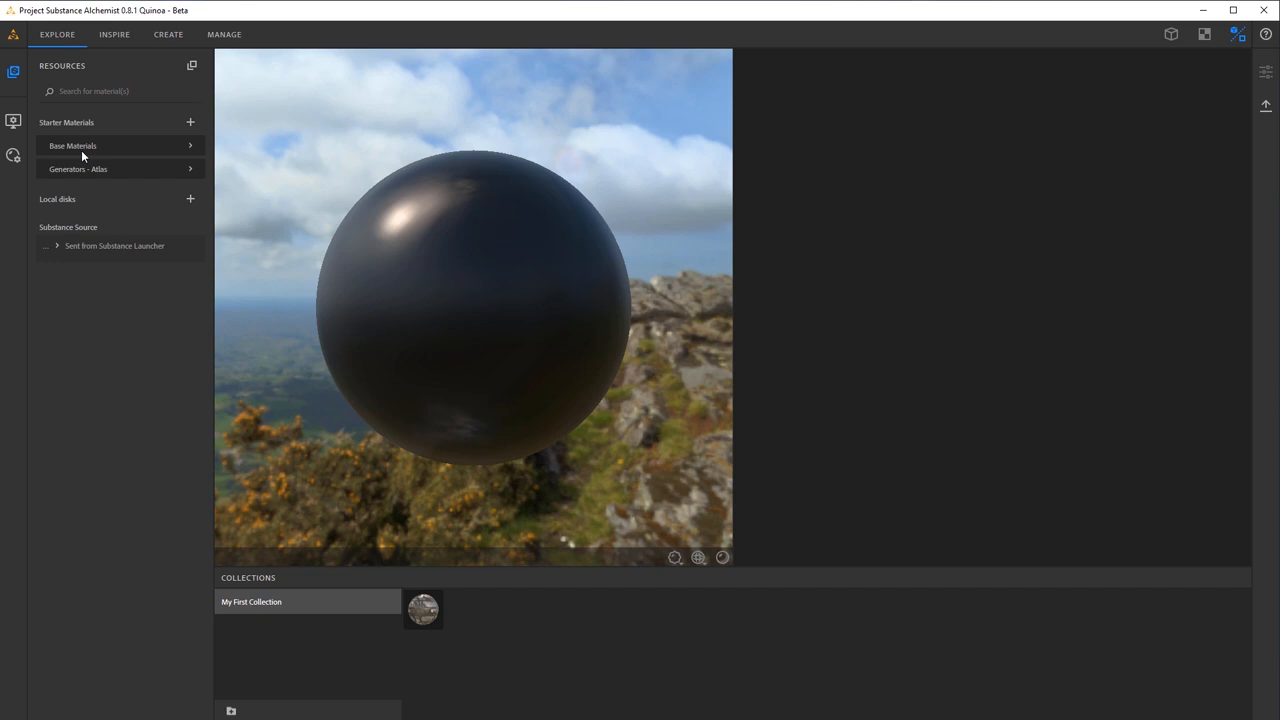
pyautogui.click(73, 145)
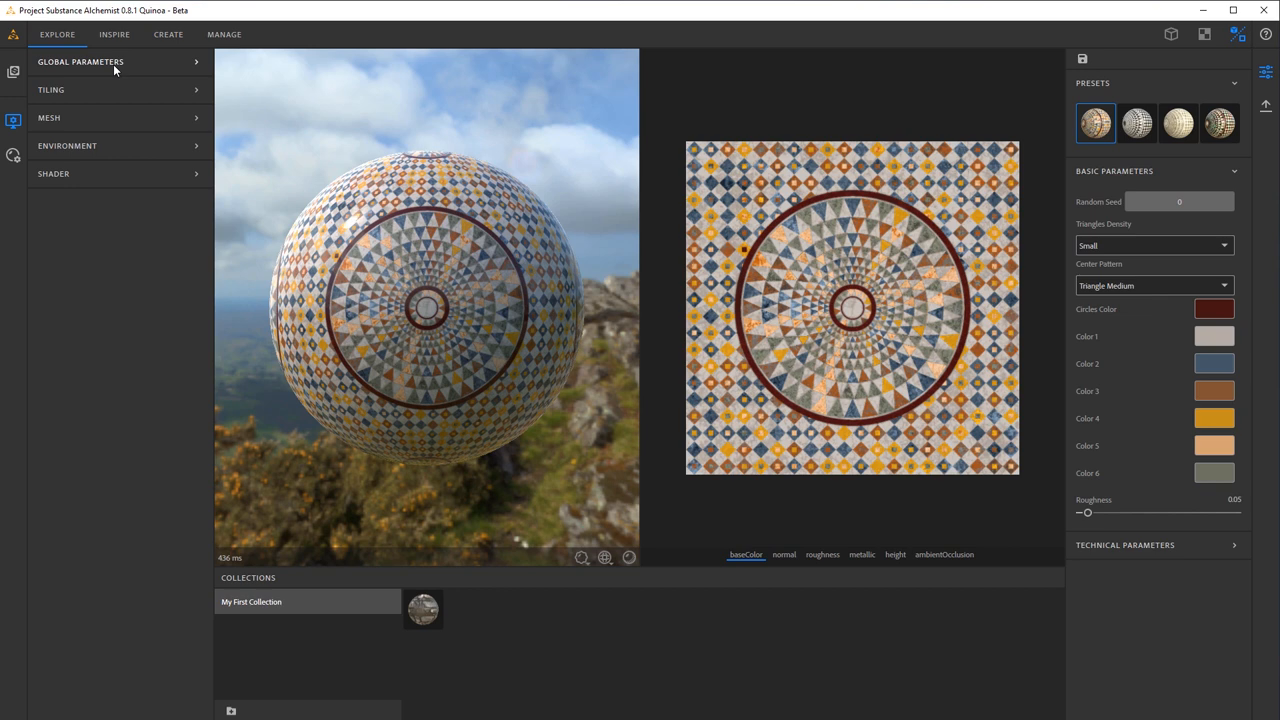
# Switch the preview mesh to a flat plane and expand the Global Parameters and Environment settings.
pyautogui.click(80, 61)
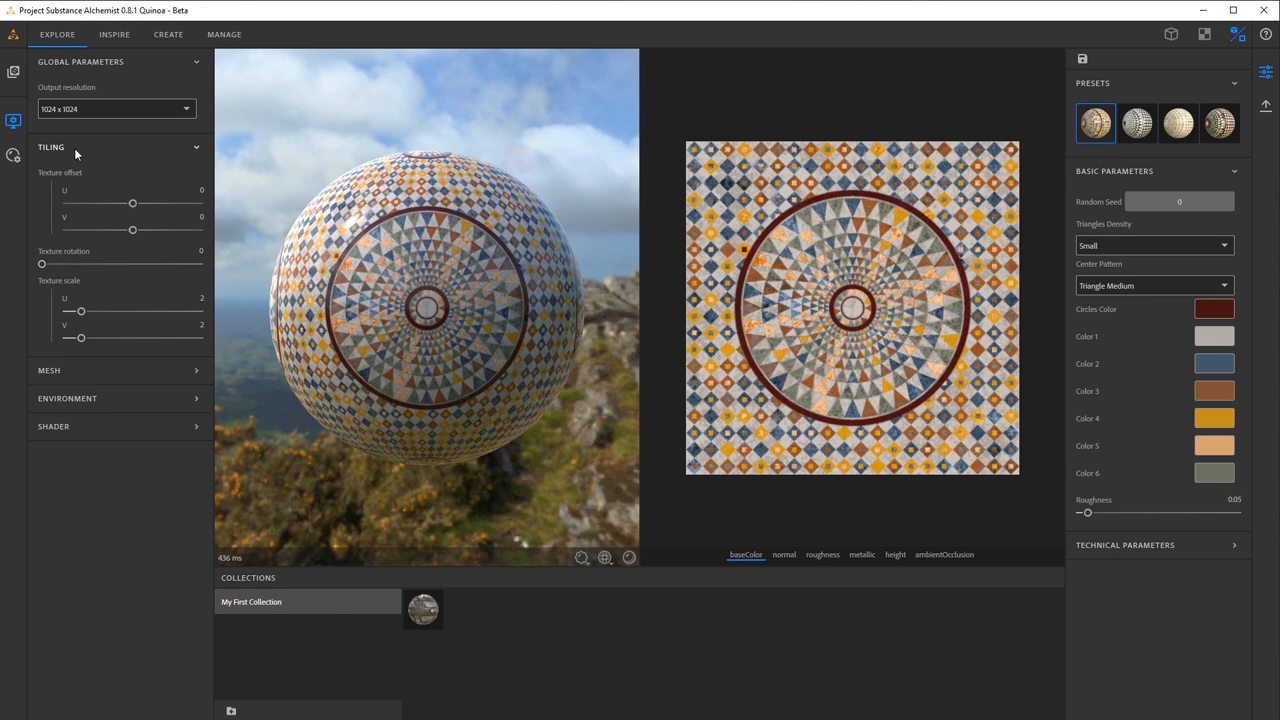
pyautogui.click(48, 370)
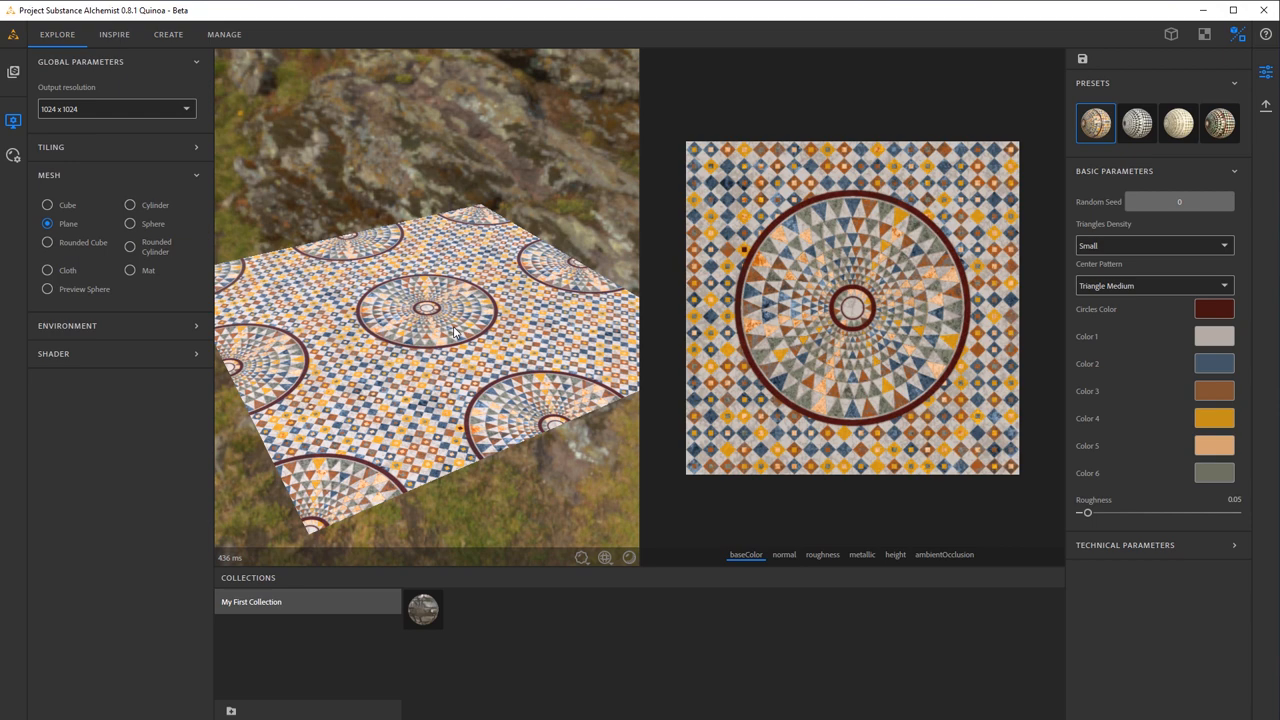
pyautogui.click(118, 325)
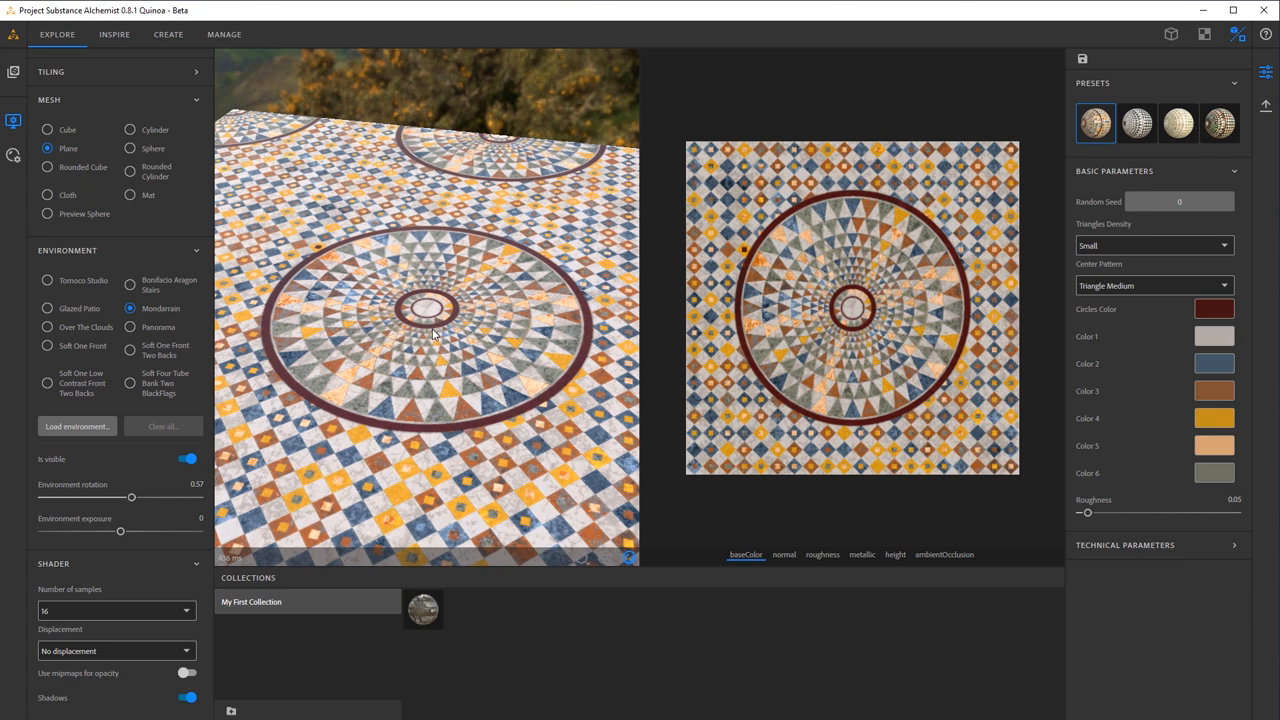
# Toggle the view mode to 2D only, then to 3D only.
pyautogui.click(1223, 34)
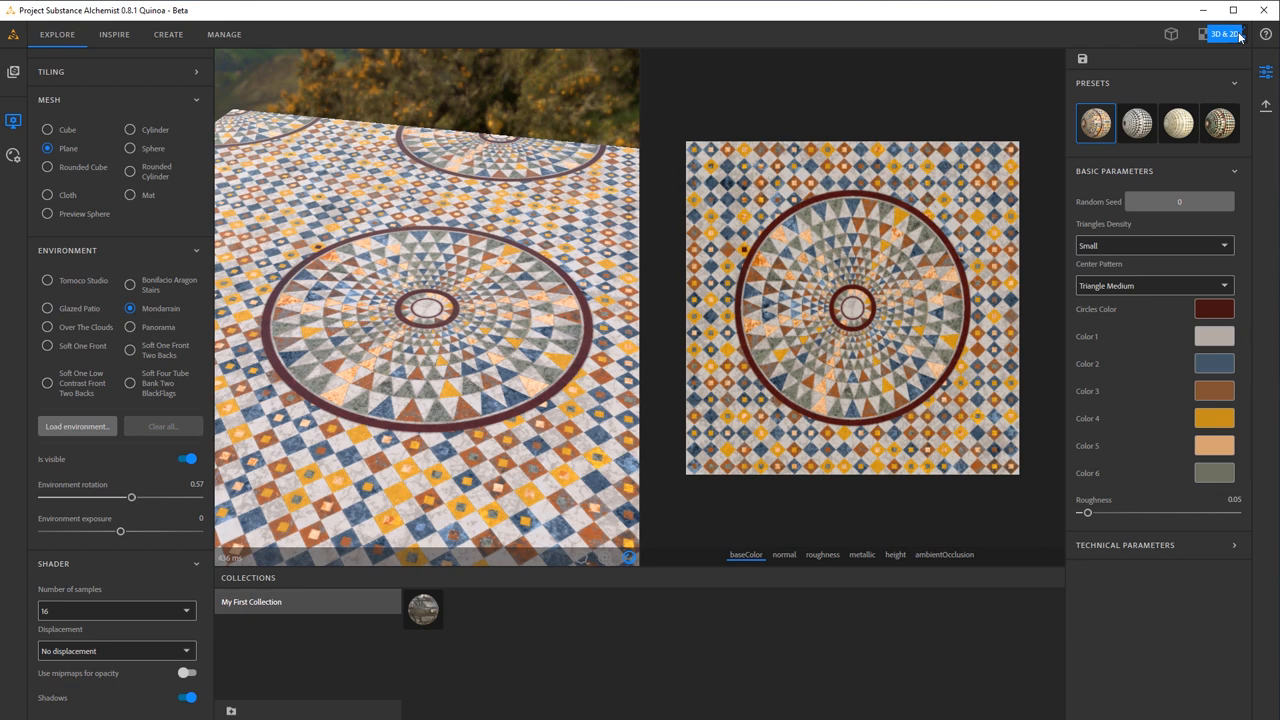
pyautogui.click(1223, 34)
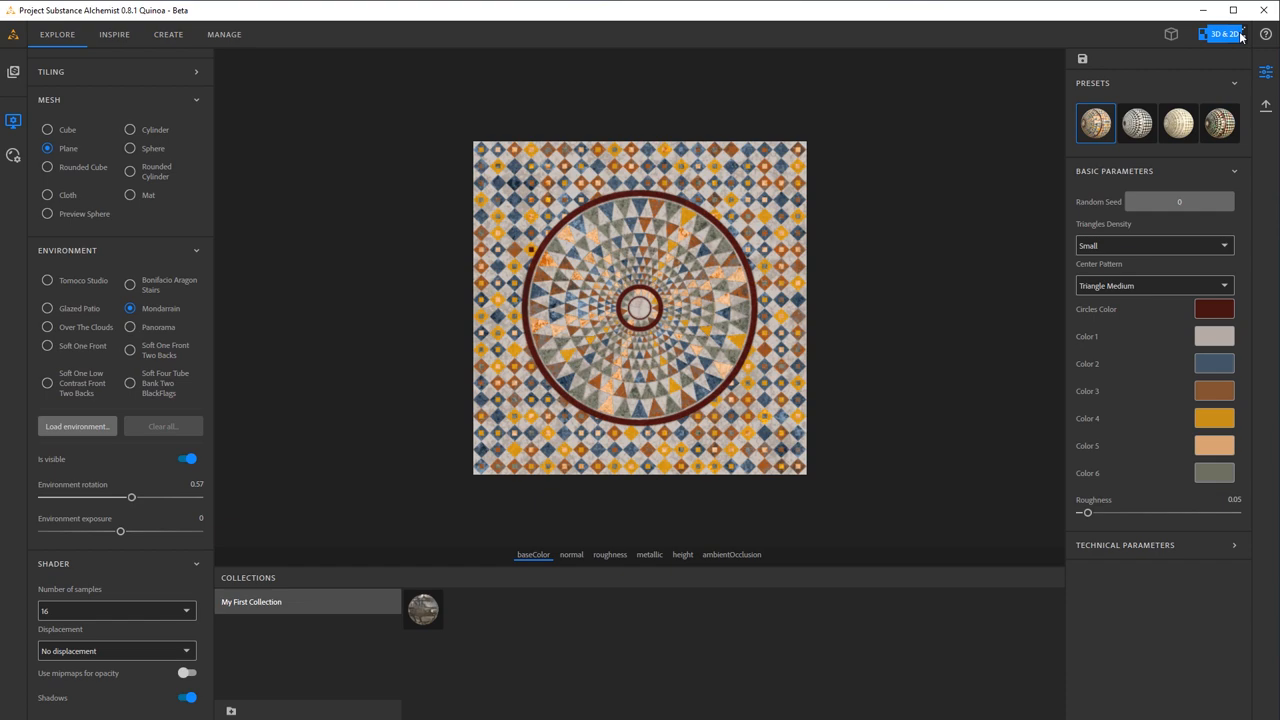
pyautogui.click(1224, 34)
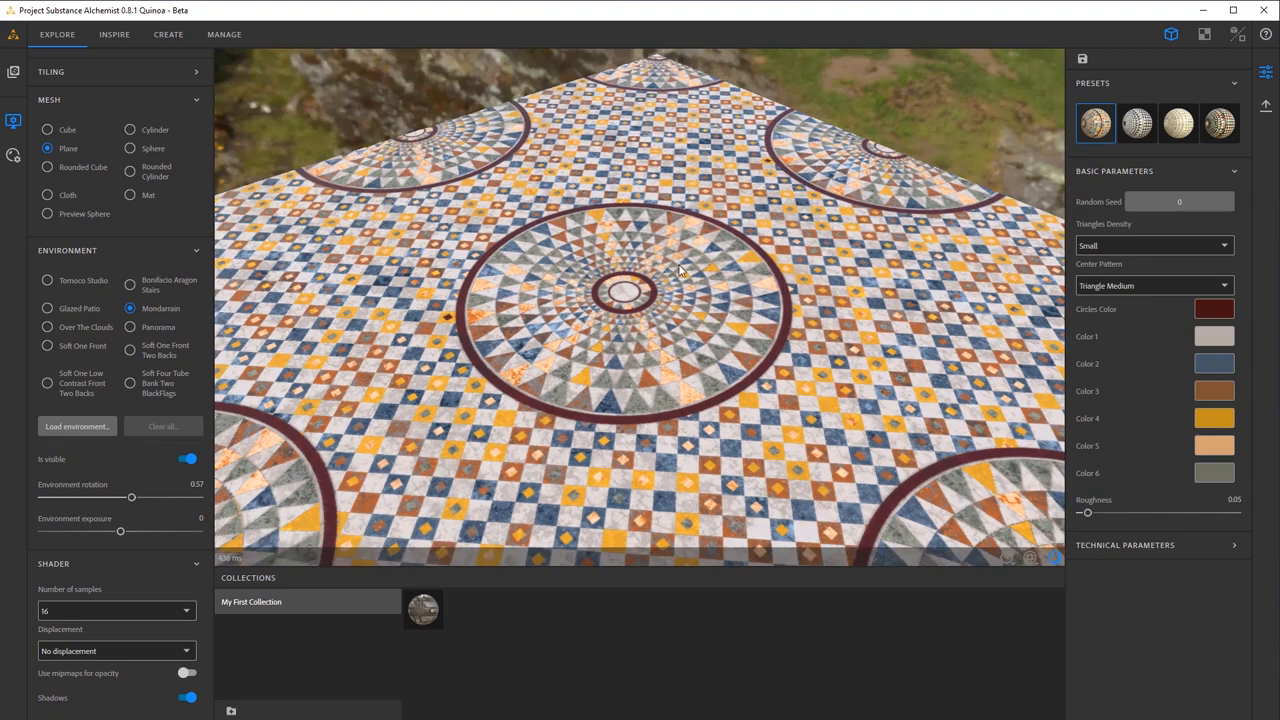
pyautogui.click(14, 75)
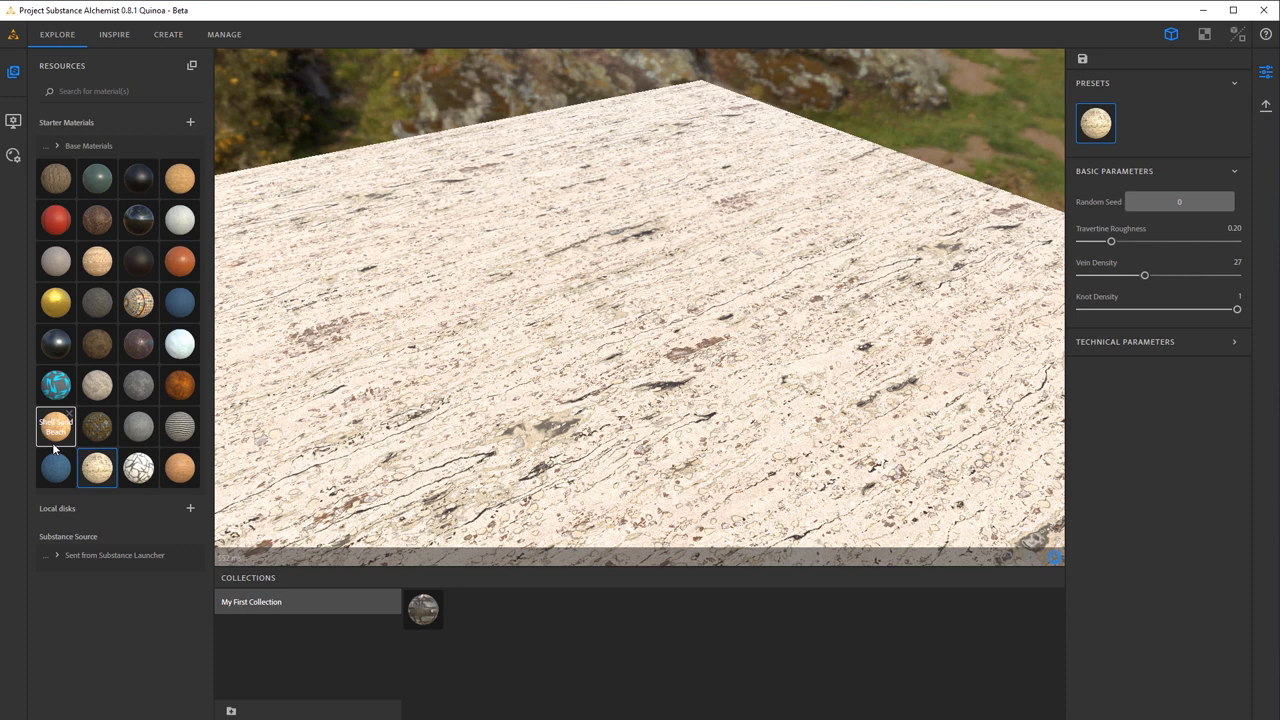
pyautogui.moveTo(97, 385)
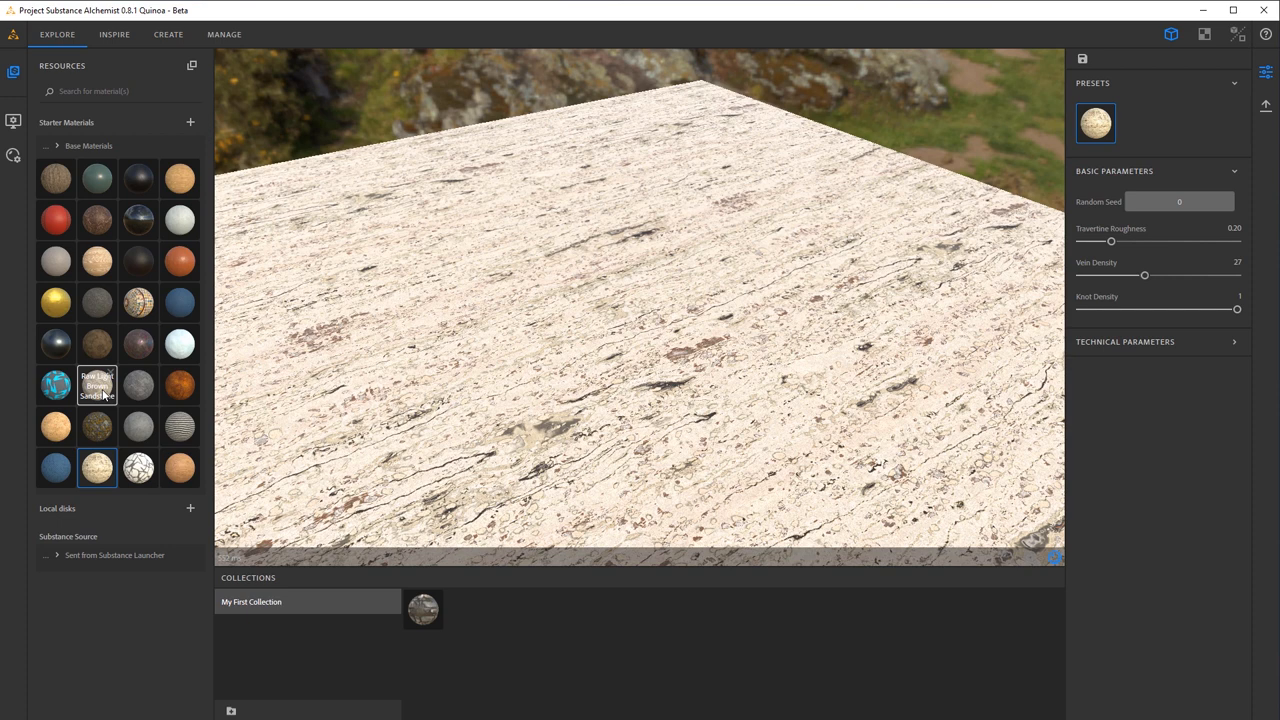
# Apply the Raw Light Brown Sandstone base material to the plane.
pyautogui.click(168, 34)
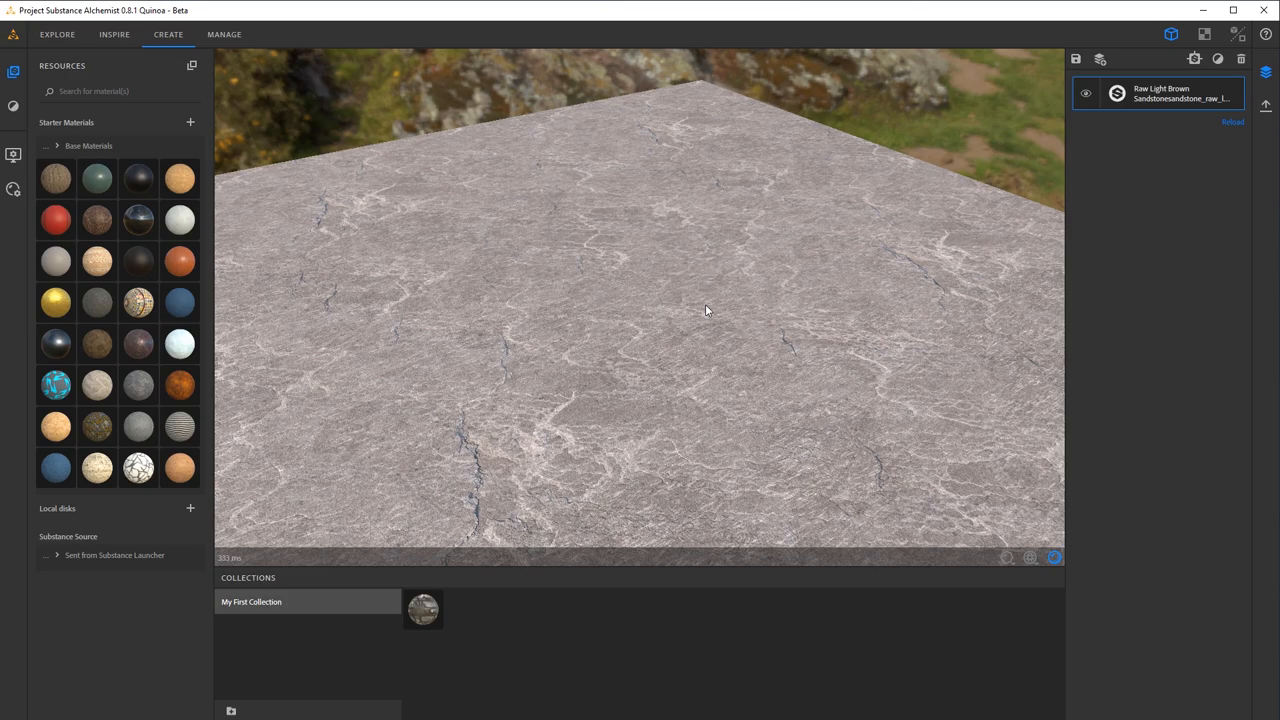
# Add a Stonewall Pattern filter layer above the sandstone from the Filters list.
pyautogui.moveTo(705, 310); pyautogui.dragTo(744, 347)
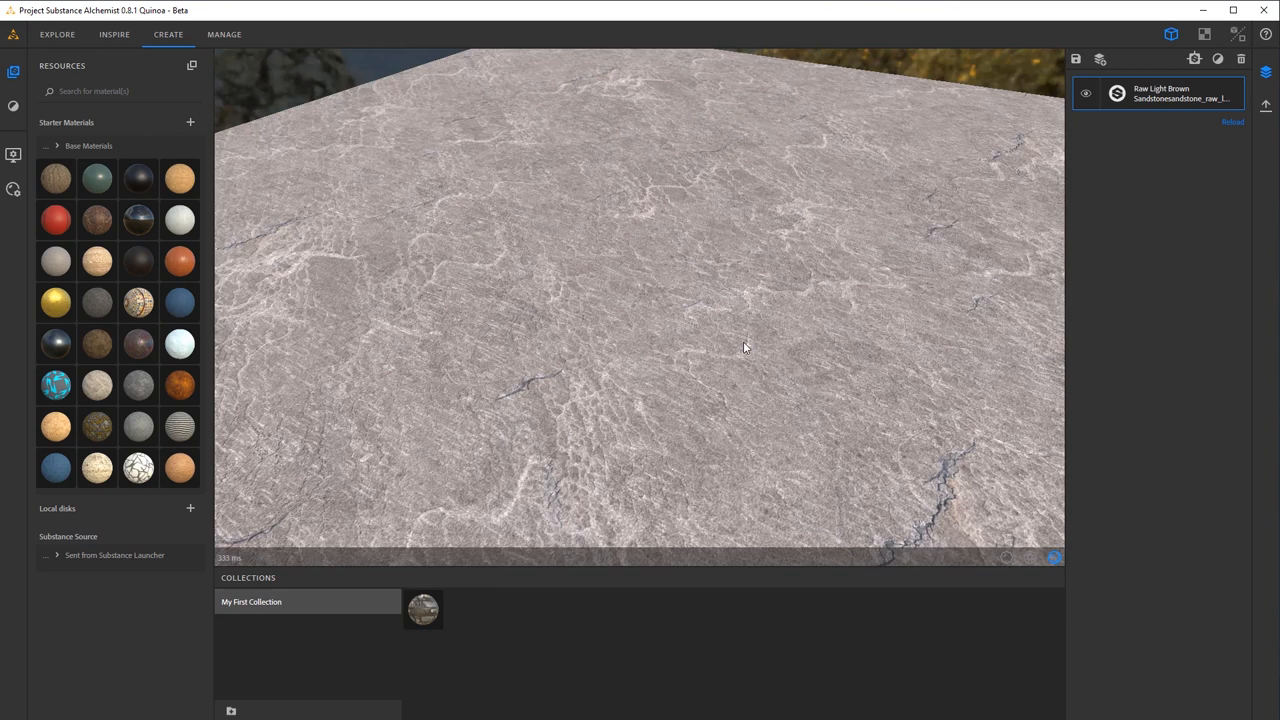
pyautogui.click(1194, 58)
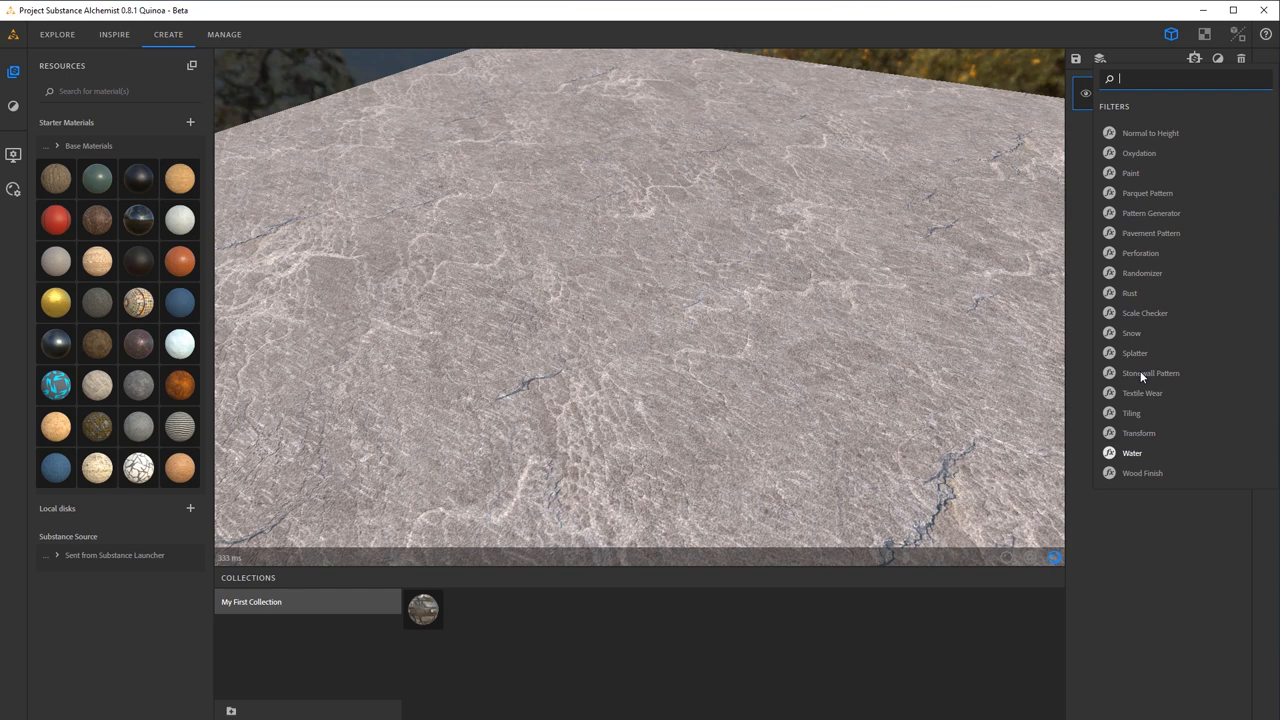
pyautogui.scroll(3)
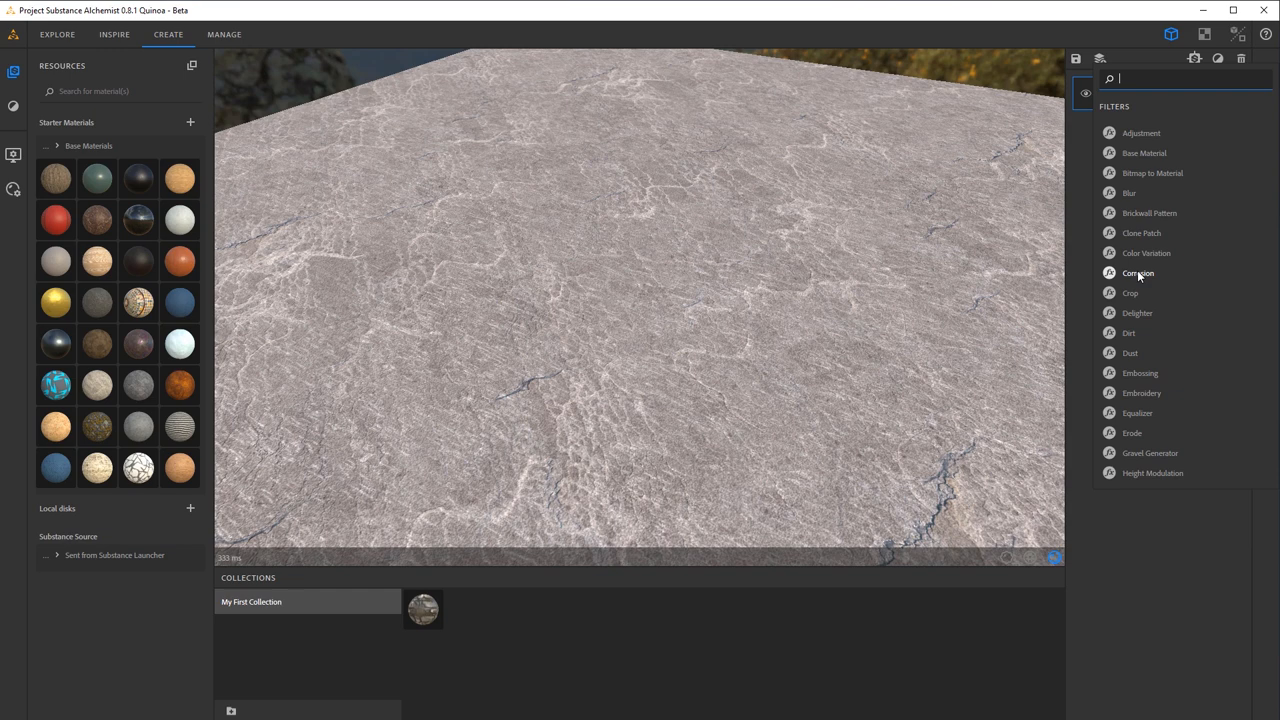
pyautogui.scroll(-3)
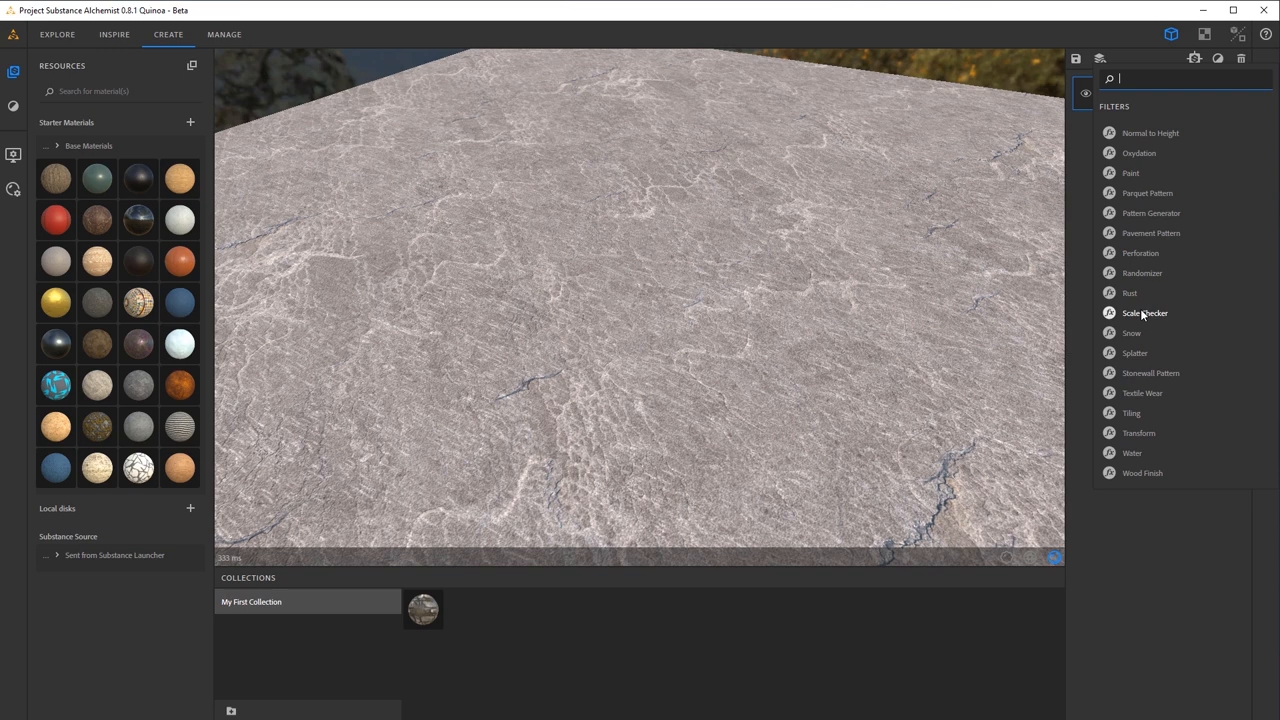
pyautogui.click(1150, 372)
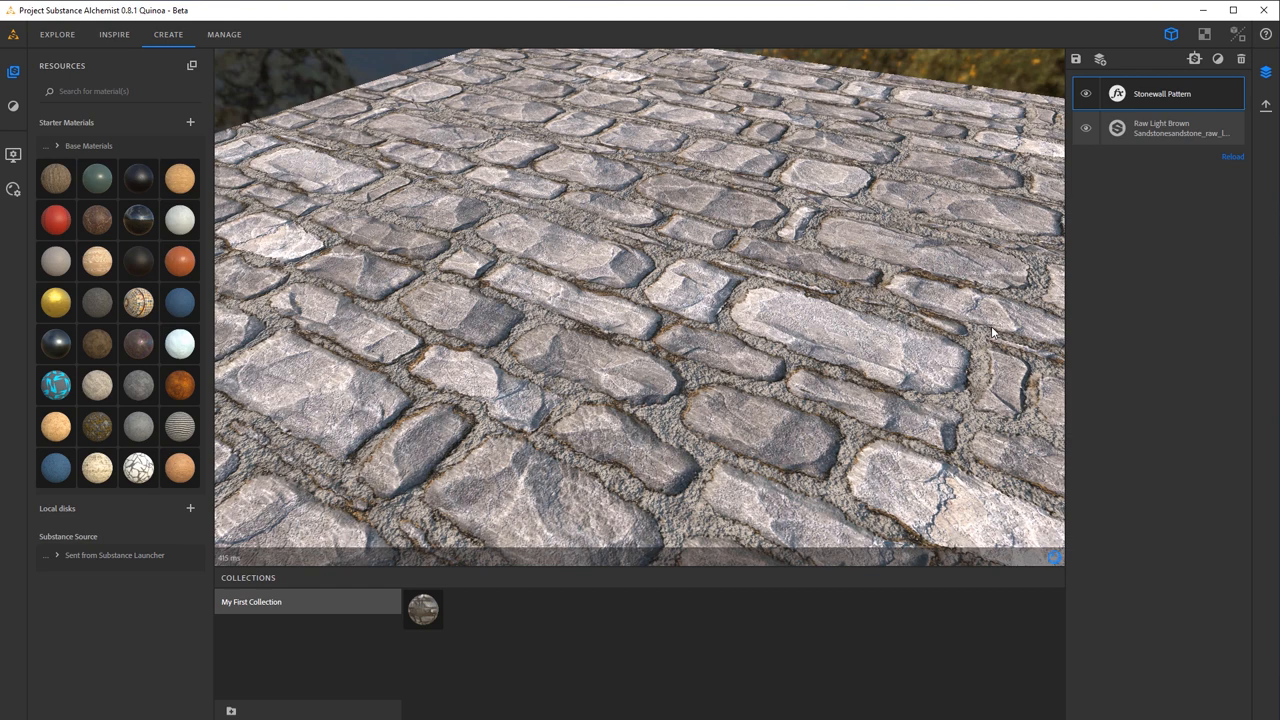
# Select the Stonewall Pattern, then the sandstone layer, and open the viewport display settings.
pyautogui.click(1163, 93)
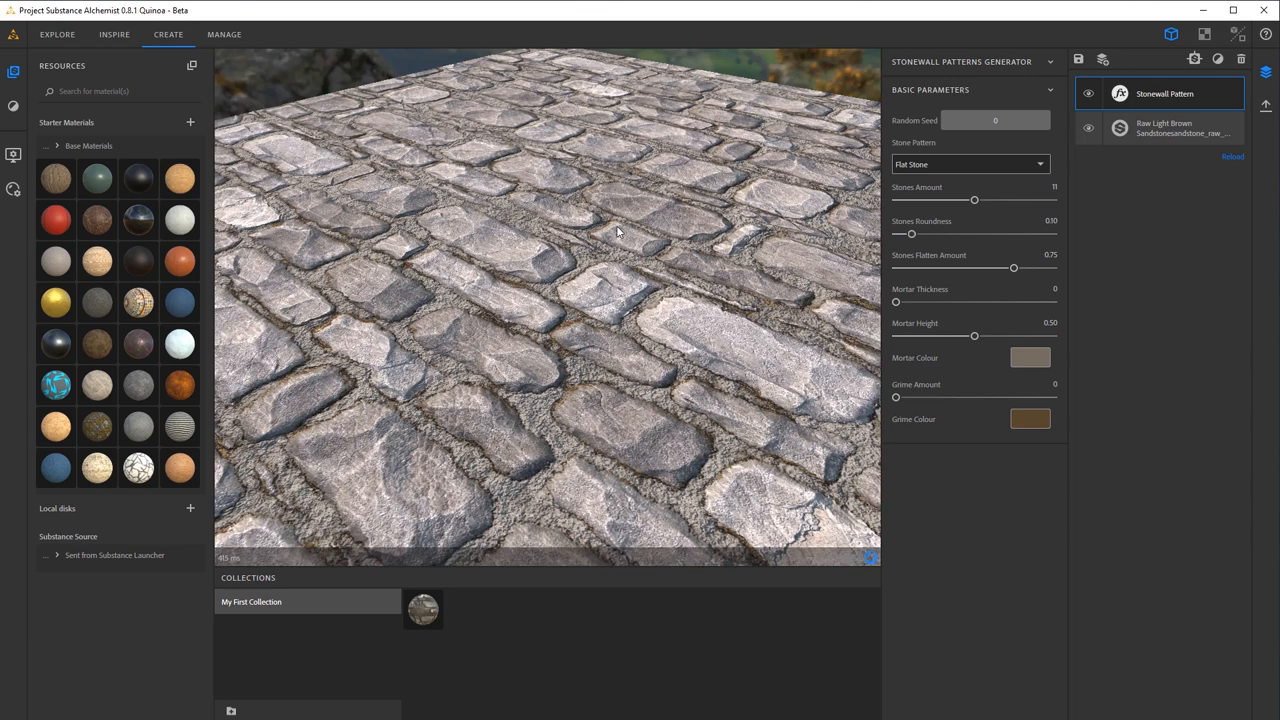
pyautogui.click(1170, 128)
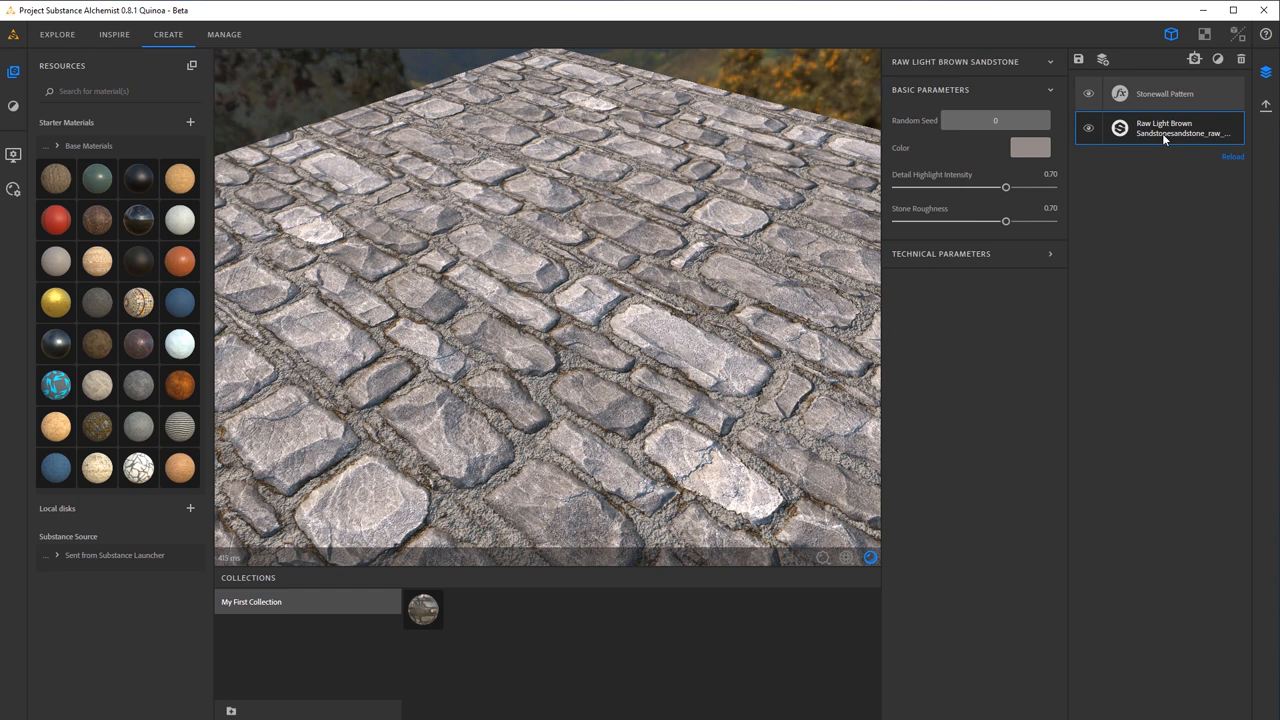
pyautogui.click(940, 253)
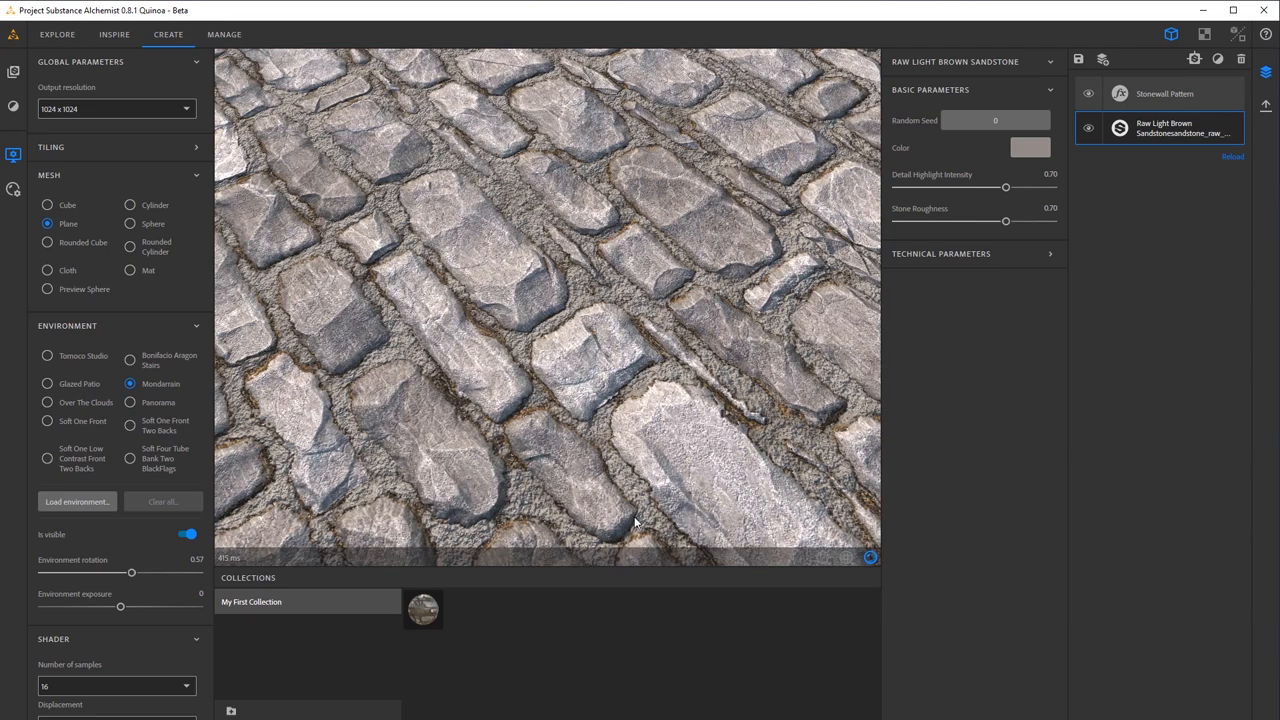
# Reselect the Stonewall Pattern layer to display its Basic Parameters.
pyautogui.click(116, 108)
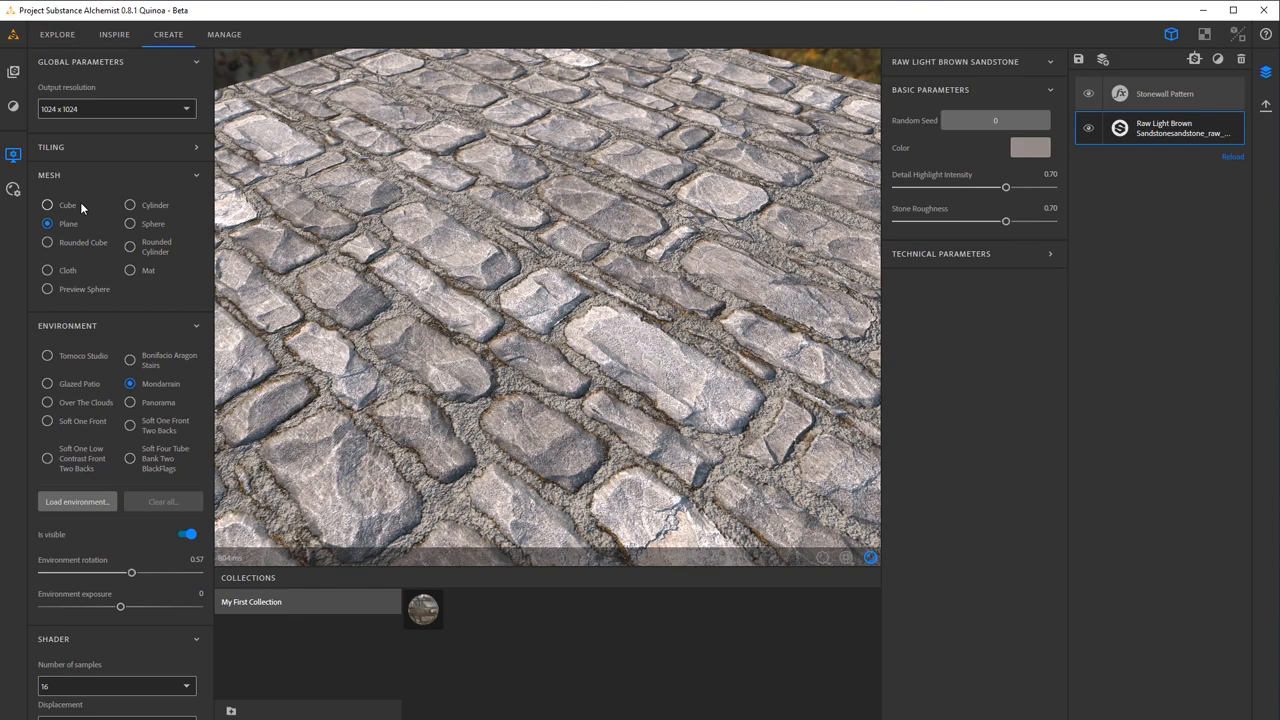
pyautogui.click(1163, 93)
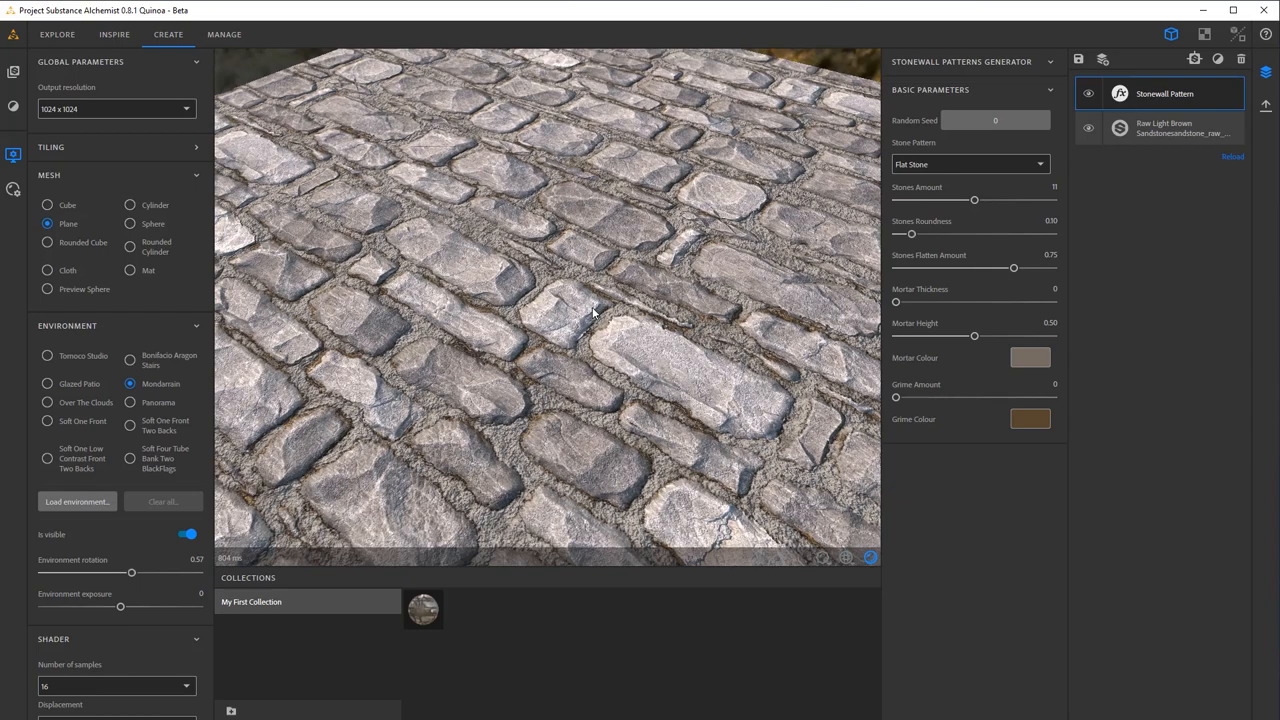
# Turn on Tessellation displacement so the stones render in raised relief.
pyautogui.click(1030, 419)
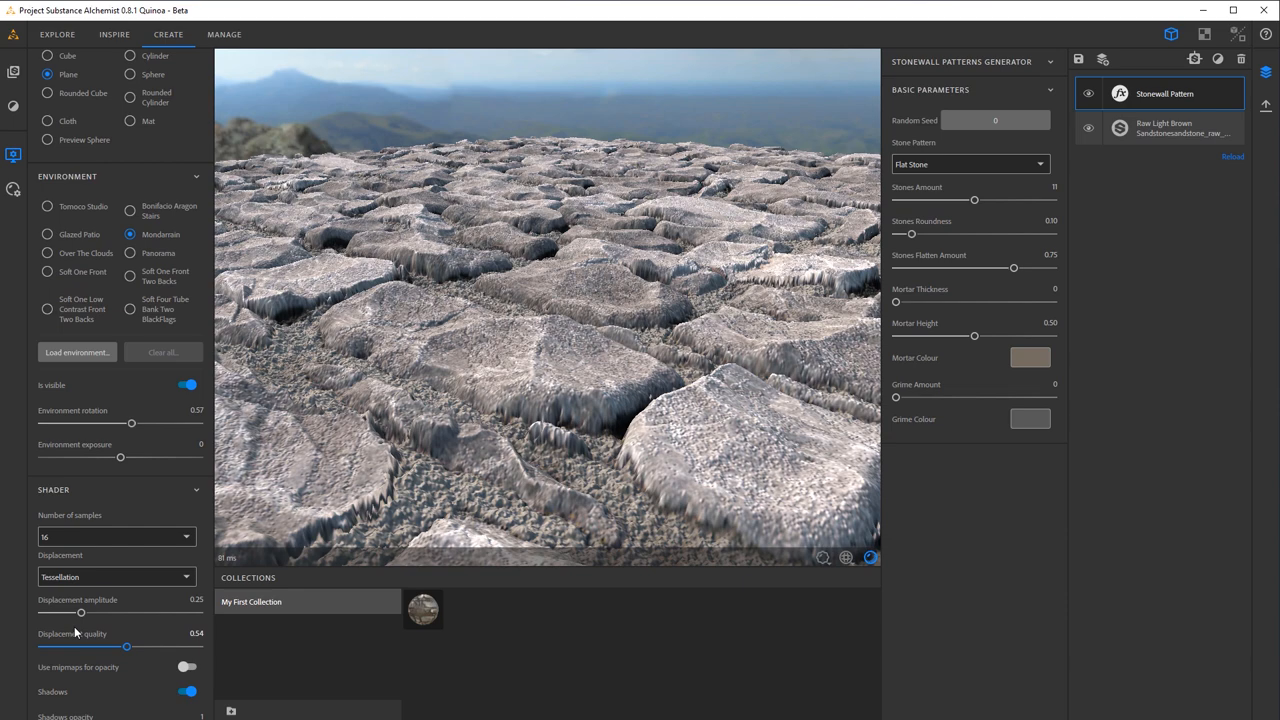
# Set displacement quality to about 0.53 and fine-tune the displacement amplitude.
pyautogui.scroll(-3)
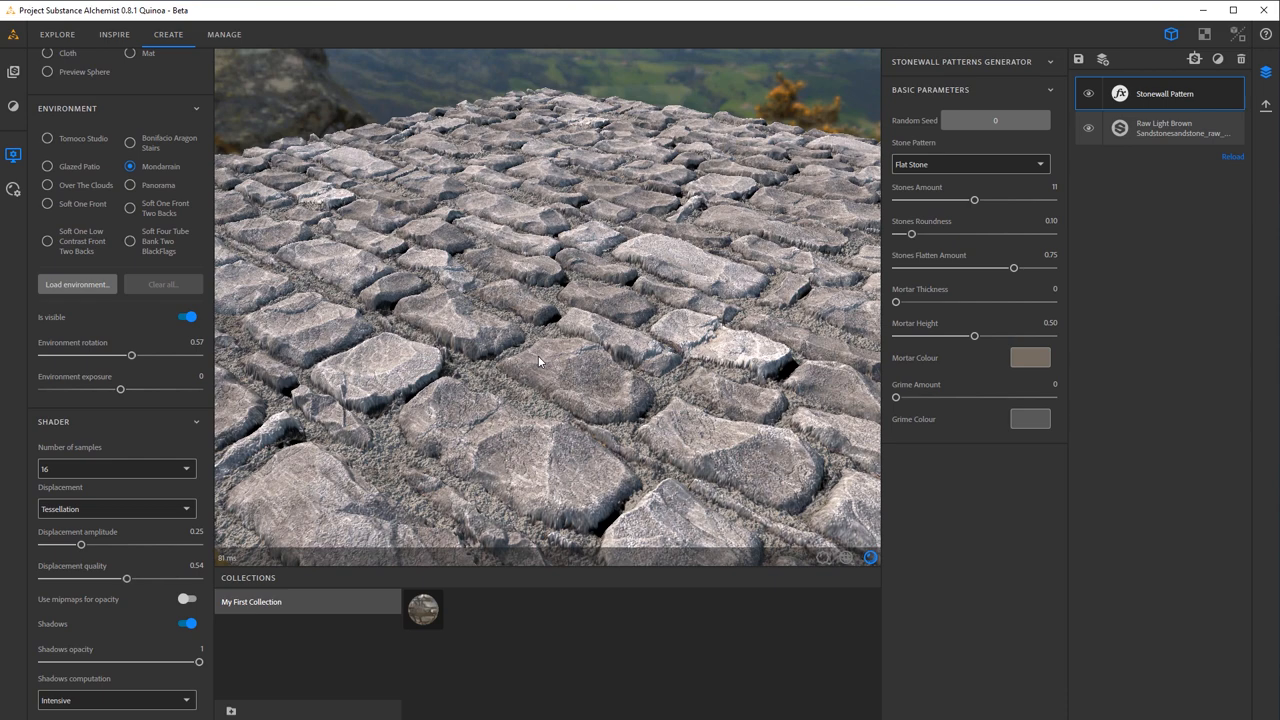
pyautogui.moveTo(126, 578); pyautogui.dragTo(53, 578)
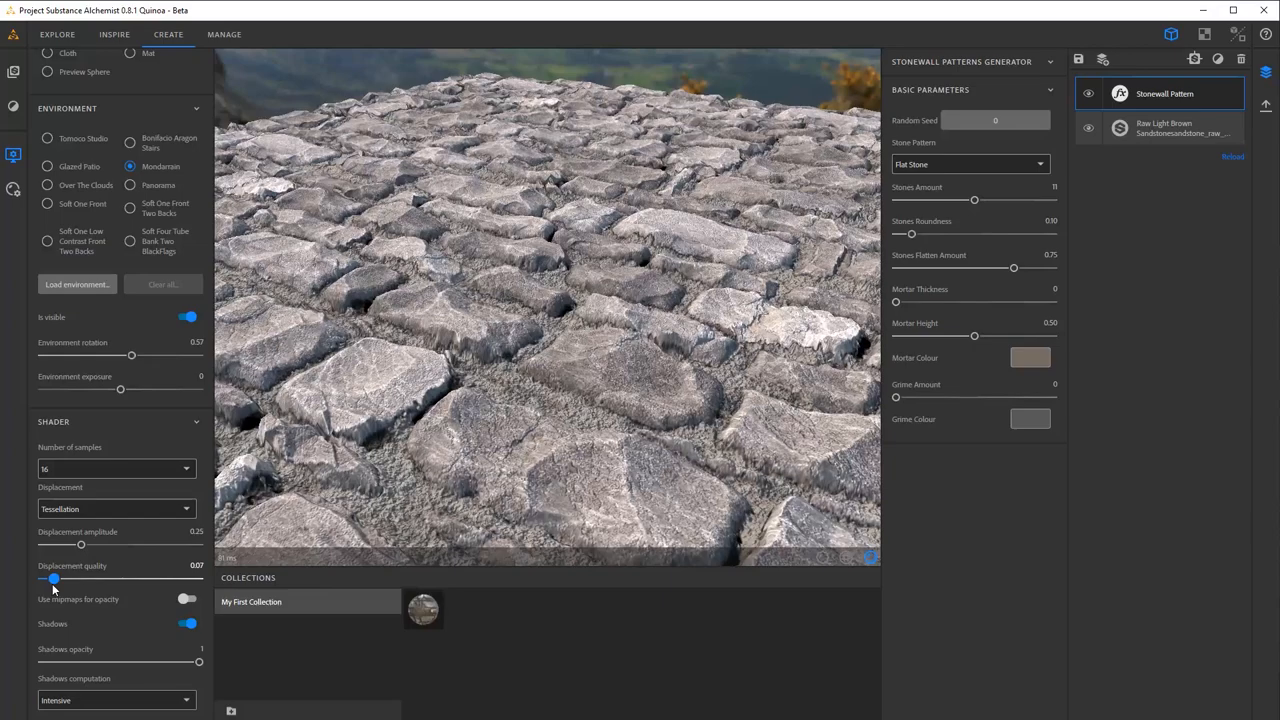
pyautogui.moveTo(53, 578); pyautogui.dragTo(80, 578)
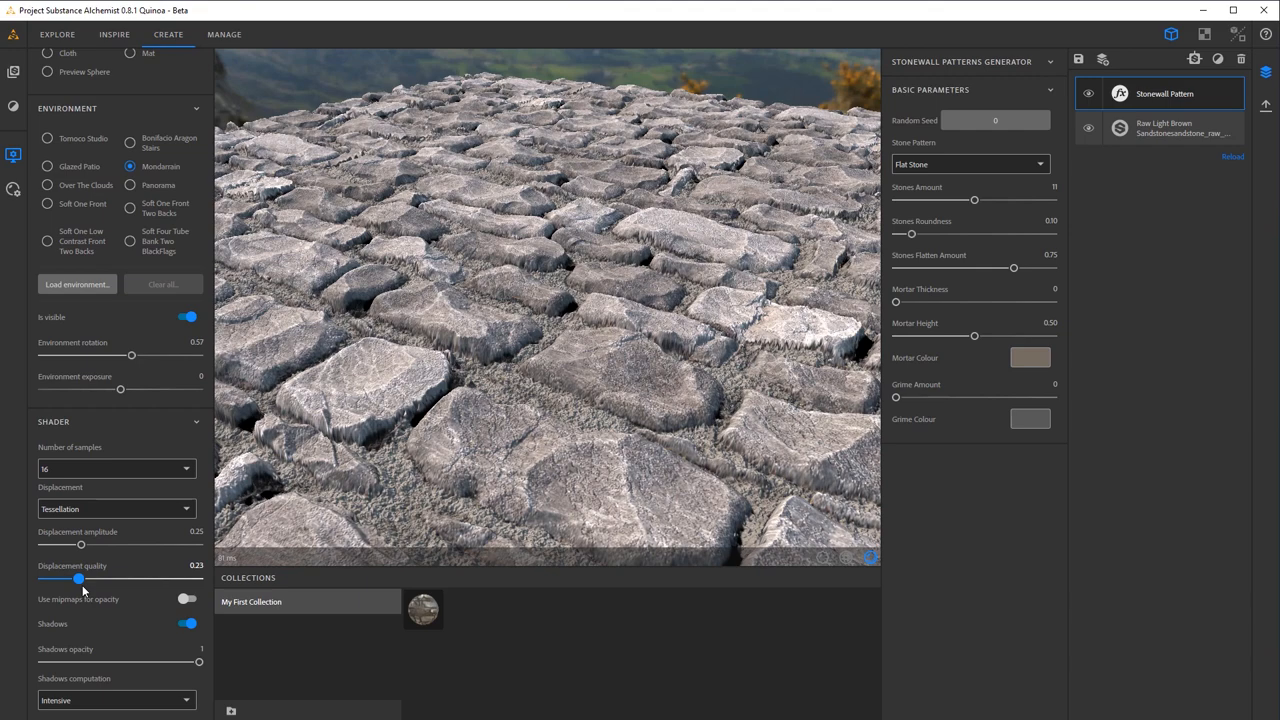
pyautogui.moveTo(80, 578); pyautogui.dragTo(120, 578)
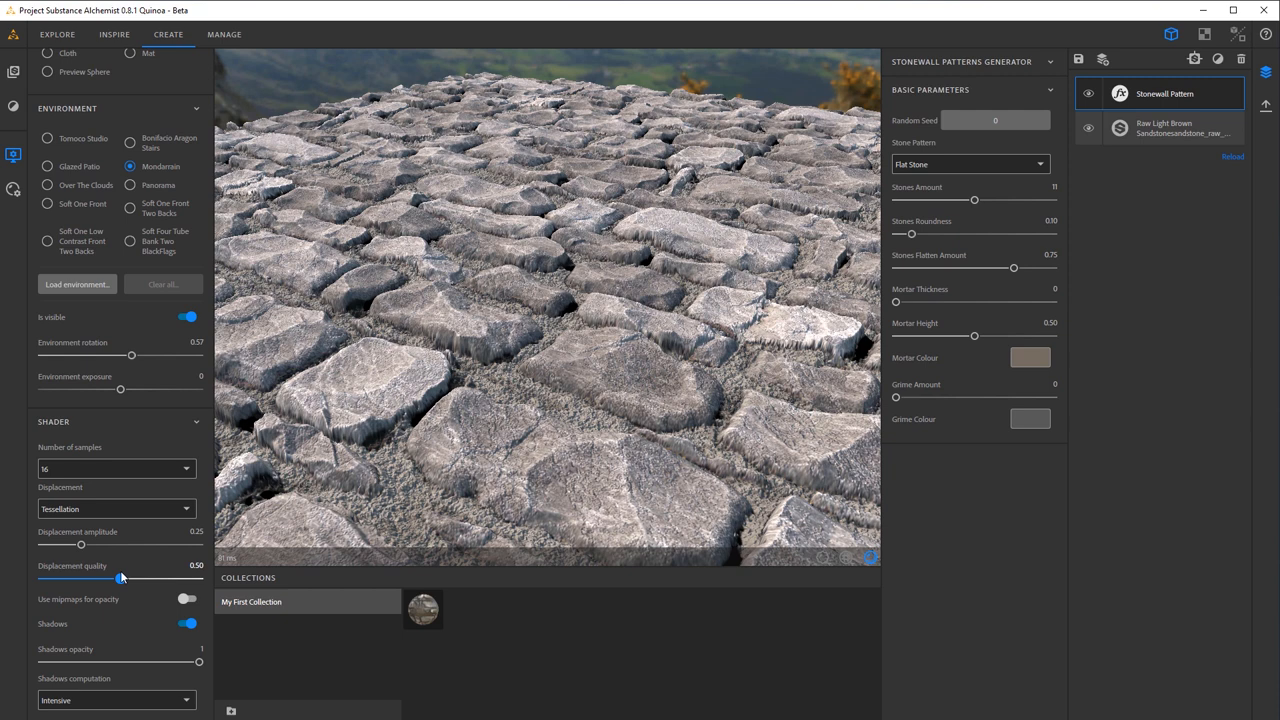
pyautogui.moveTo(120, 578); pyautogui.dragTo(170, 578)
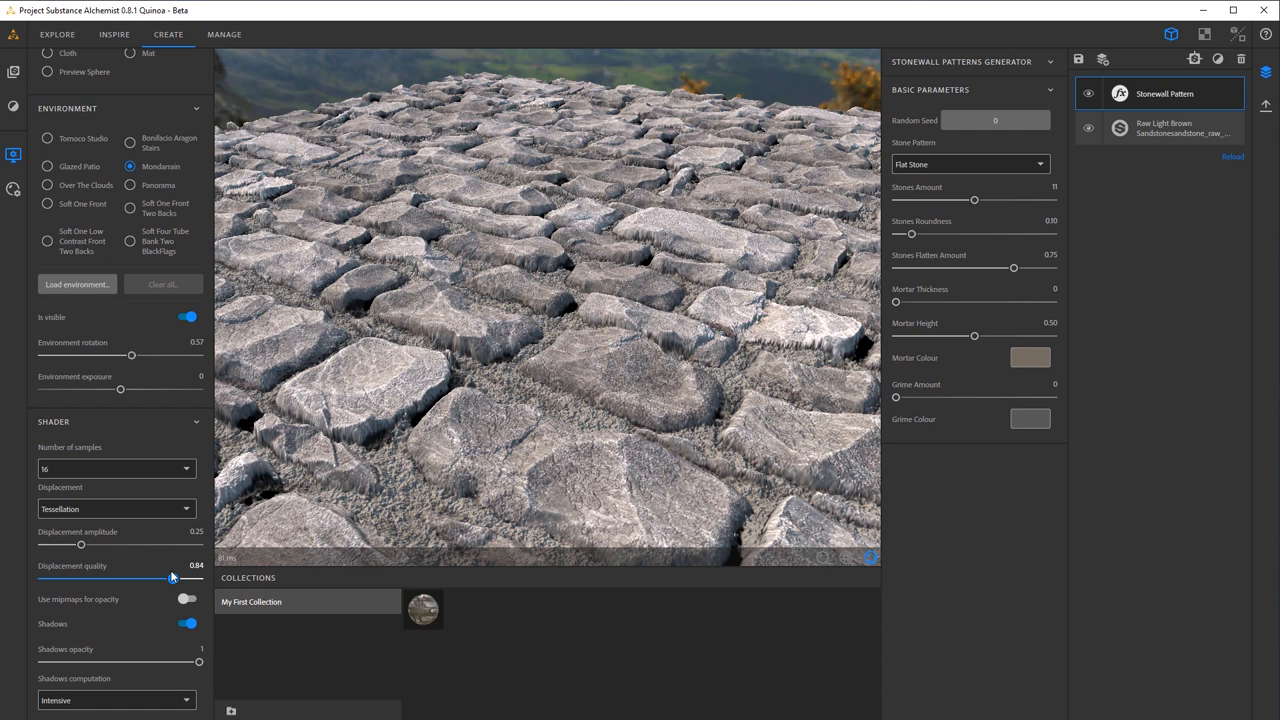
pyautogui.moveTo(171, 578); pyautogui.dragTo(126, 578)
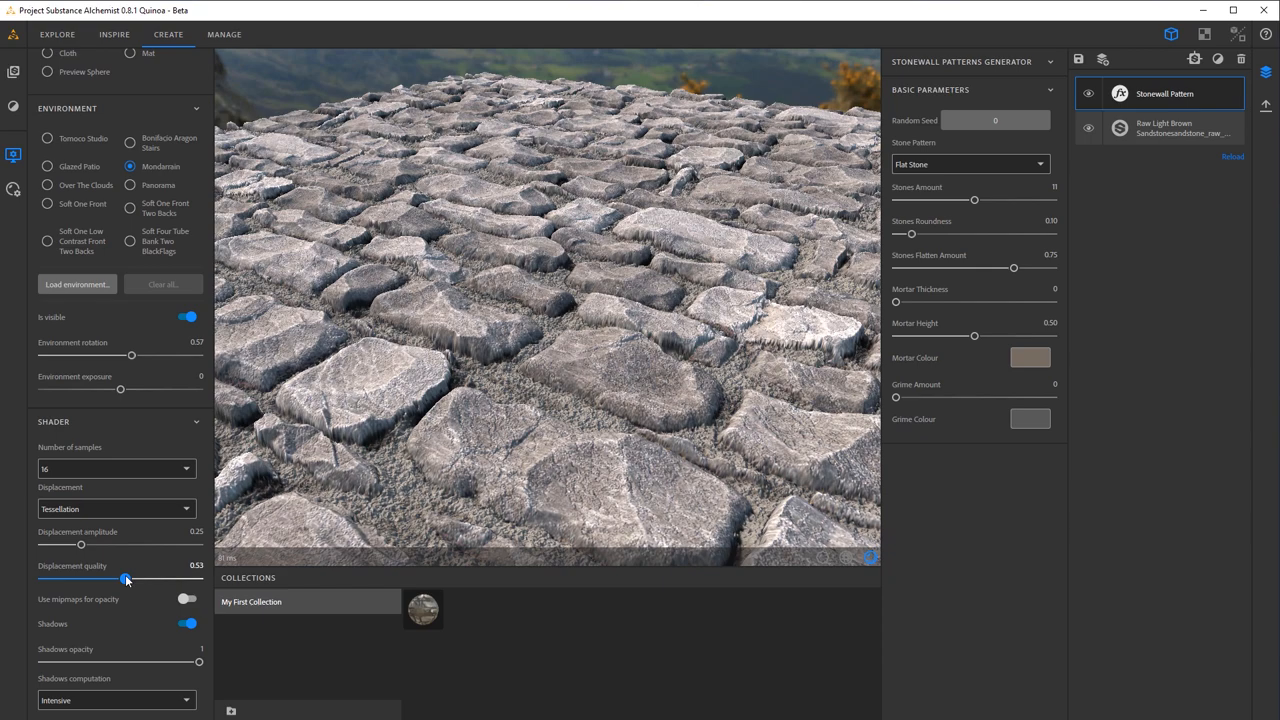
pyautogui.moveTo(80, 545); pyautogui.dragTo(50, 545)
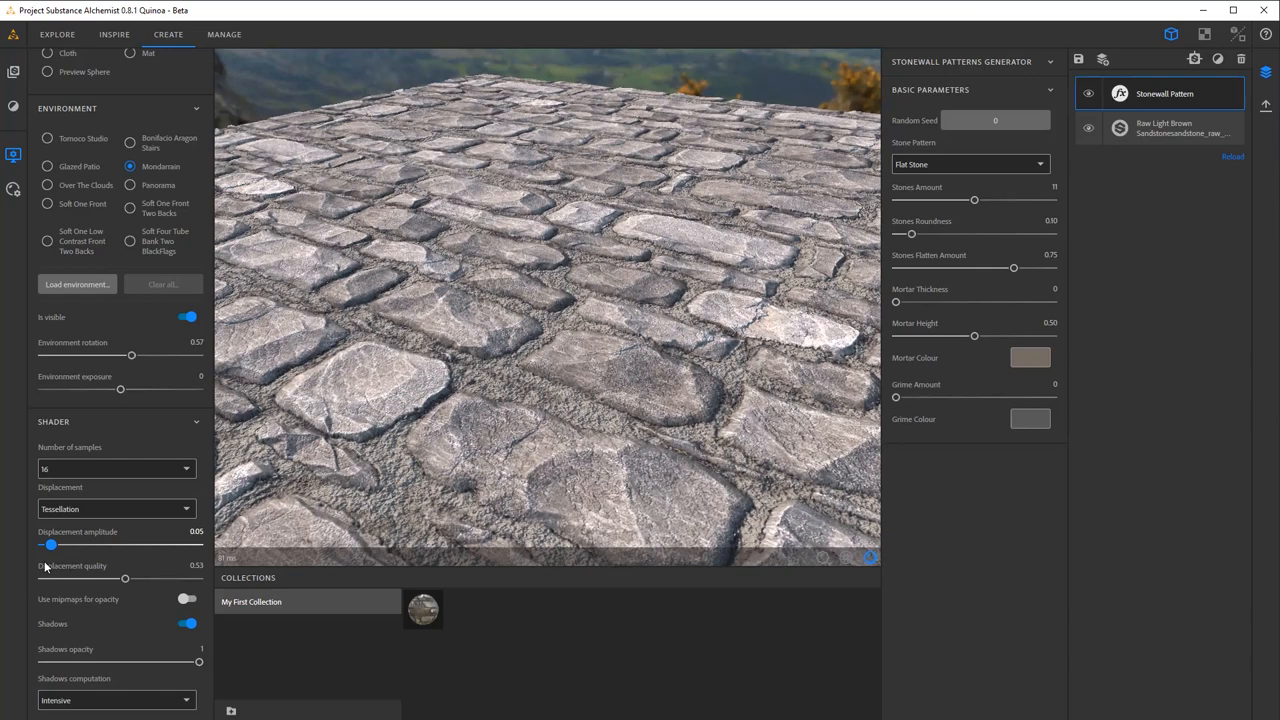
pyautogui.moveTo(51, 545); pyautogui.dragTo(82, 545)
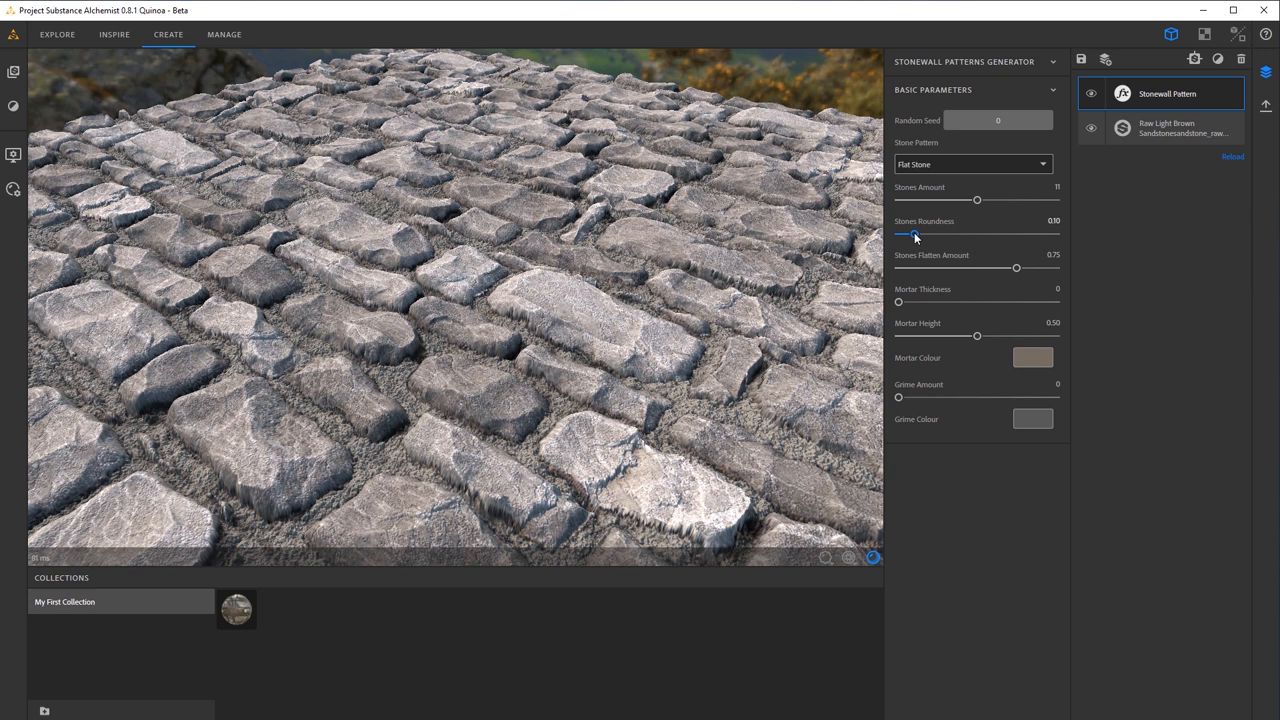
pyautogui.moveTo(600, 312)
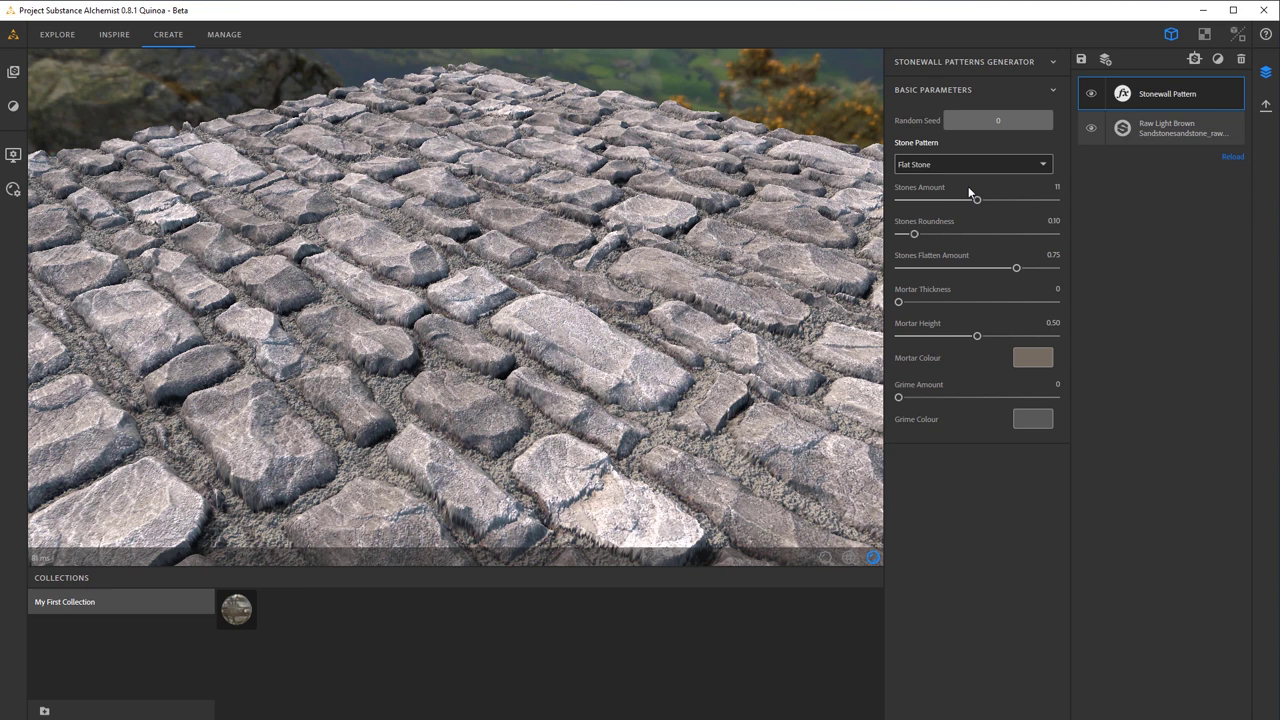
# Set stones roundness 0.18, stones flatten amount 0.70 and mortar height 0.50.
pyautogui.moveTo(977, 335); pyautogui.dragTo(993, 335)
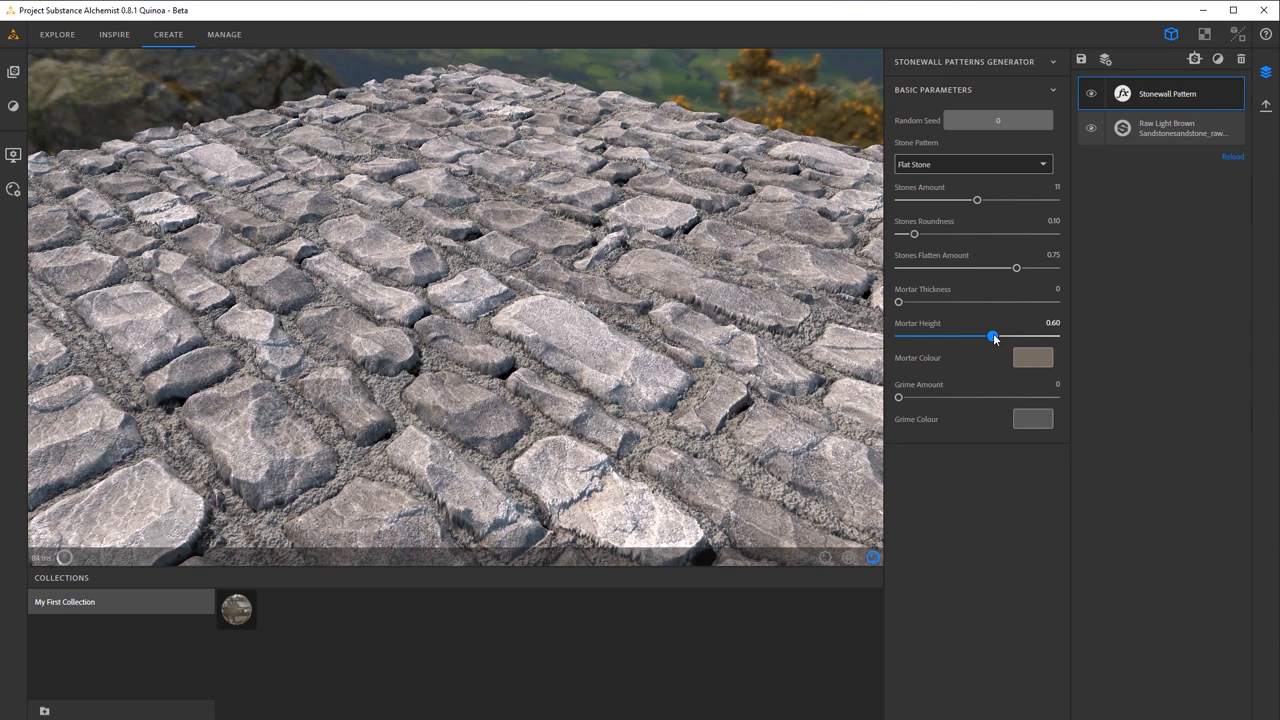
pyautogui.moveTo(913, 234); pyautogui.dragTo(932, 234)
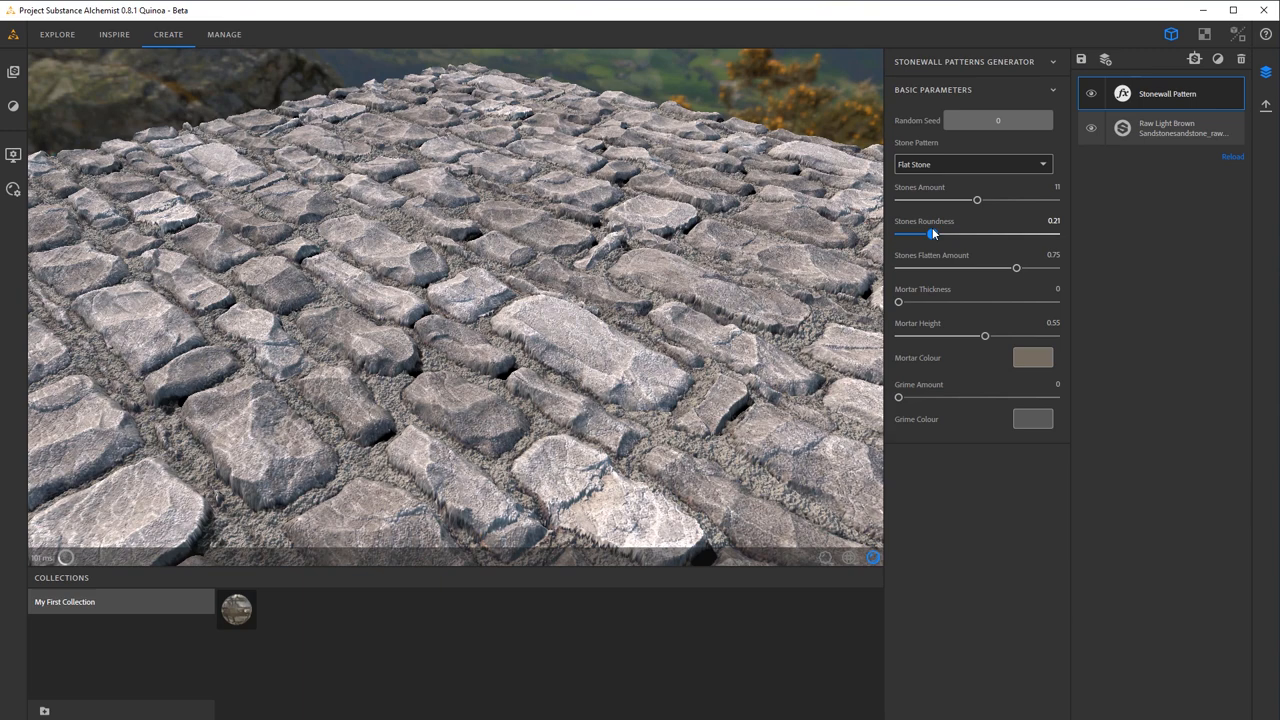
pyautogui.moveTo(1016, 267); pyautogui.dragTo(1009, 268)
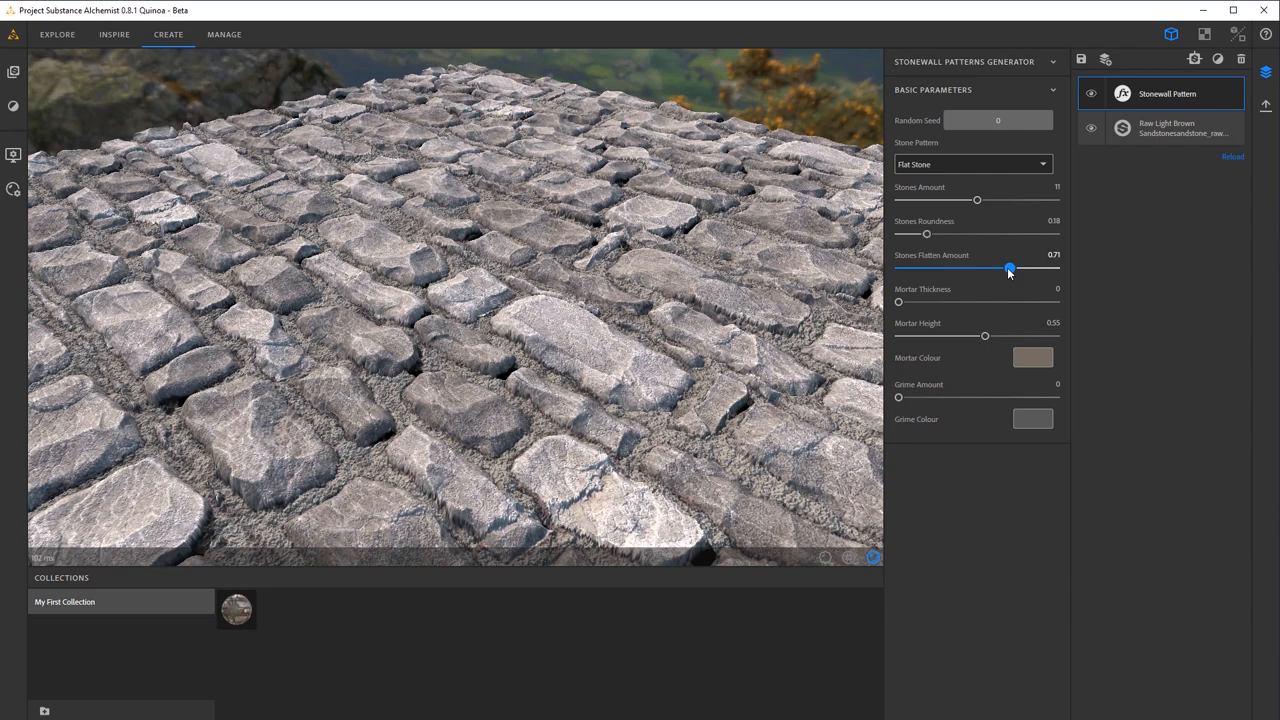
pyautogui.moveTo(1009, 269); pyautogui.dragTo(978, 271)
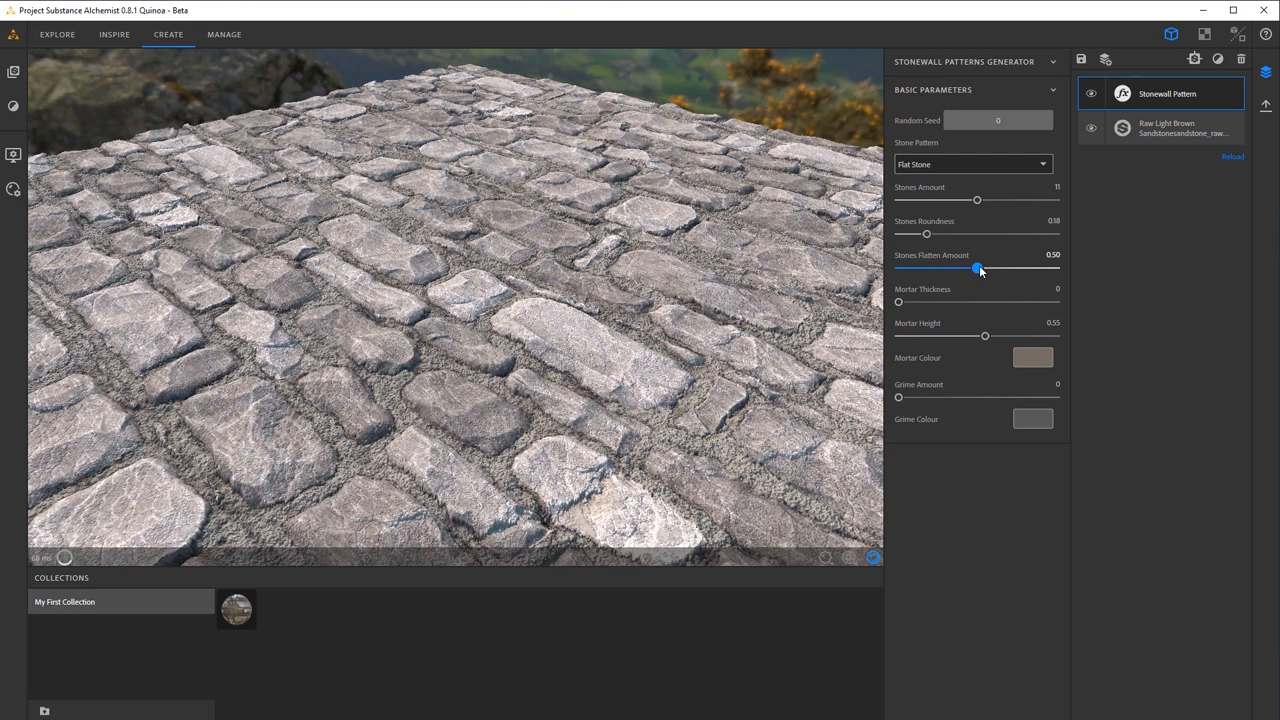
pyautogui.moveTo(978, 268); pyautogui.dragTo(1008, 268)
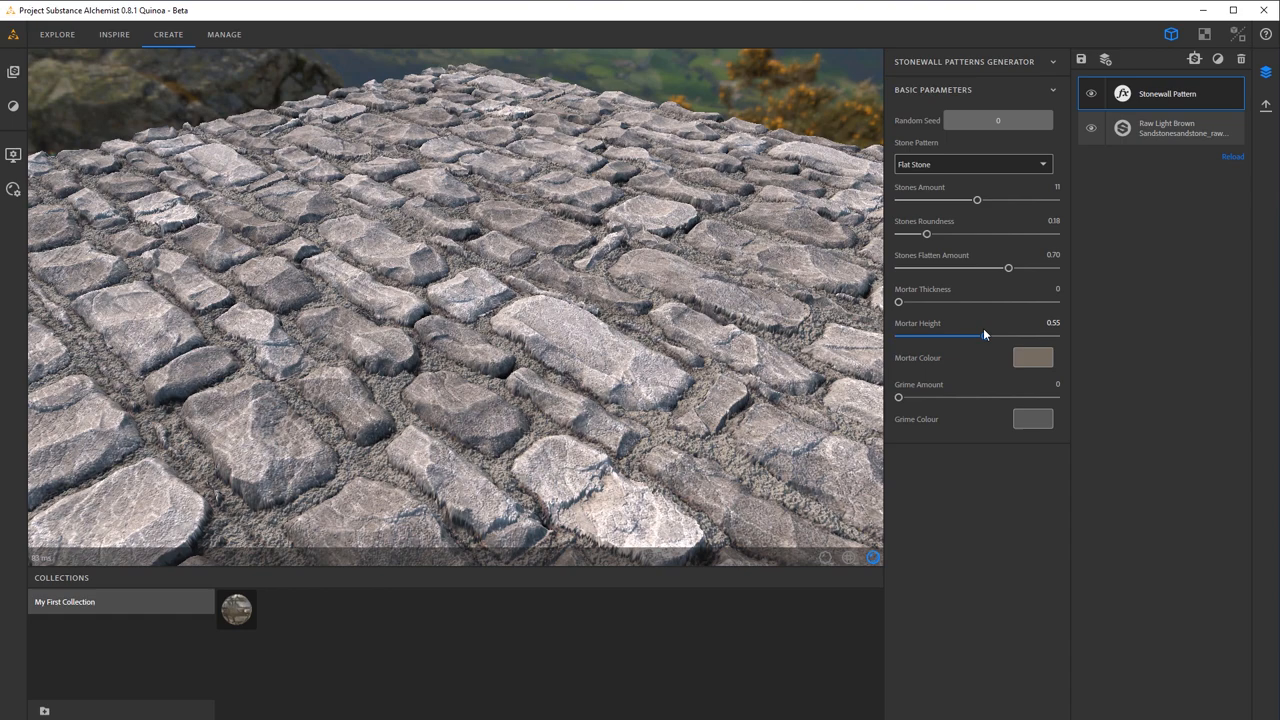
pyautogui.moveTo(985, 335); pyautogui.dragTo(963, 335)
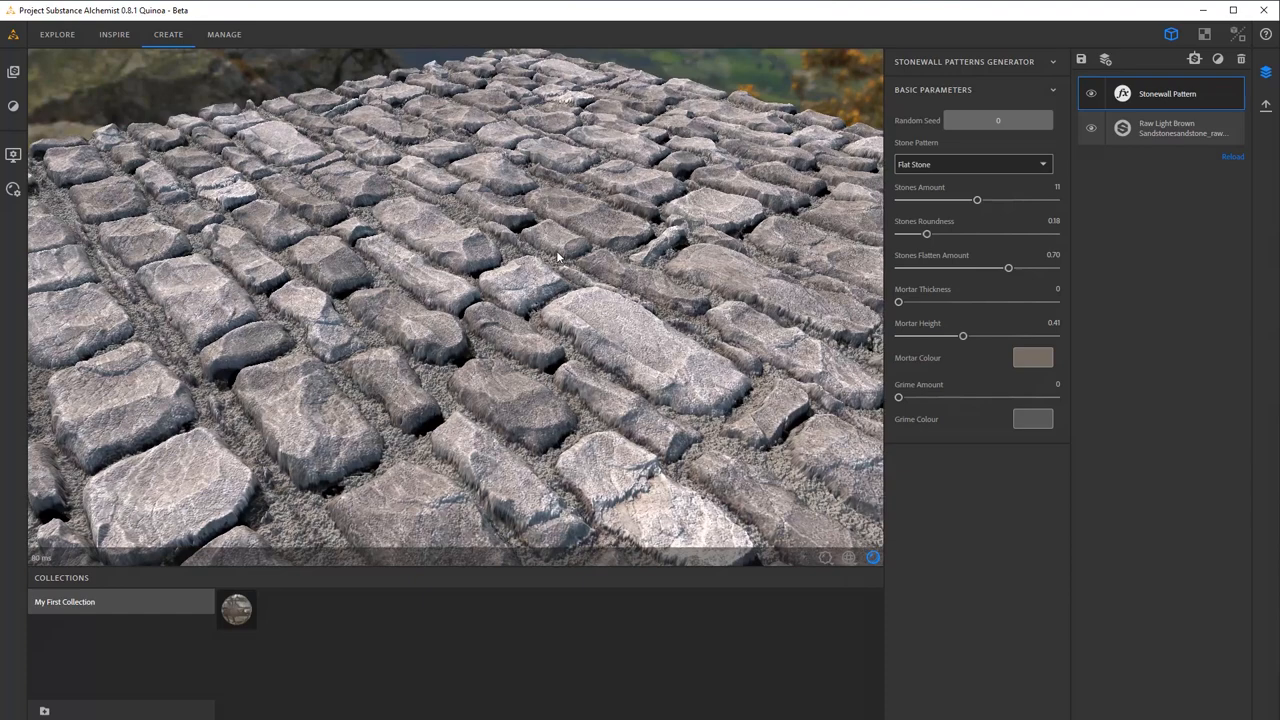
pyautogui.moveTo(963, 335); pyautogui.dragTo(982, 335)
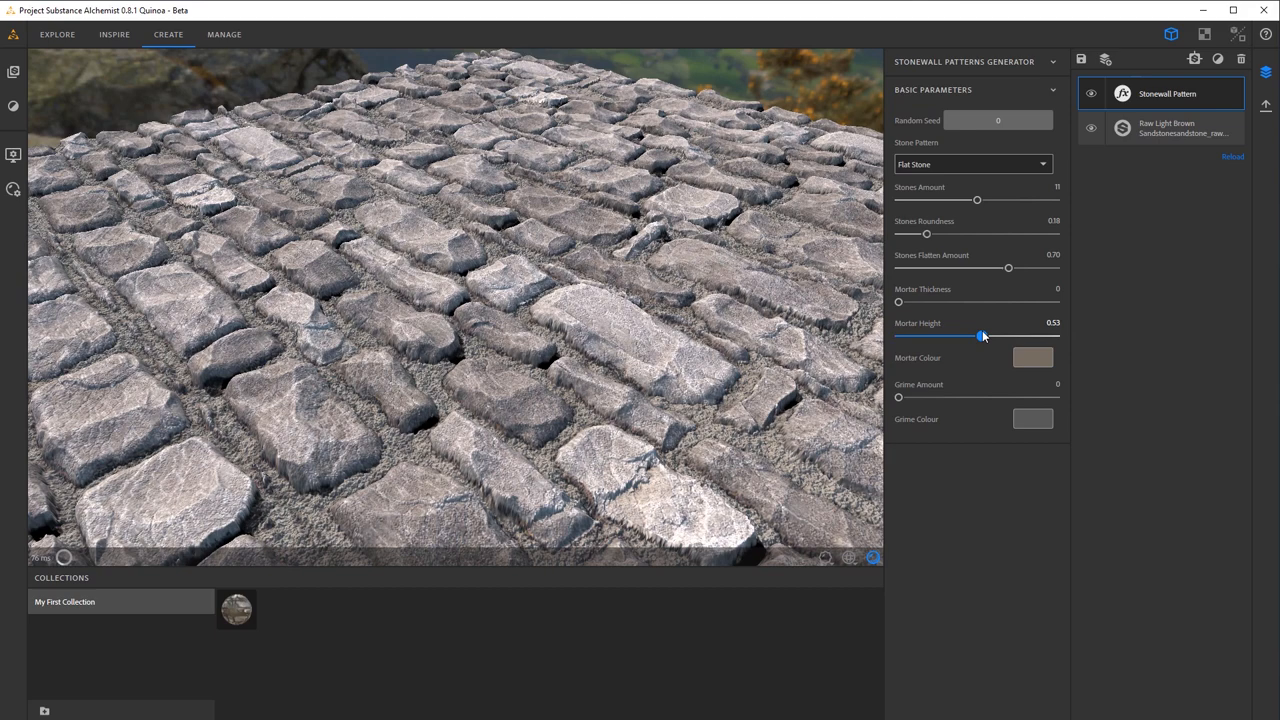
pyautogui.moveTo(982, 335); pyautogui.dragTo(977, 335)
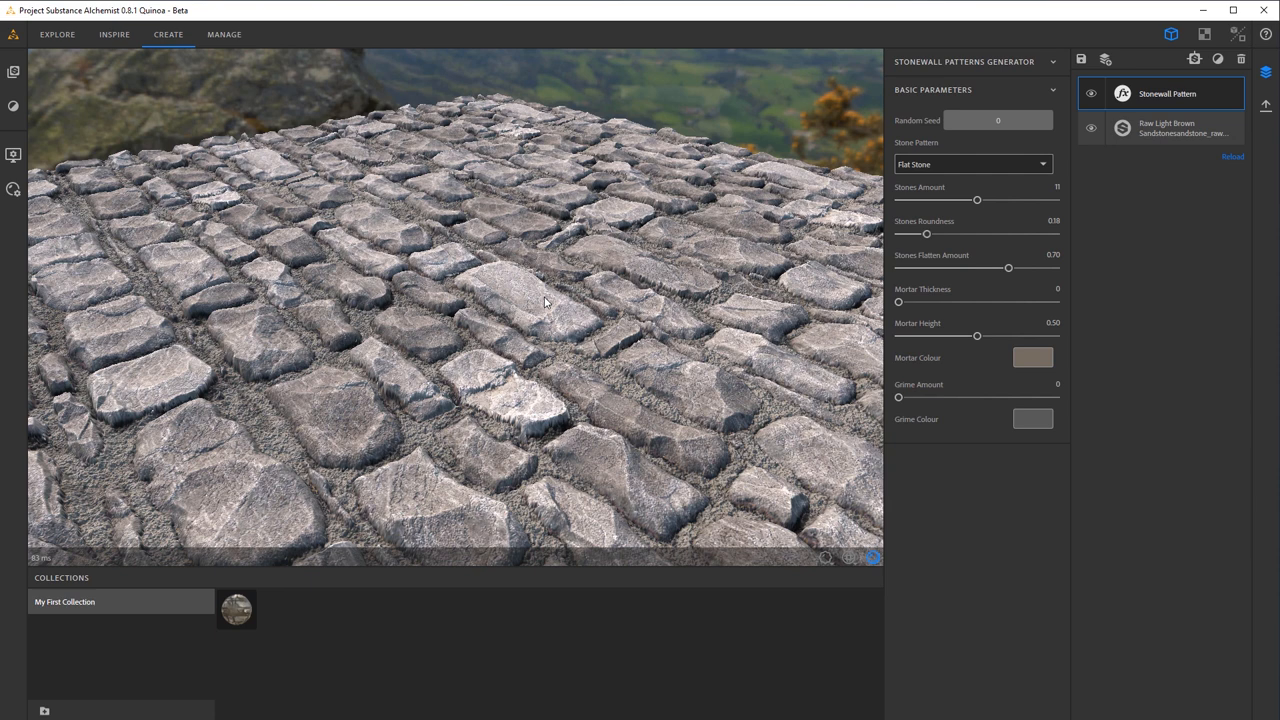
# Add a Water filter above the Stonewall Pattern to flood the stone gaps.
pyautogui.click(1194, 58)
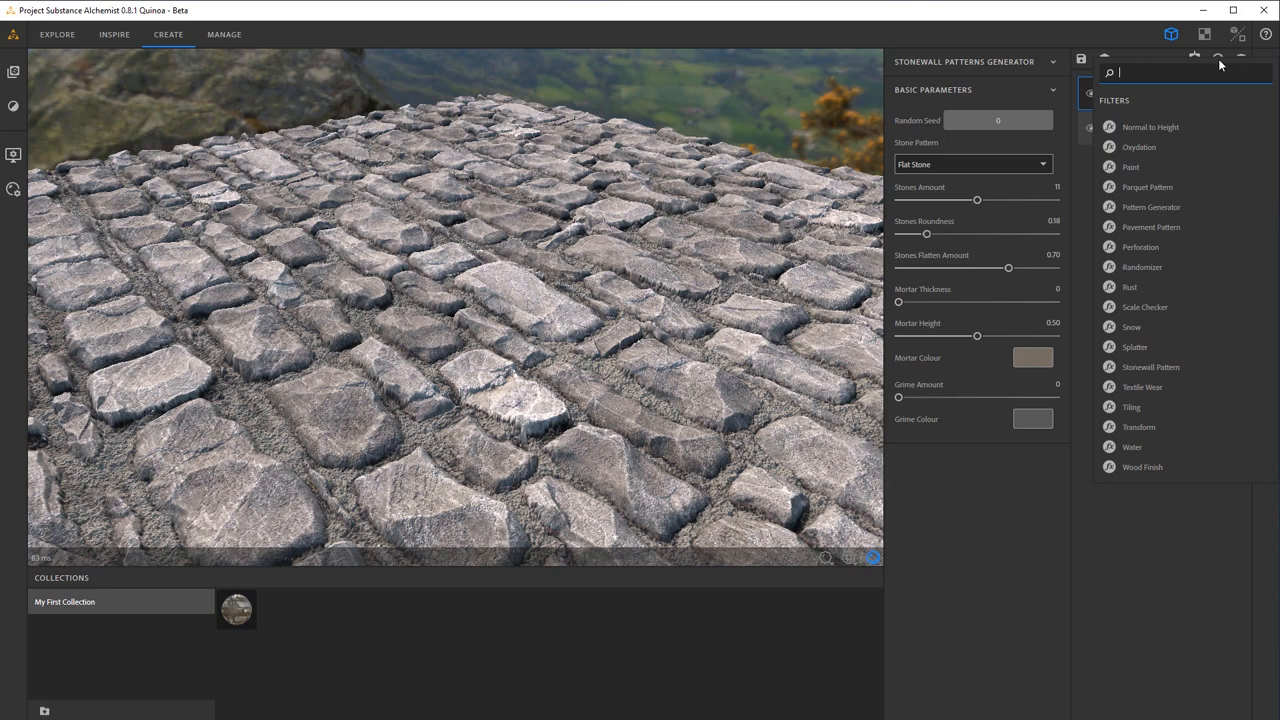
pyautogui.click(1132, 447)
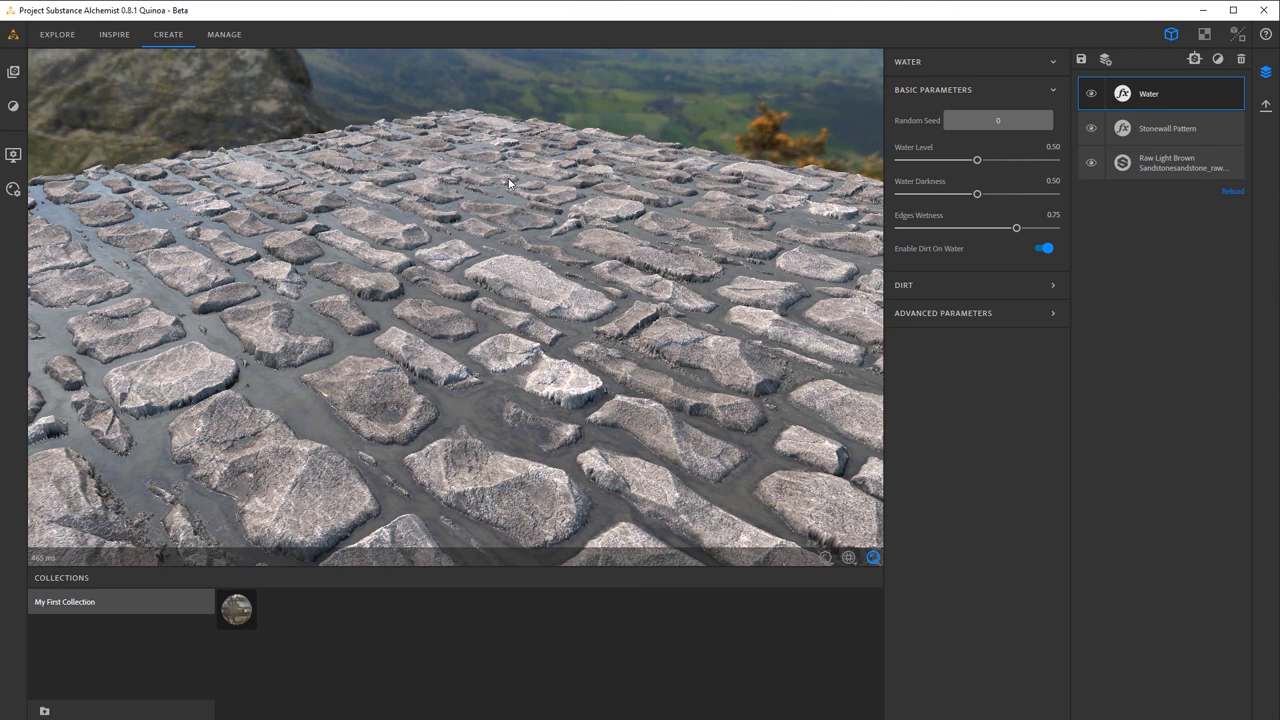
pyautogui.click(1167, 128)
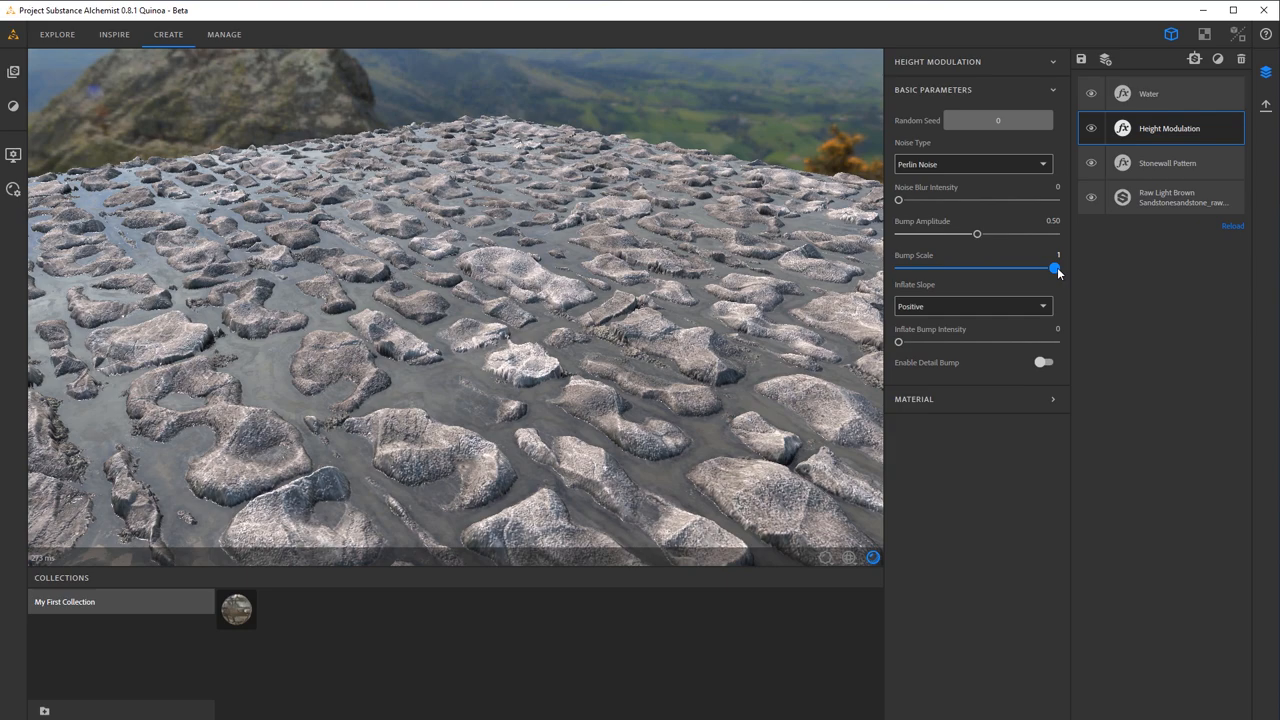
# Lower Height Modulation bump scale to 0.12 and raise bump amplitude to 0.65.
pyautogui.moveTo(1055, 267); pyautogui.dragTo(973, 267)
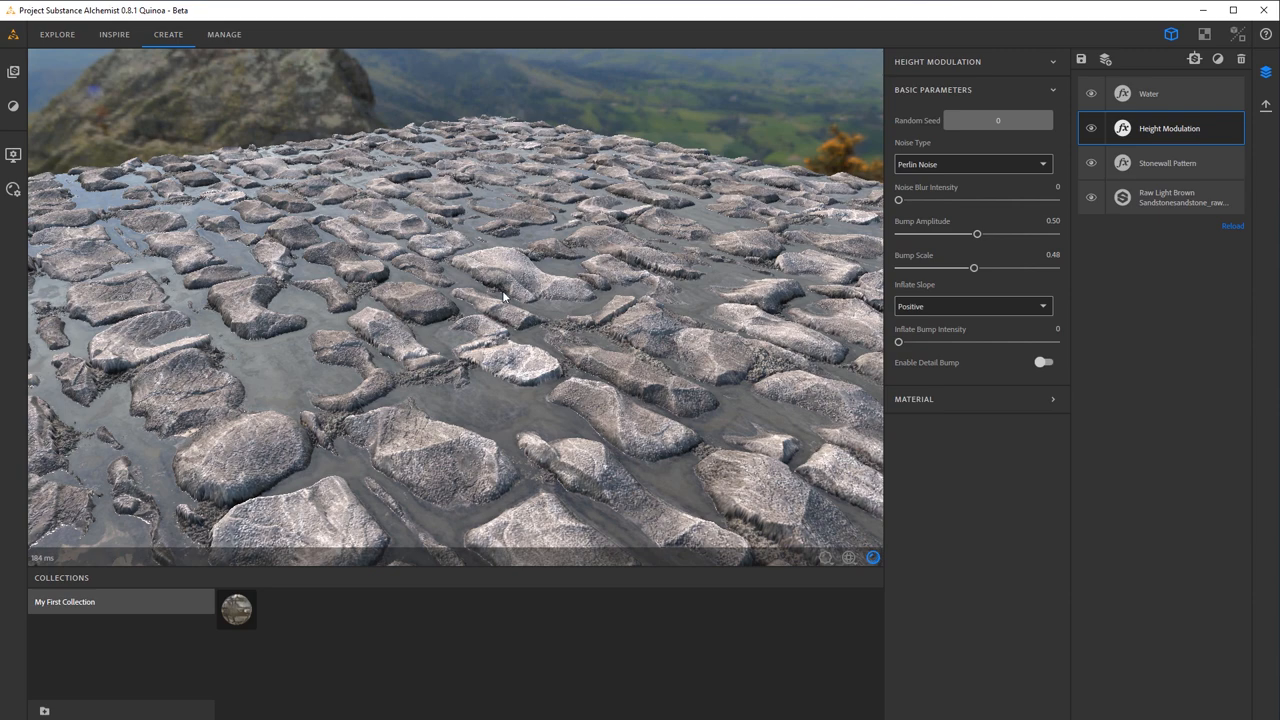
pyautogui.moveTo(973, 267); pyautogui.dragTo(942, 267)
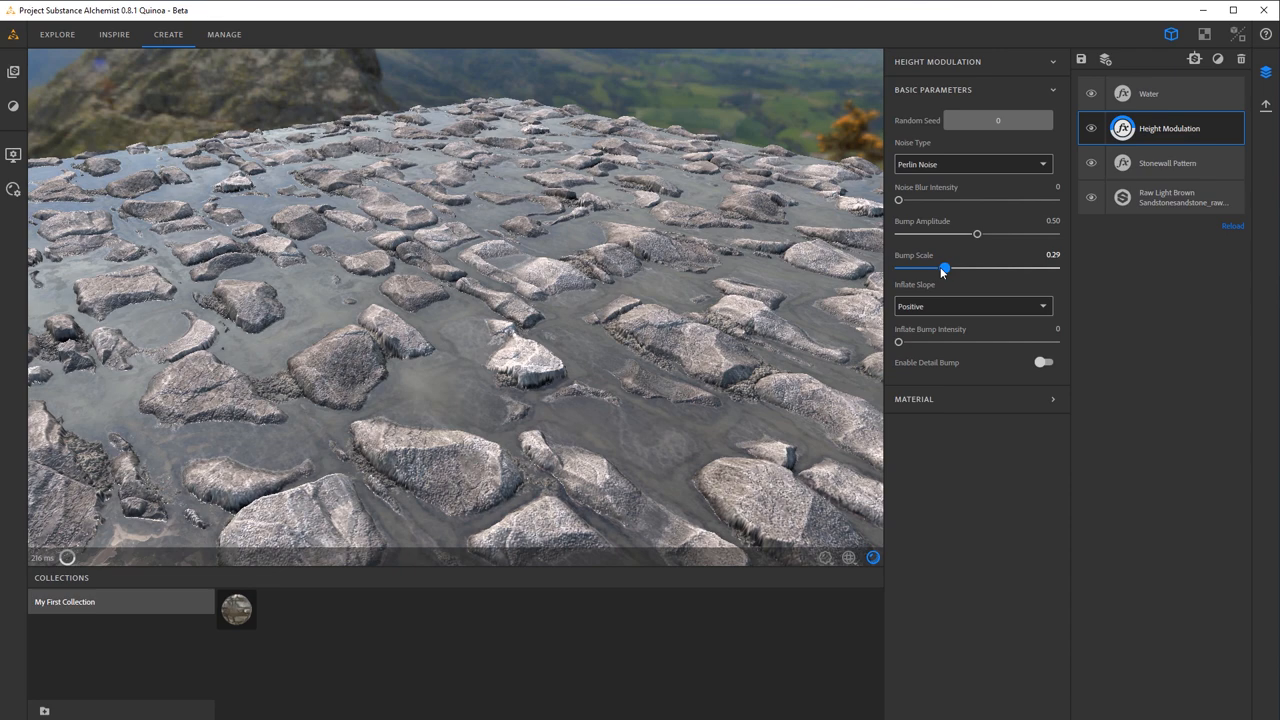
pyautogui.moveTo(942, 268); pyautogui.dragTo(927, 268)
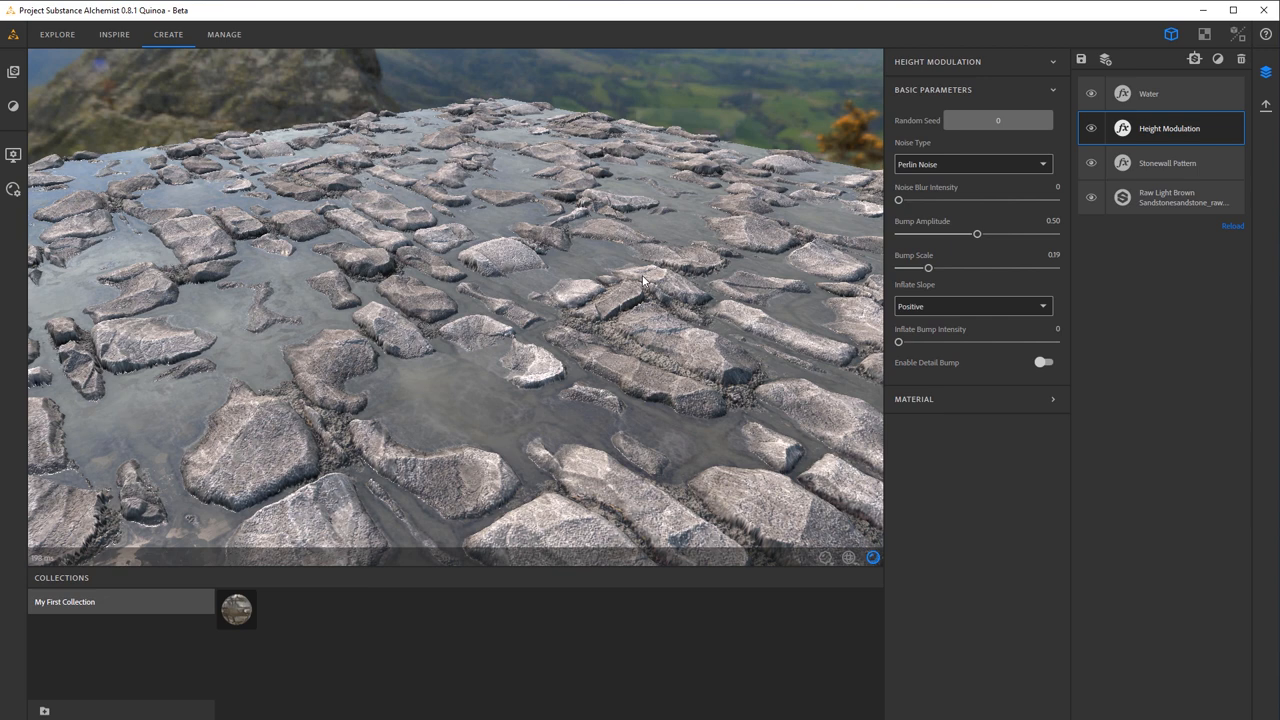
pyautogui.moveTo(427, 340)
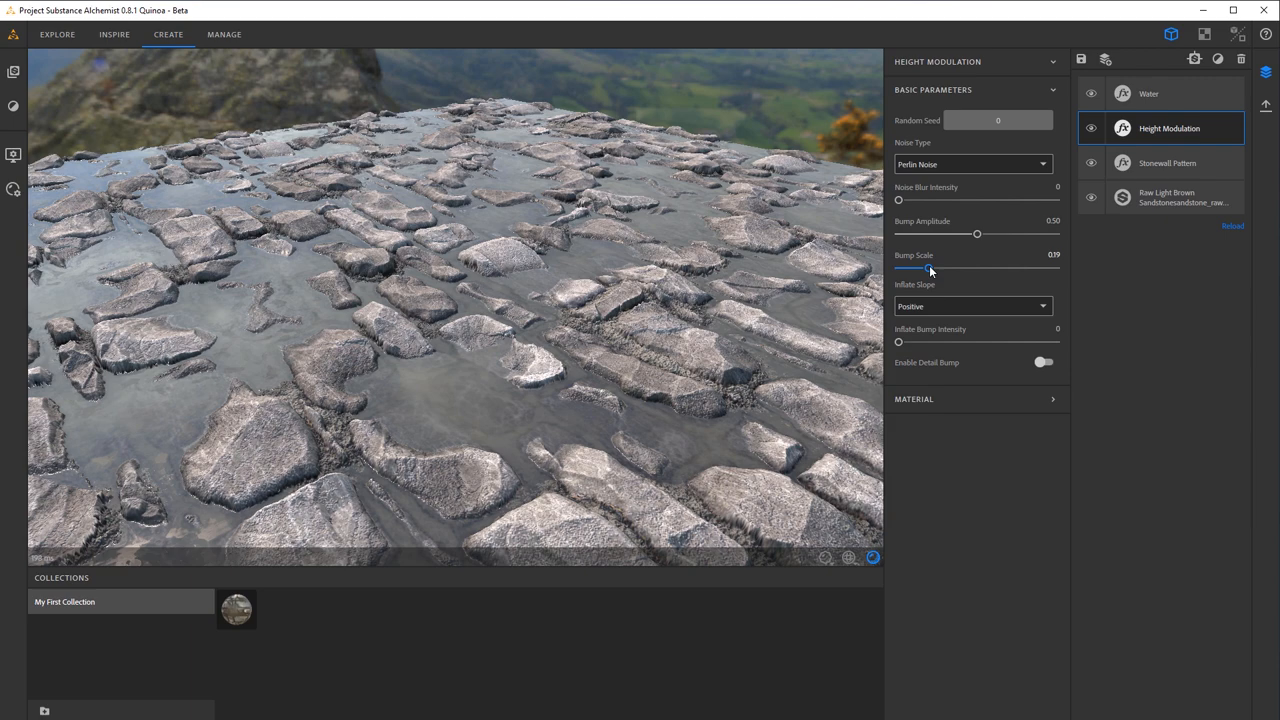
pyautogui.moveTo(976, 233); pyautogui.dragTo(982, 233)
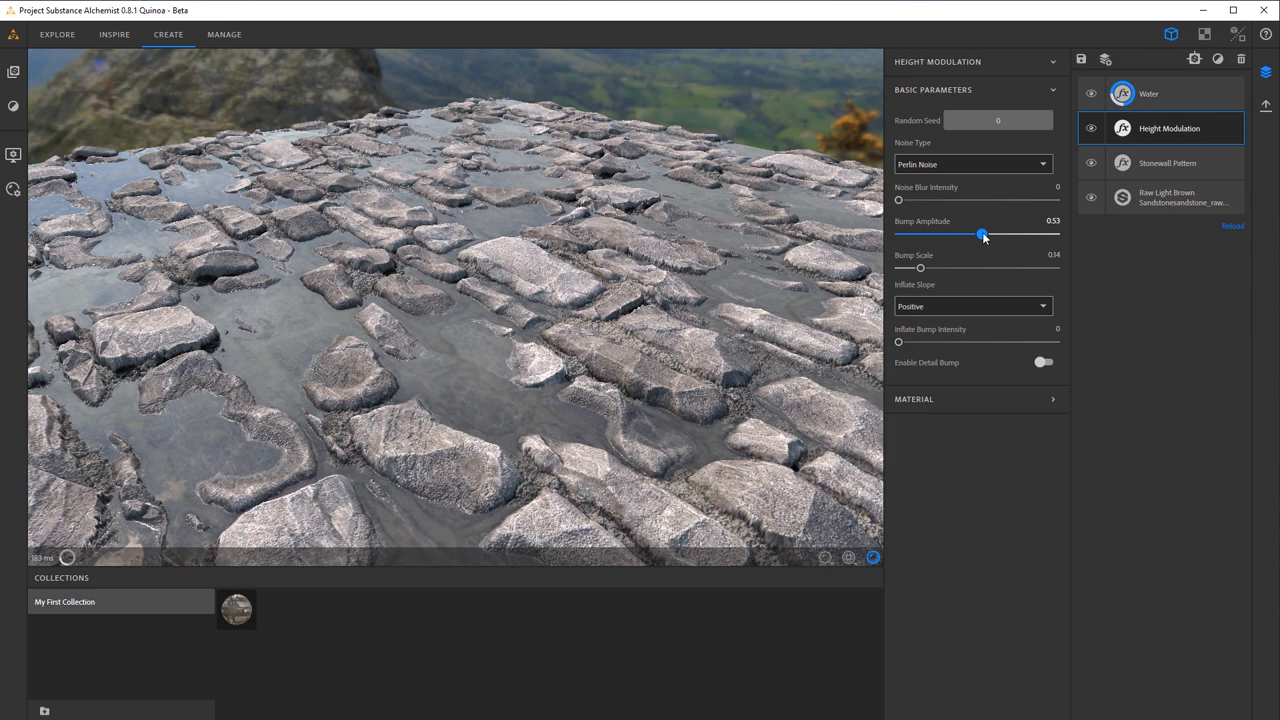
pyautogui.moveTo(981, 233); pyautogui.dragTo(1000, 233)
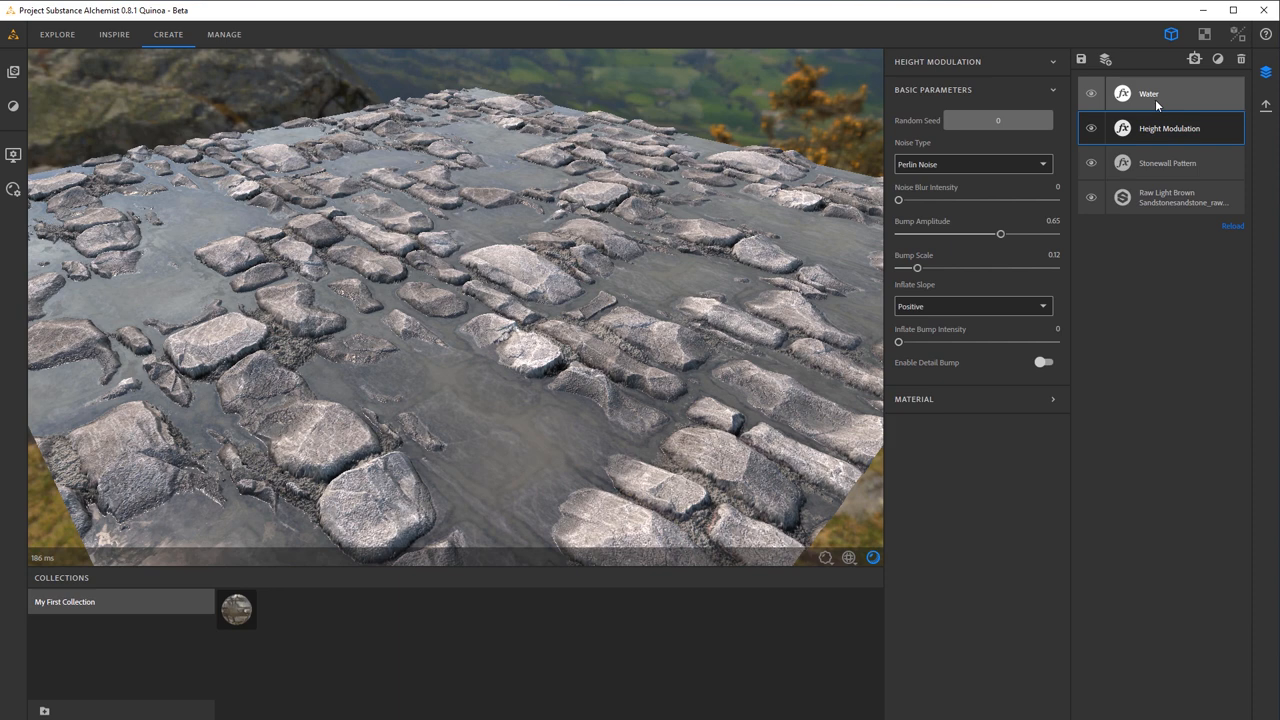
# Set the Water filter's level to 0.40, edge wetness 1 and edge wetness distance 0.22.
pyautogui.click(1149, 93)
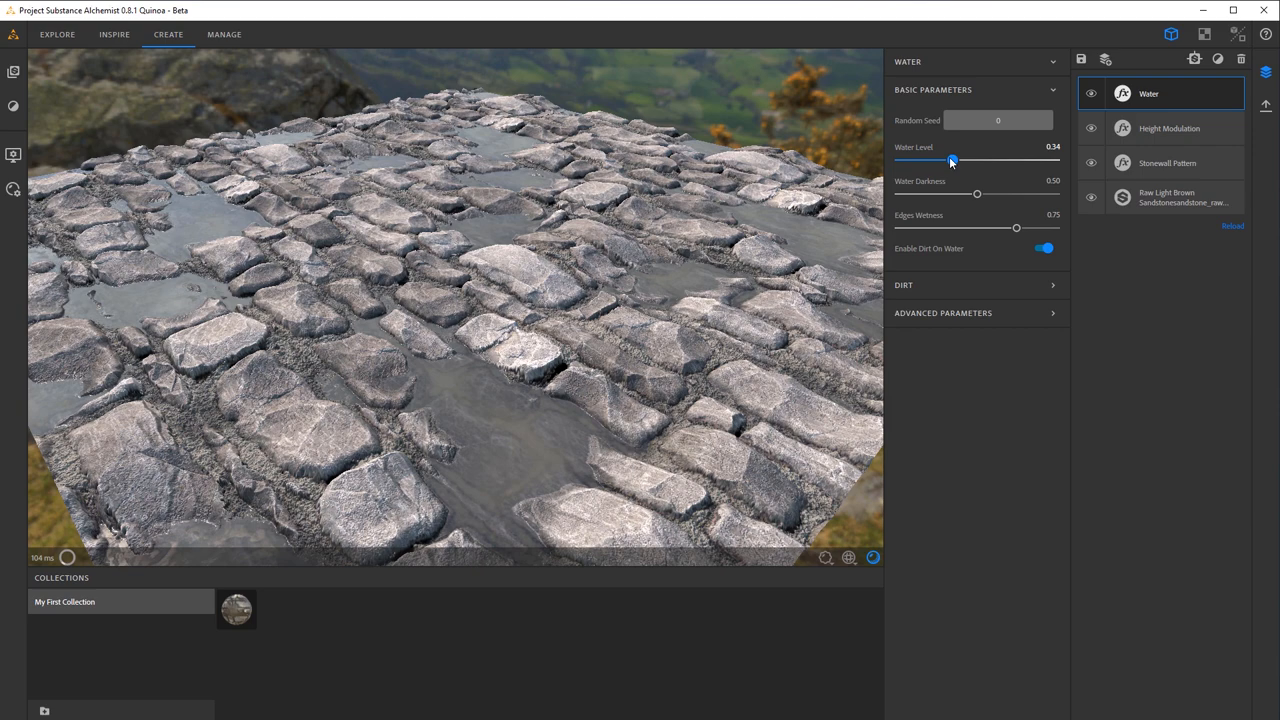
pyautogui.moveTo(1015, 227); pyautogui.dragTo(902, 228)
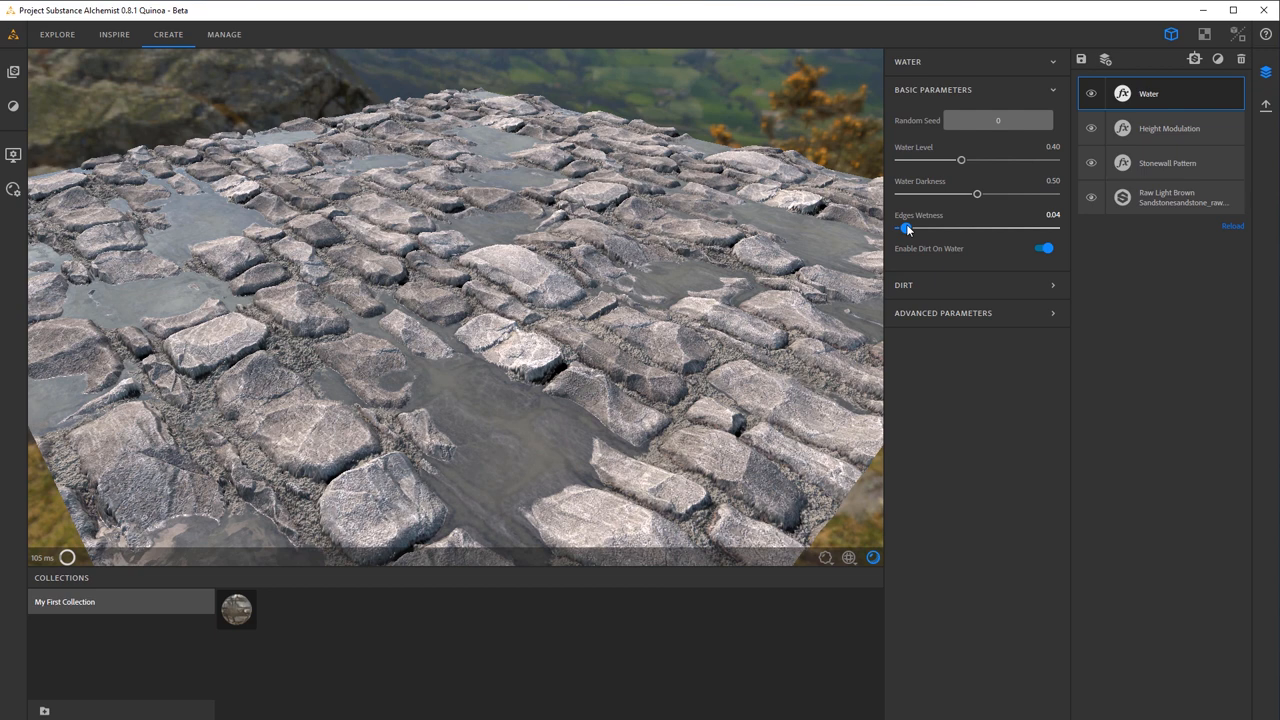
pyautogui.moveTo(905, 228); pyautogui.dragTo(1055, 228)
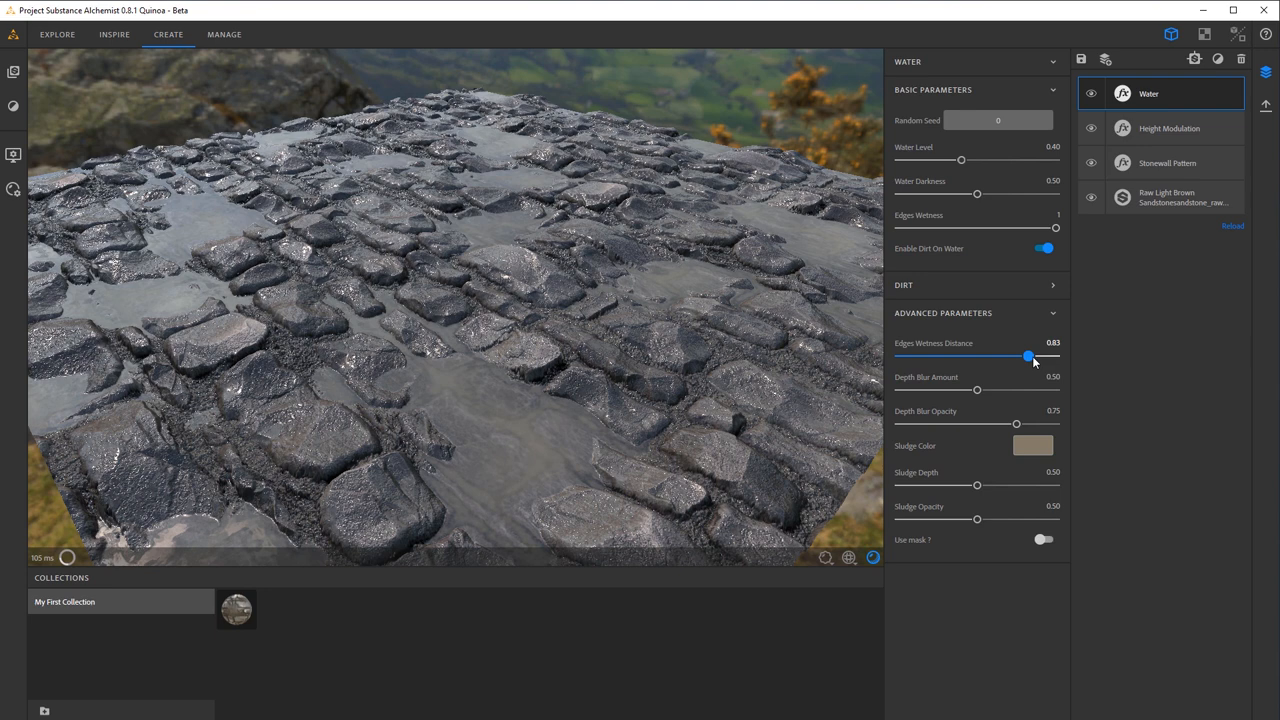
pyautogui.moveTo(1027, 356); pyautogui.dragTo(935, 356)
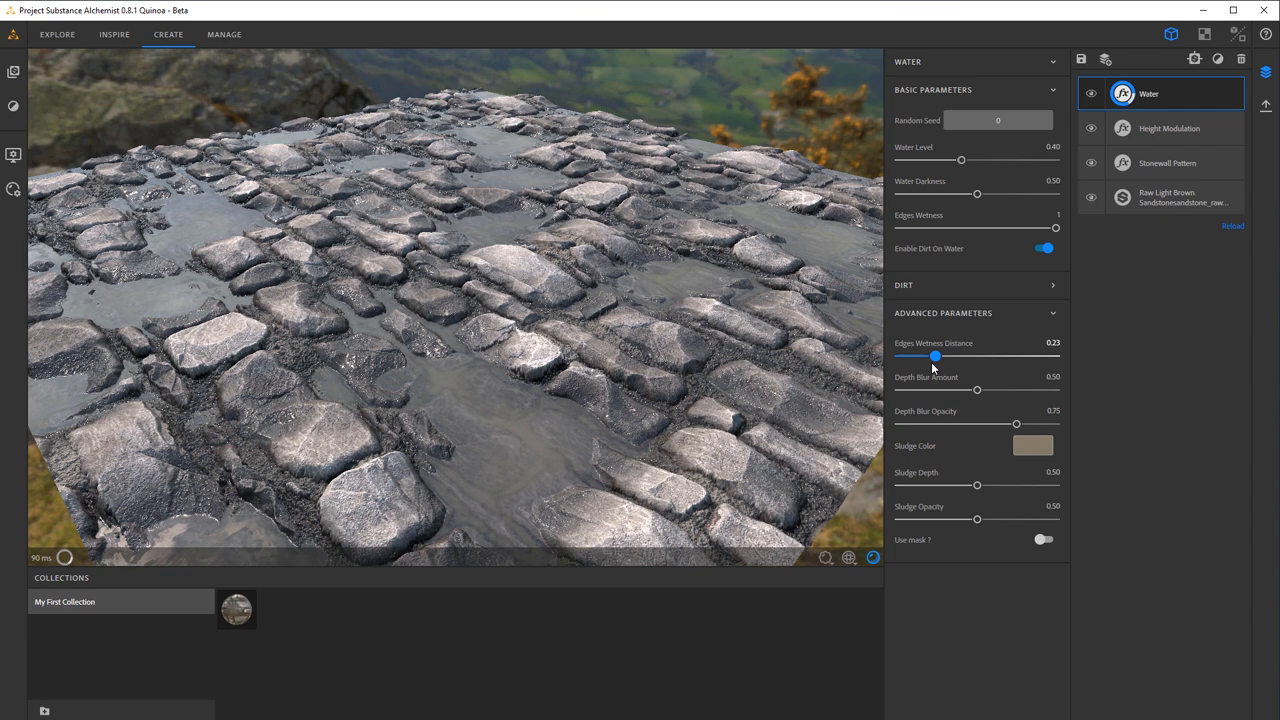
pyautogui.moveTo(935, 356); pyautogui.dragTo(930, 356)
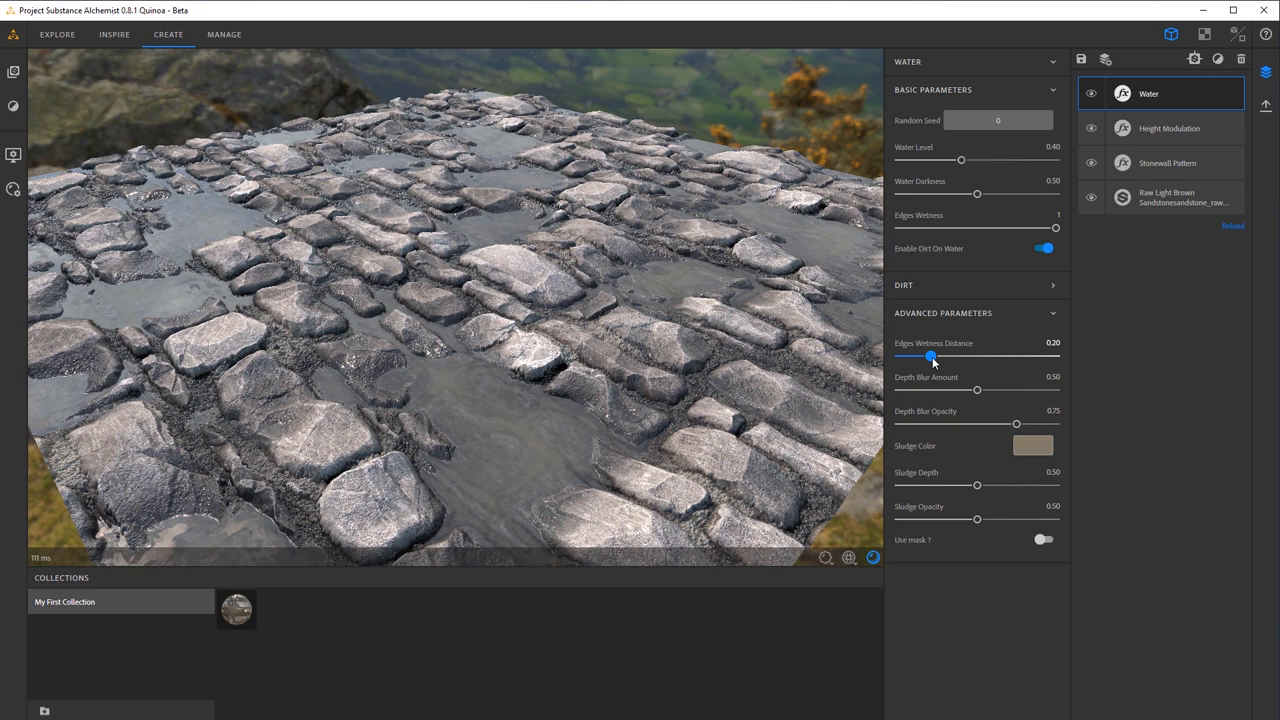
pyautogui.moveTo(930, 356); pyautogui.dragTo(933, 356)
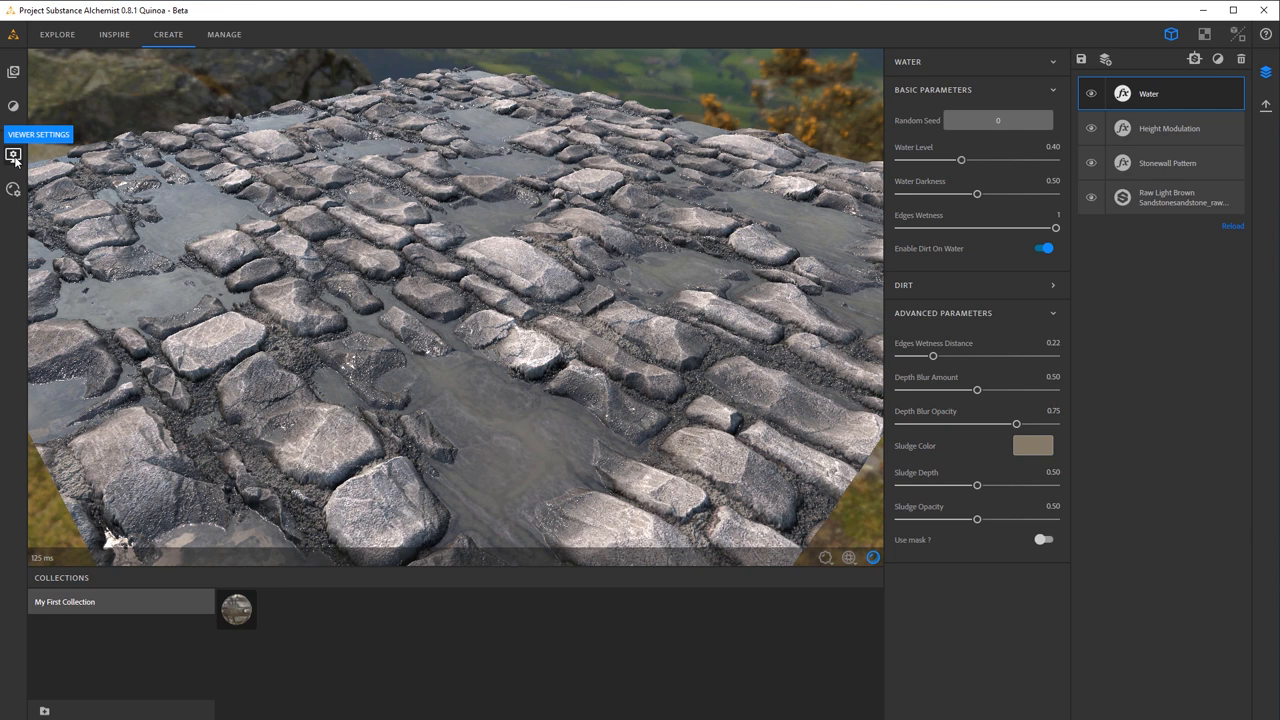
# Hide the viewer's environment image and use a dark grey background colour.
pyautogui.click(14, 158)
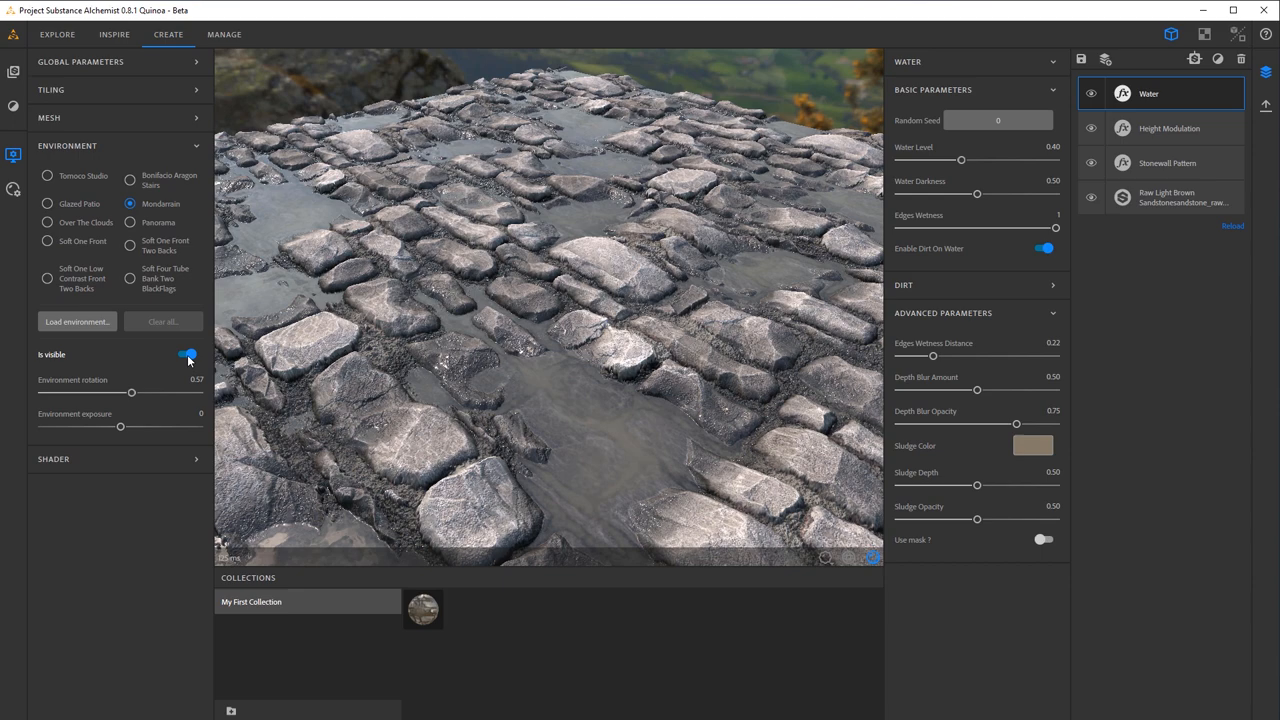
pyautogui.click(186, 354)
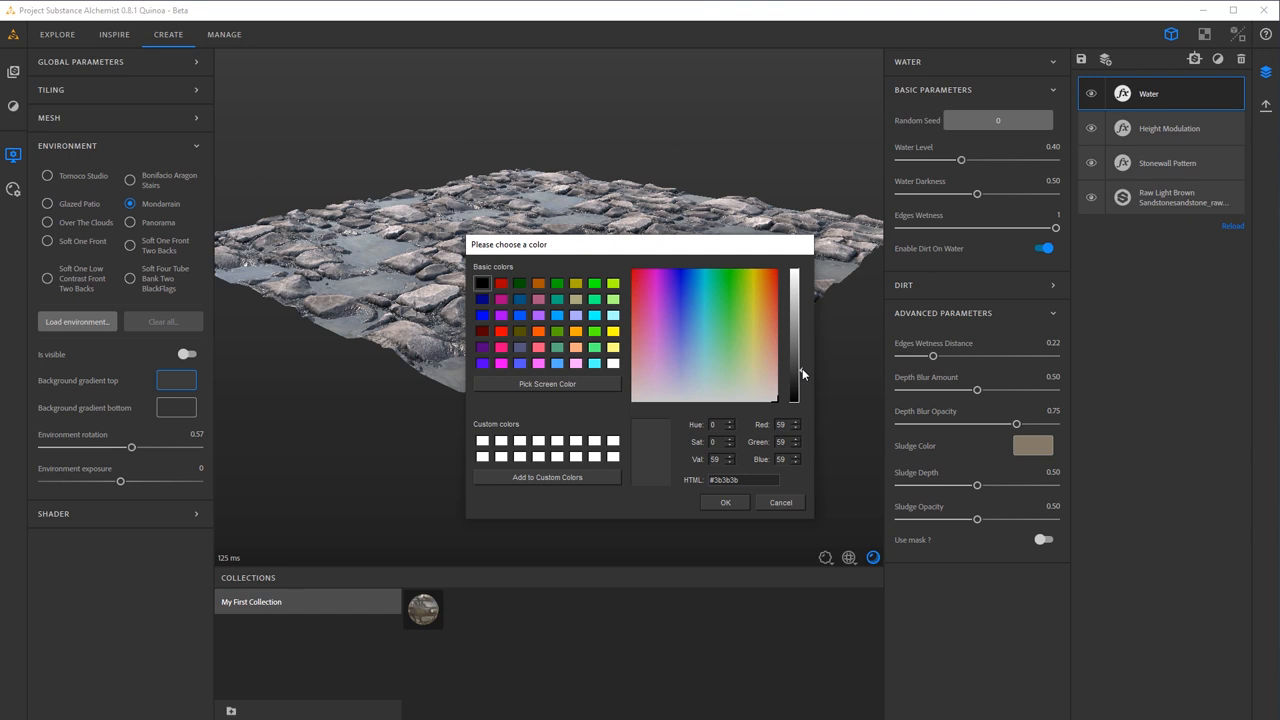
pyautogui.moveTo(800, 375); pyautogui.dragTo(800, 365)
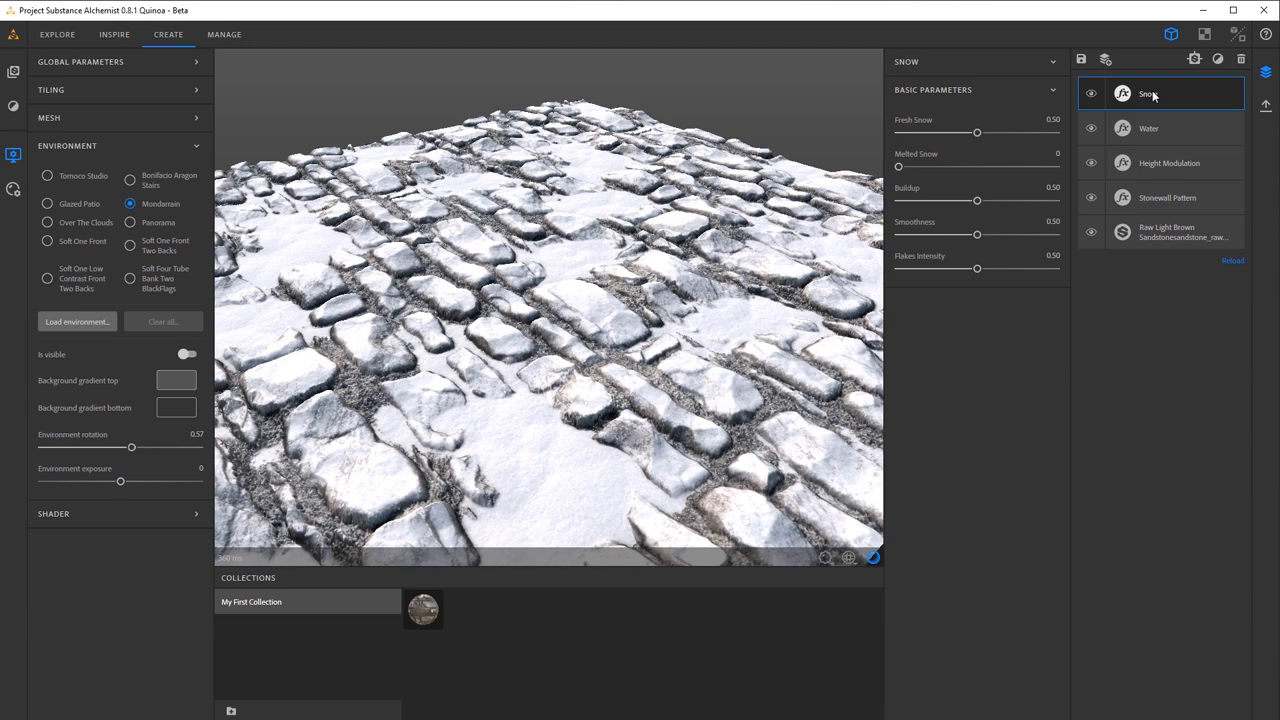
# Select the Snow layer and set Melted Snow 0.73, Fresh Snow 0.56, Flakes Intensity 1.
pyautogui.moveTo(1150, 93); pyautogui.dragTo(1150, 128)
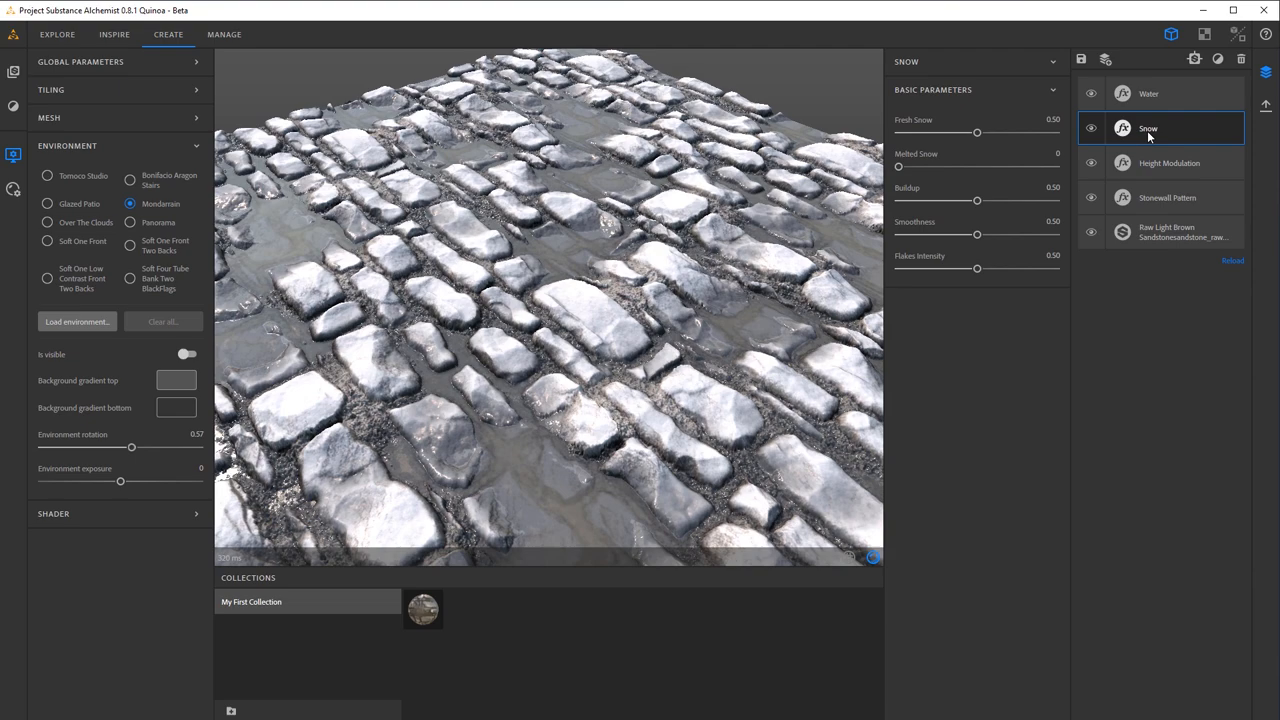
pyautogui.moveTo(1148, 128); pyautogui.dragTo(1148, 93)
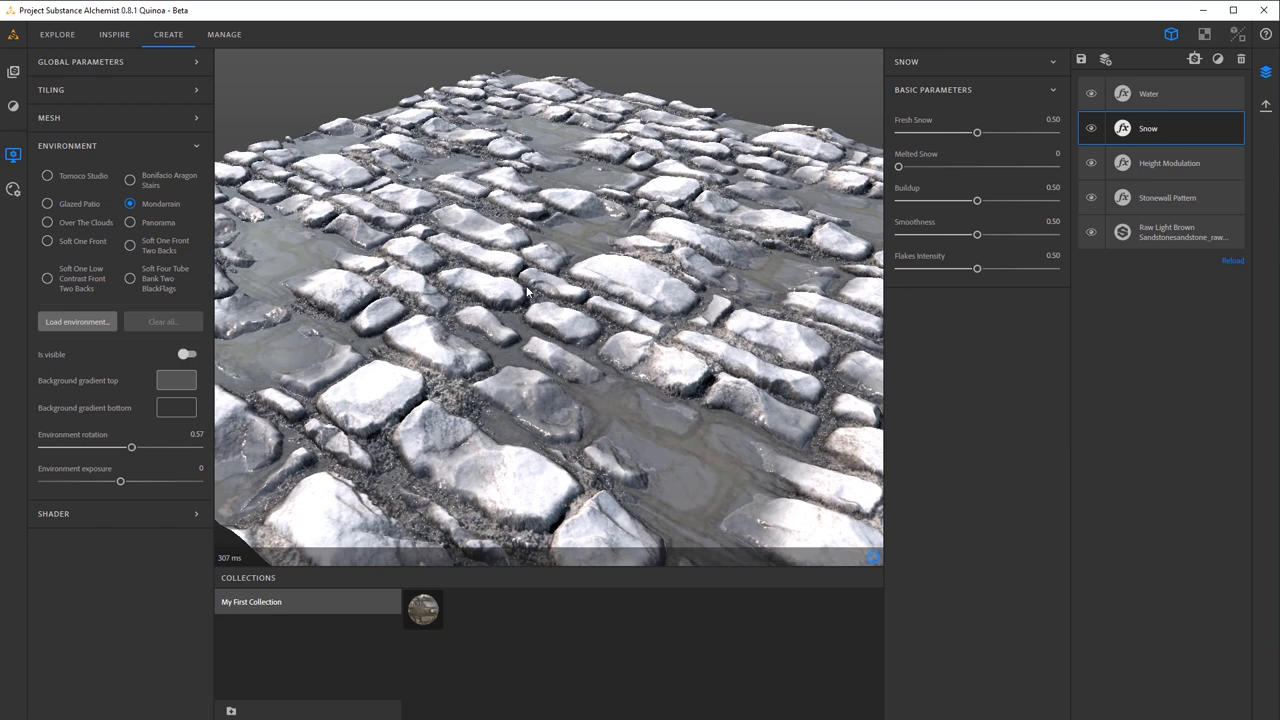
pyautogui.moveTo(898, 167); pyautogui.dragTo(1022, 167)
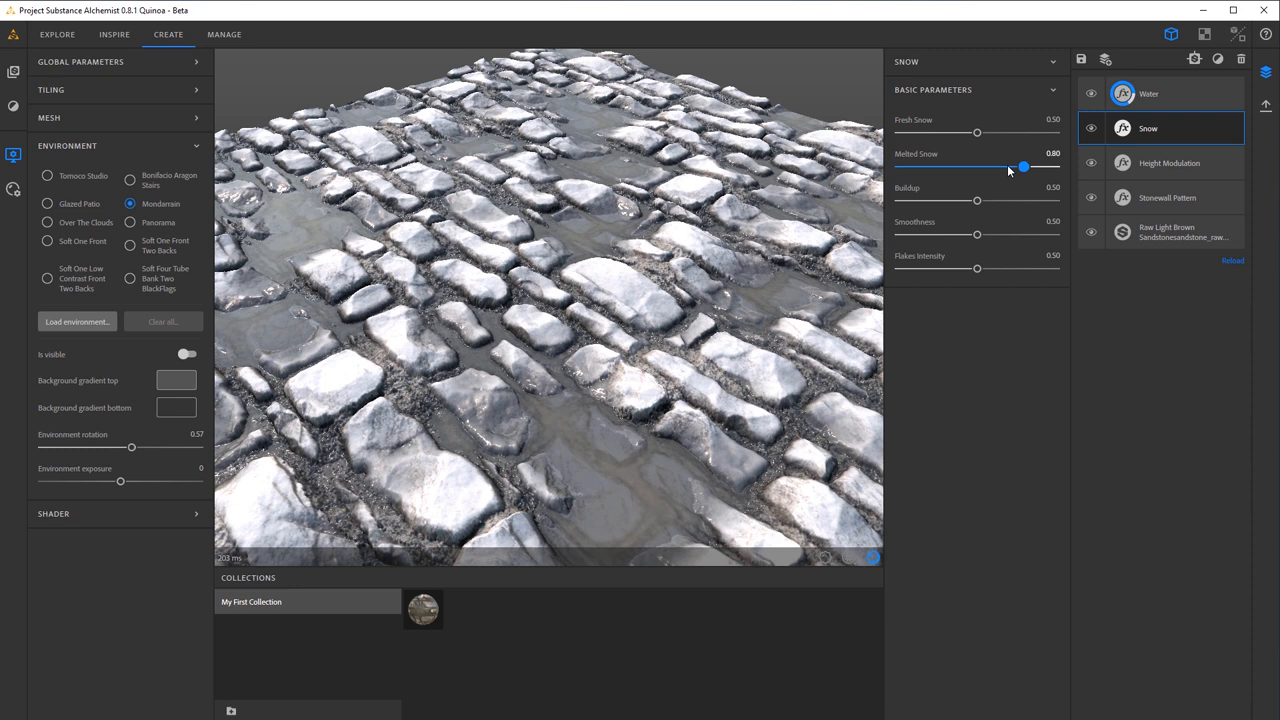
pyautogui.moveTo(1022, 167); pyautogui.dragTo(897, 167)
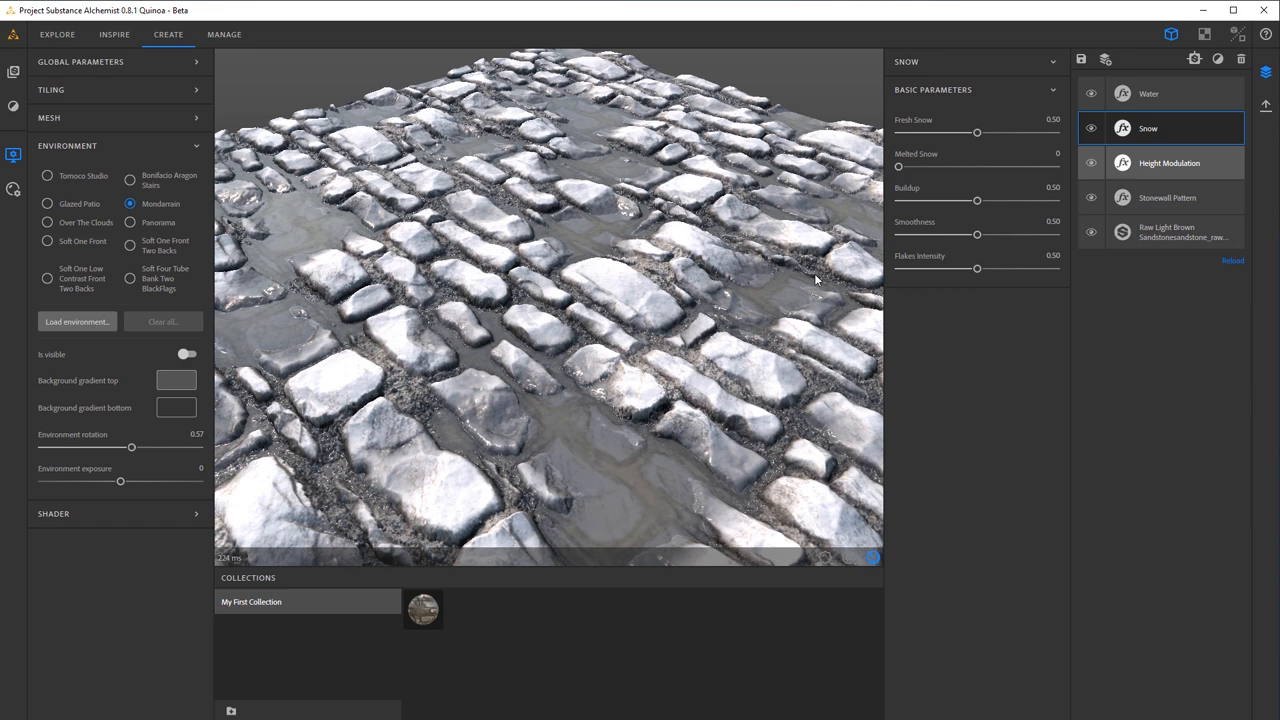
pyautogui.moveTo(898, 167); pyautogui.dragTo(1013, 167)
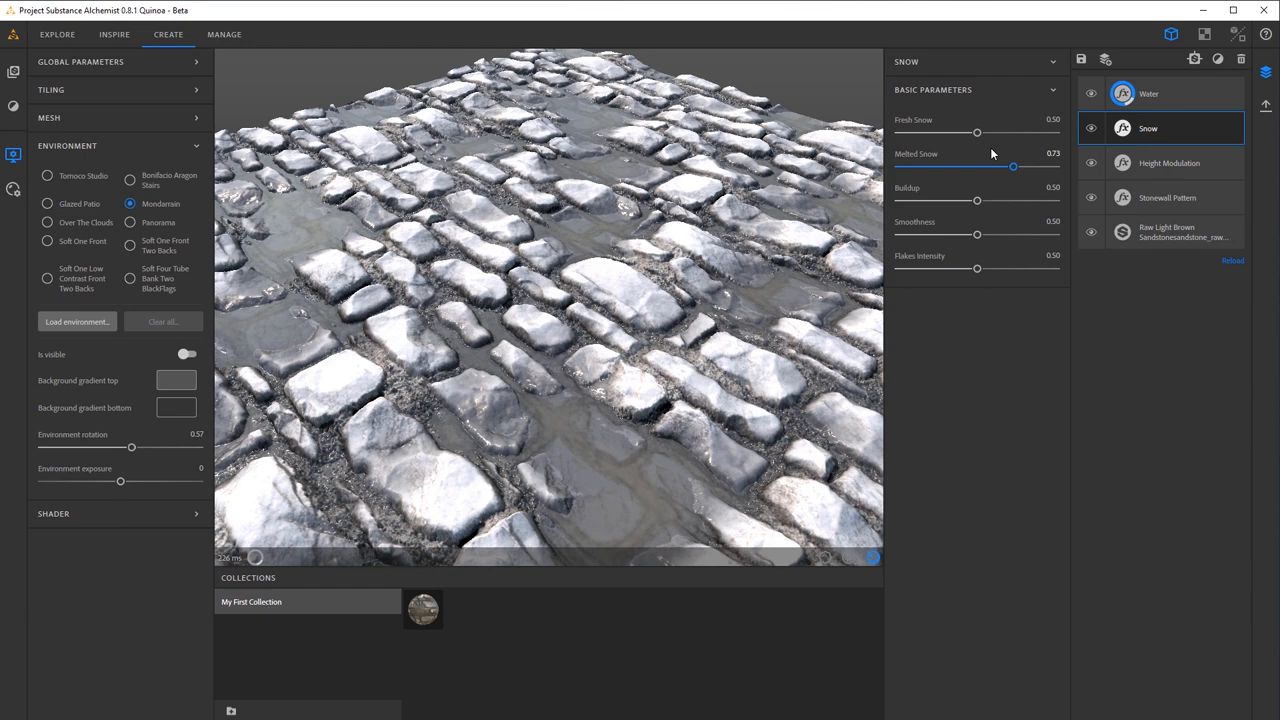
pyautogui.moveTo(976, 132); pyautogui.dragTo(982, 132)
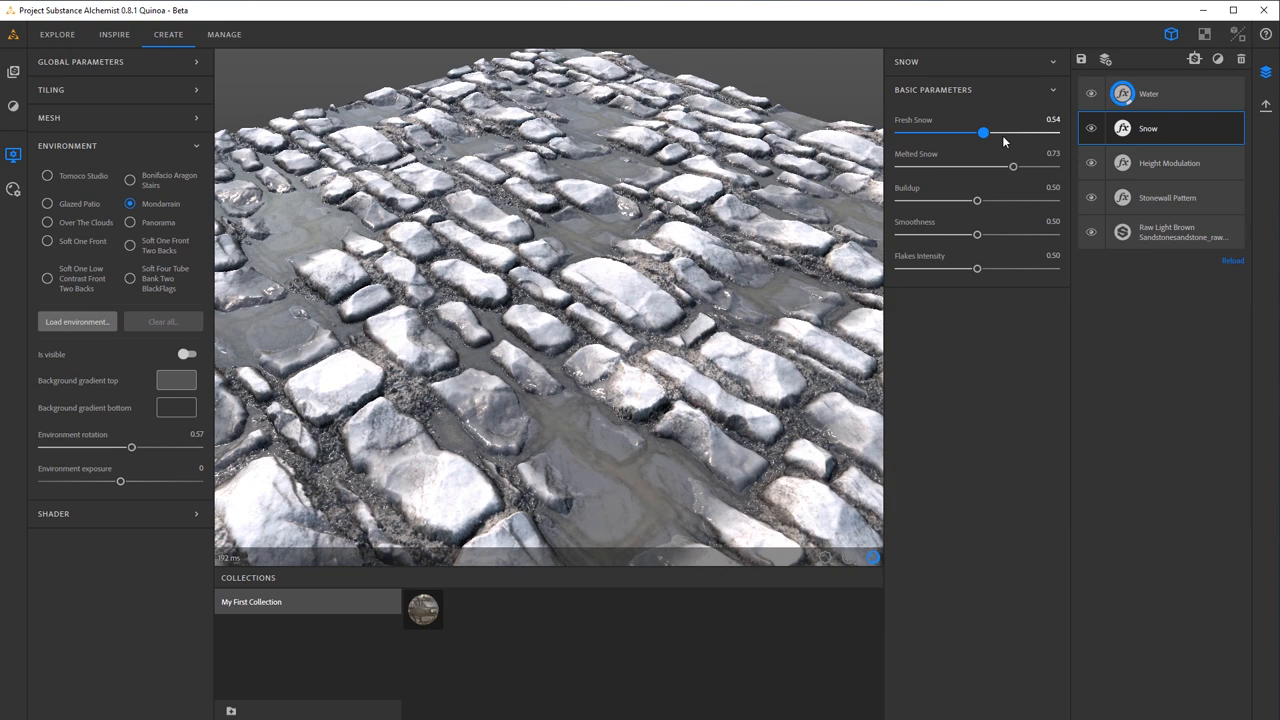
pyautogui.moveTo(983, 132); pyautogui.dragTo(989, 132)
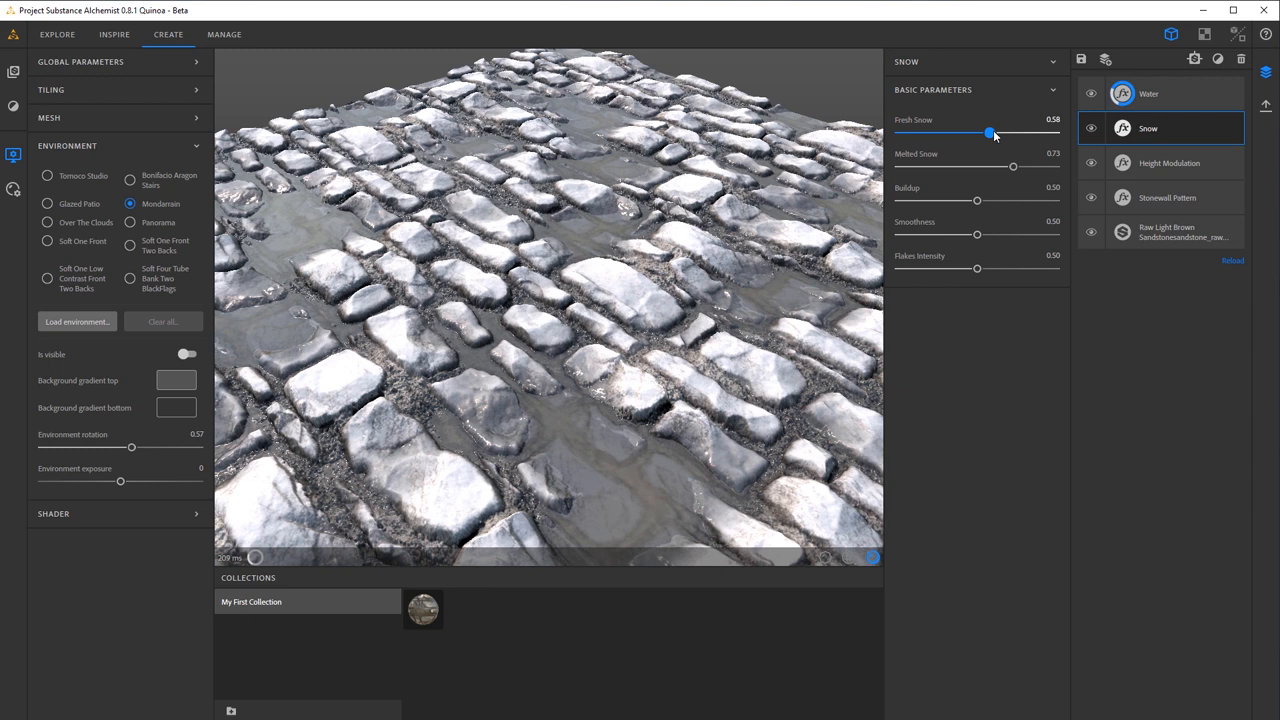
pyautogui.moveTo(977, 268); pyautogui.dragTo(1055, 268)
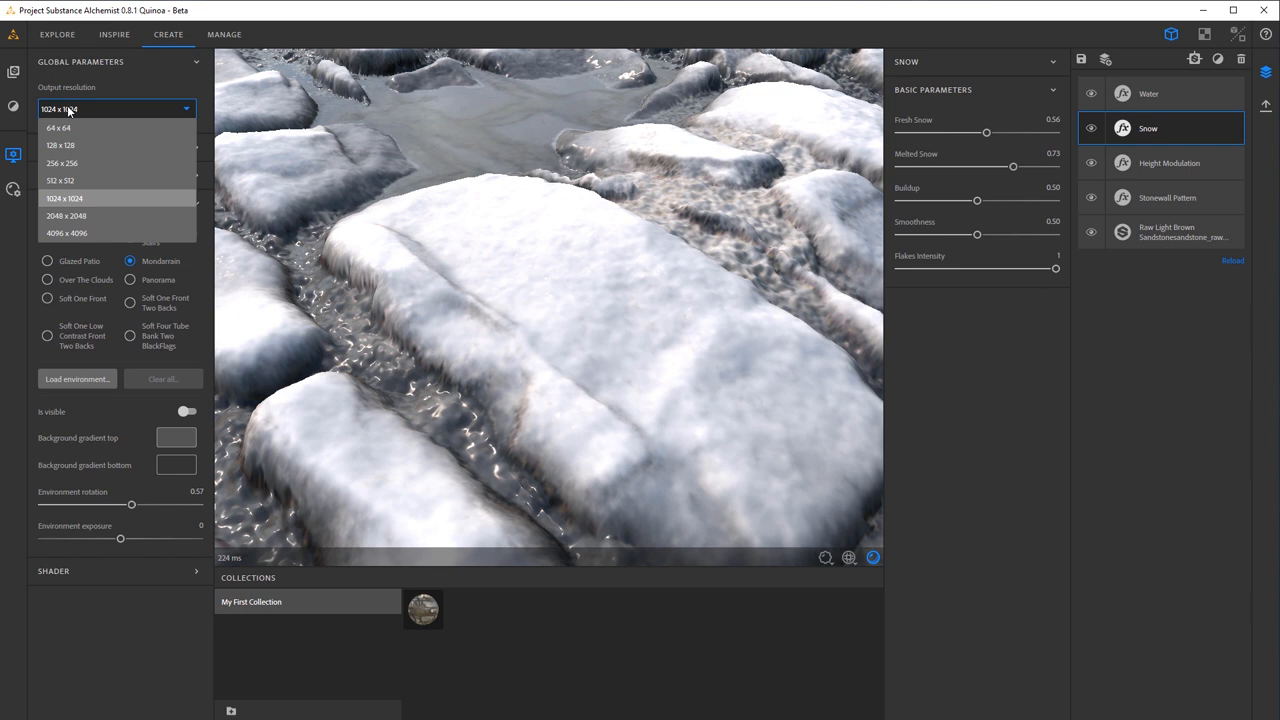
# Choose 4096 x 4096 as the global output resolution.
pyautogui.click(67, 232)
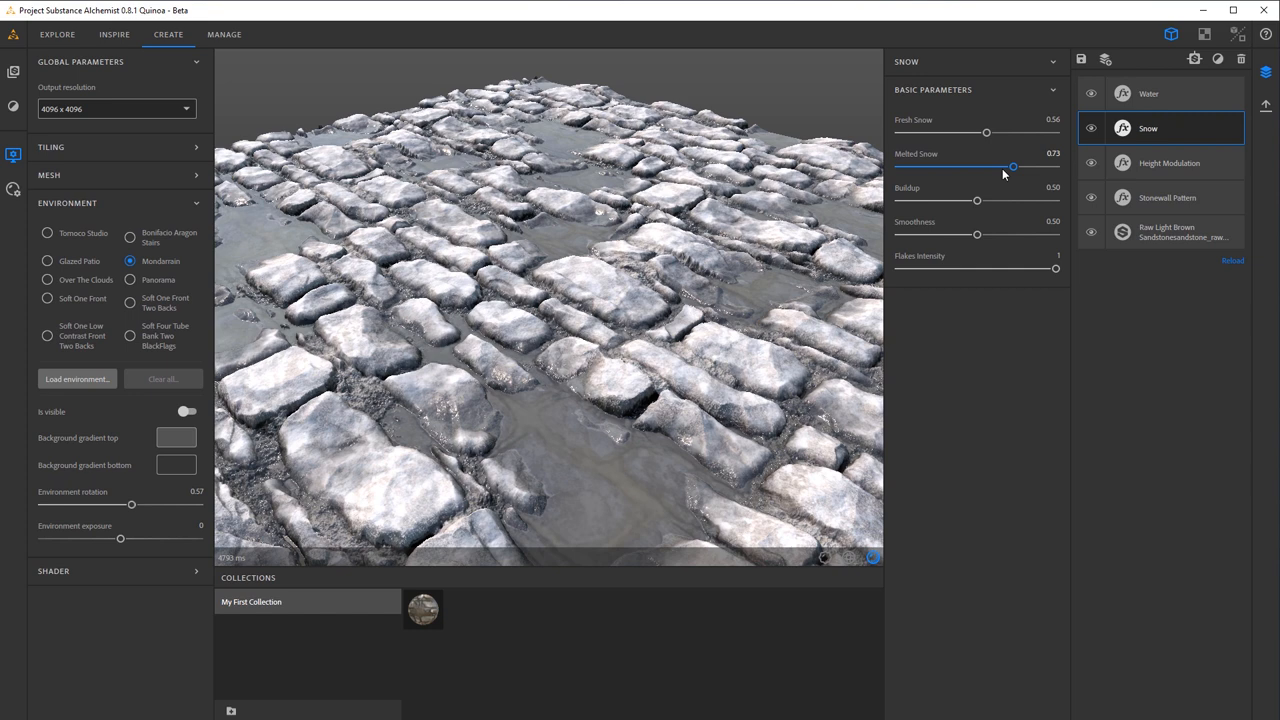
# Raise Fresh Snow slightly and push snow Smoothness to its maximum of 1.
pyautogui.moveTo(986, 132); pyautogui.dragTo(996, 132)
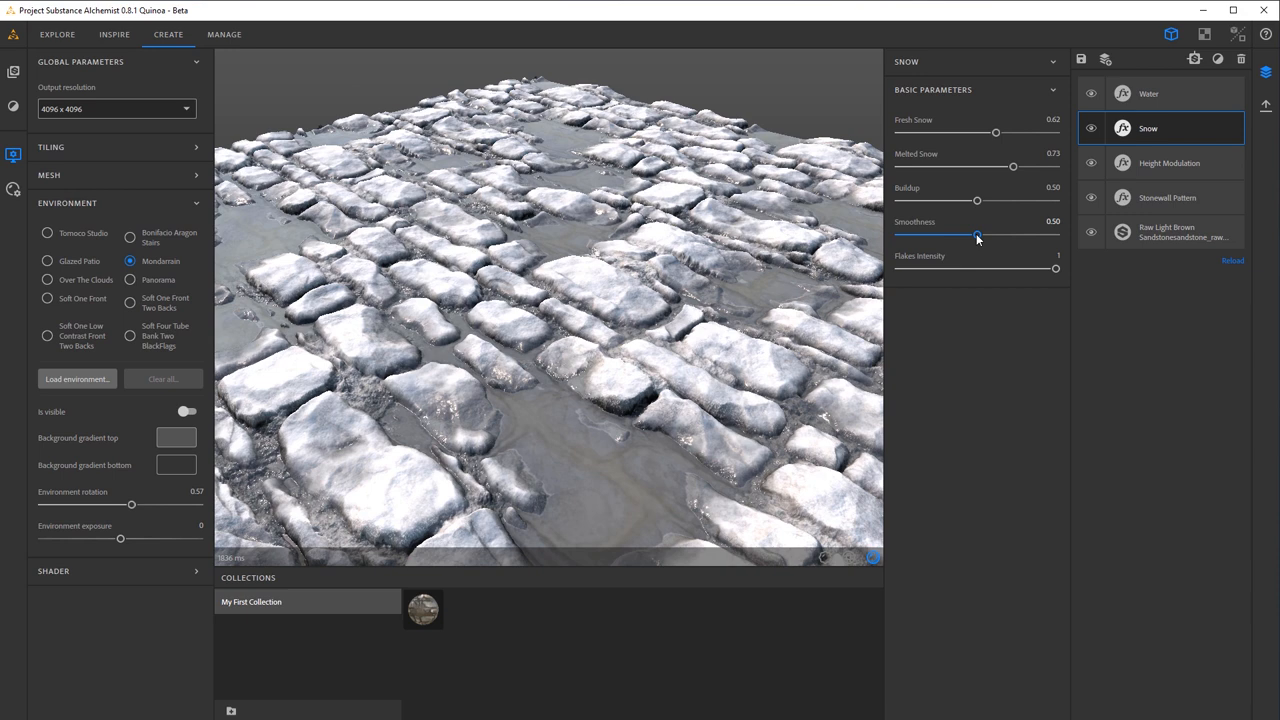
pyautogui.moveTo(977, 234); pyautogui.dragTo(1015, 234)
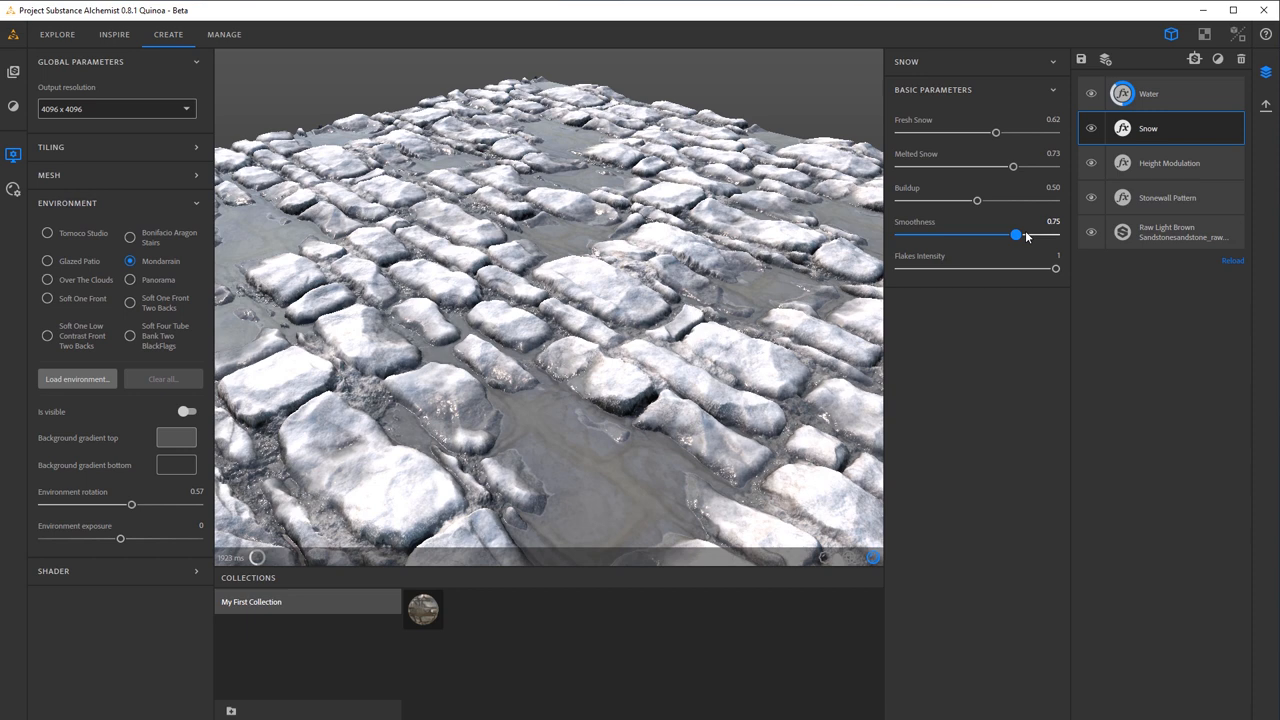
pyautogui.moveTo(1016, 234); pyautogui.dragTo(1055, 234)
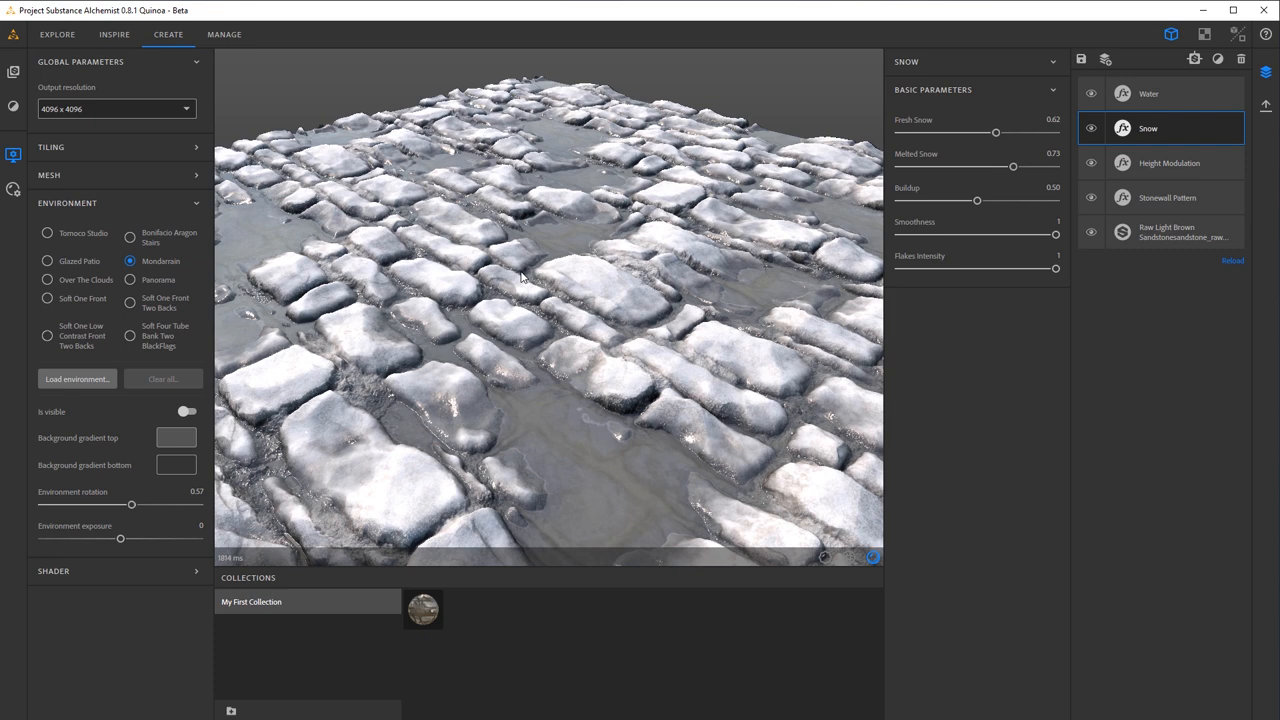
pyautogui.moveTo(520, 275); pyautogui.dragTo(580, 260)
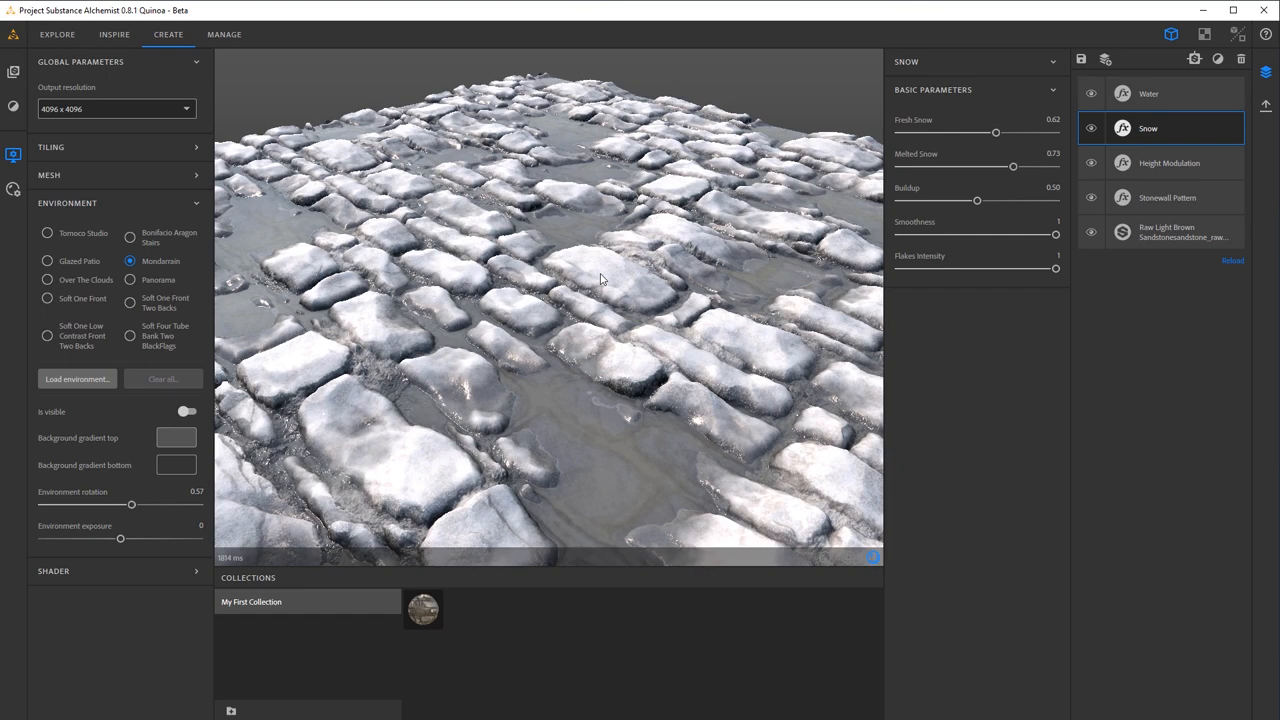
# Settle Fresh Snow at 0.59 and bring up the Water layer's settings.
pyautogui.moveTo(996, 132); pyautogui.dragTo(989, 132)
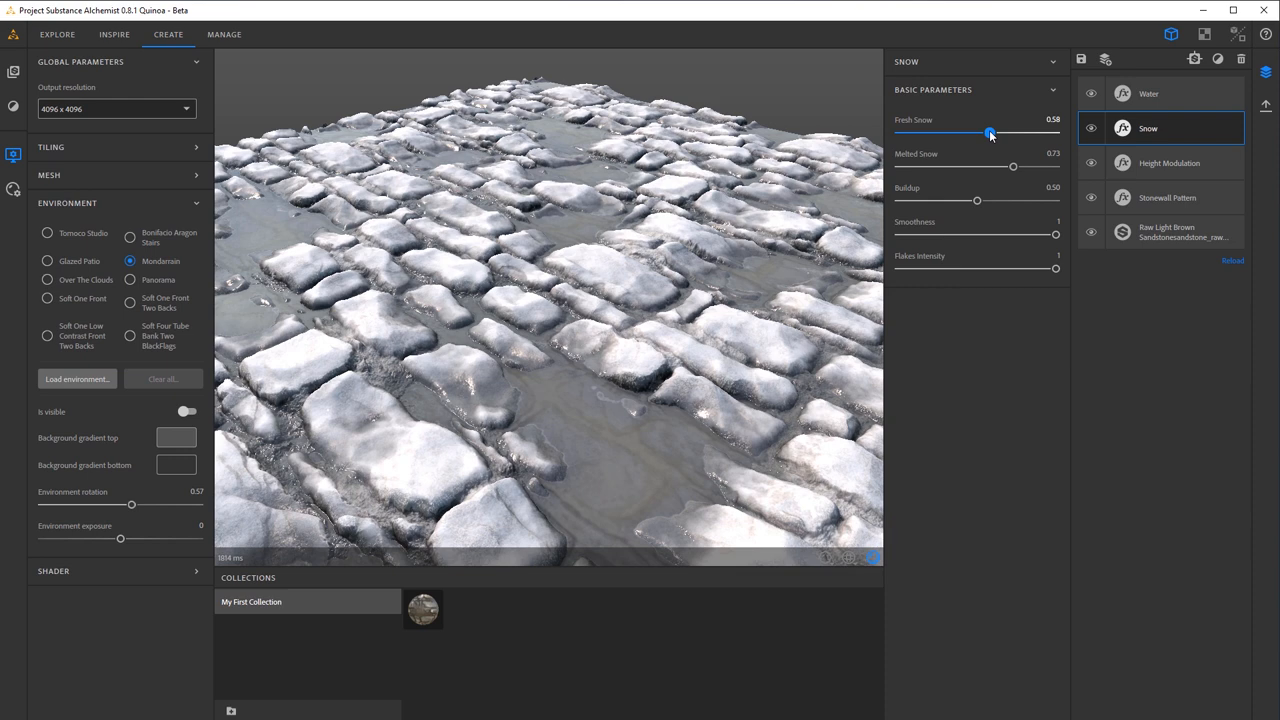
pyautogui.moveTo(990, 131); pyautogui.dragTo(987, 131)
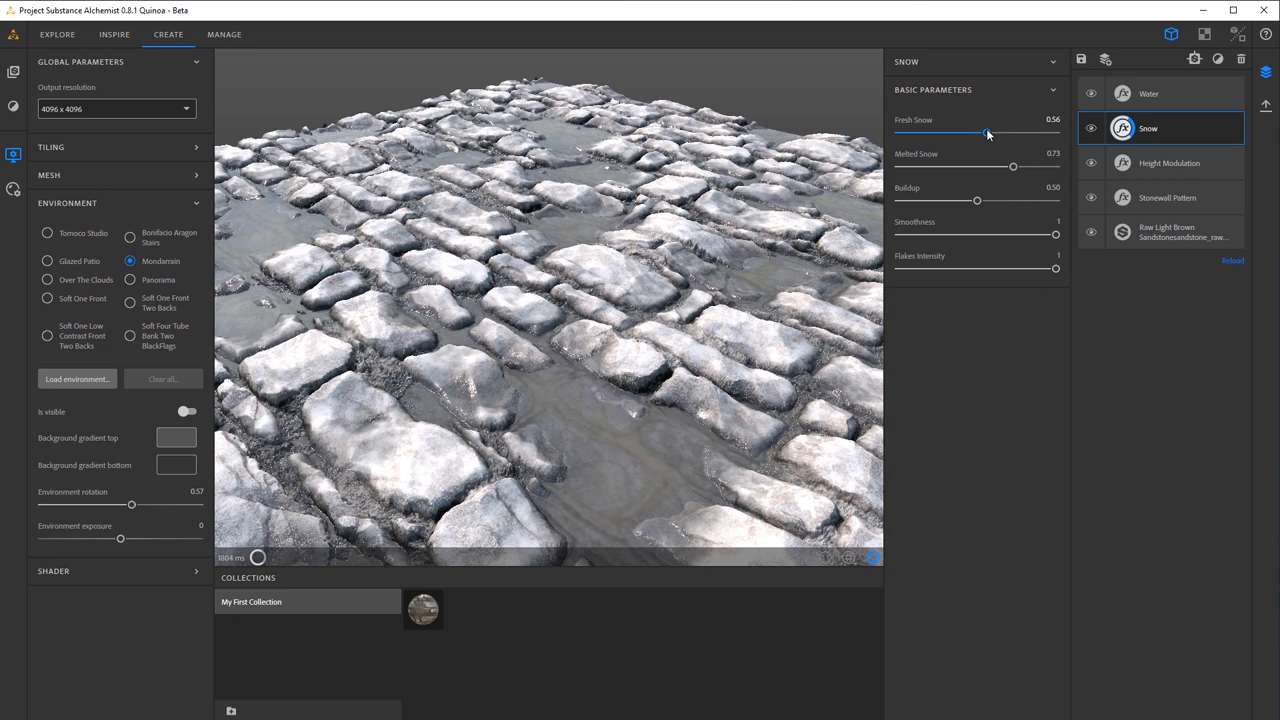
pyautogui.moveTo(986, 133); pyautogui.dragTo(992, 133)
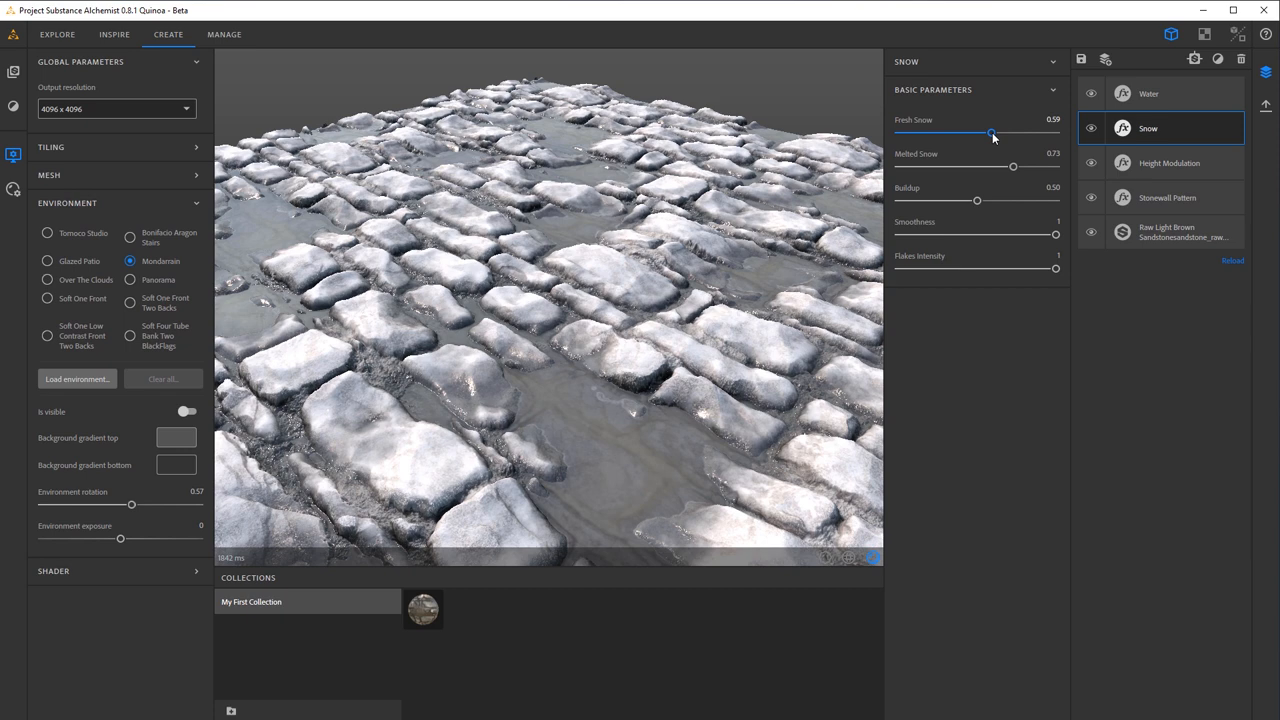
pyautogui.click(1148, 93)
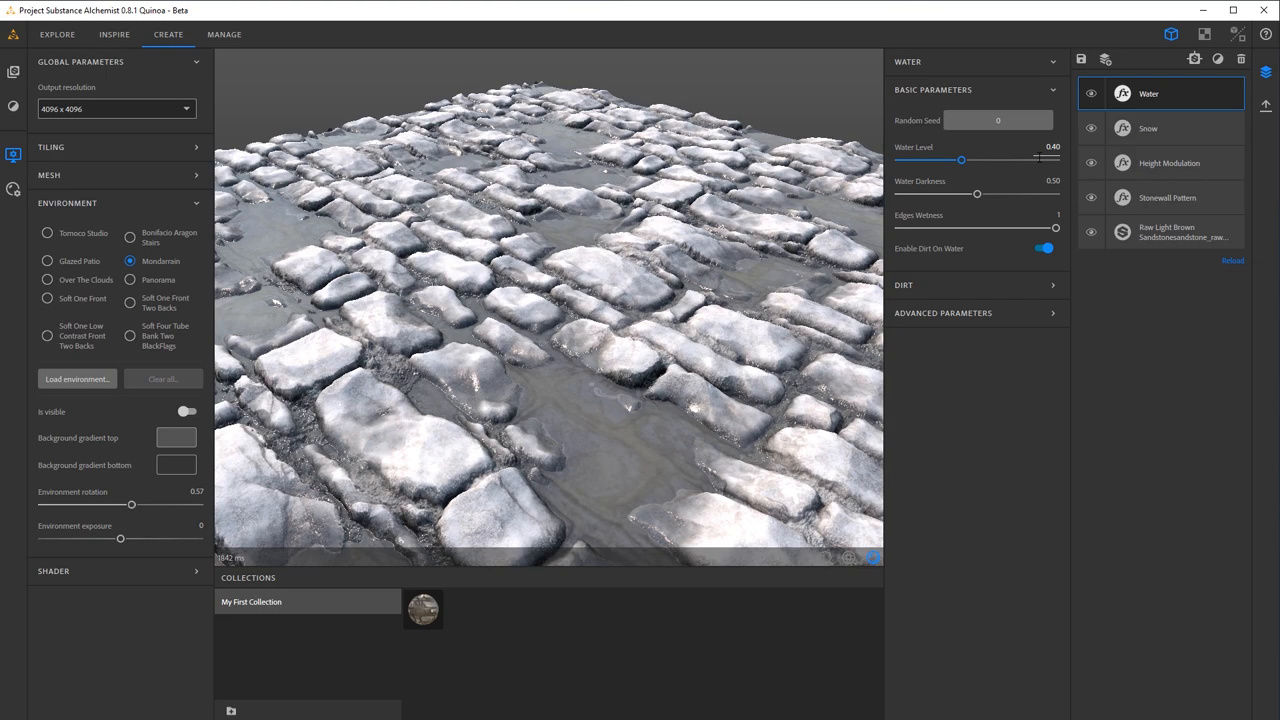
# Expand the Water layer's Dirt and Advanced Parameters sections and reframe the pavement view.
pyautogui.click(975, 285)
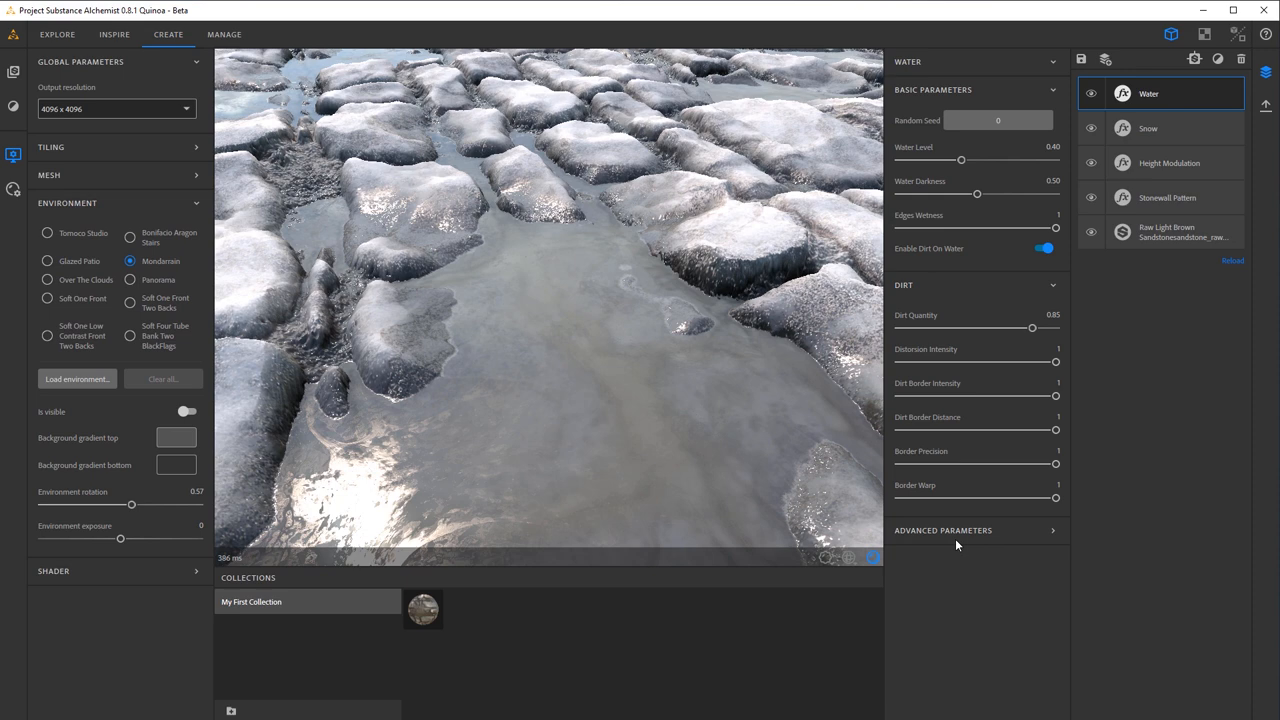
pyautogui.click(1032, 603)
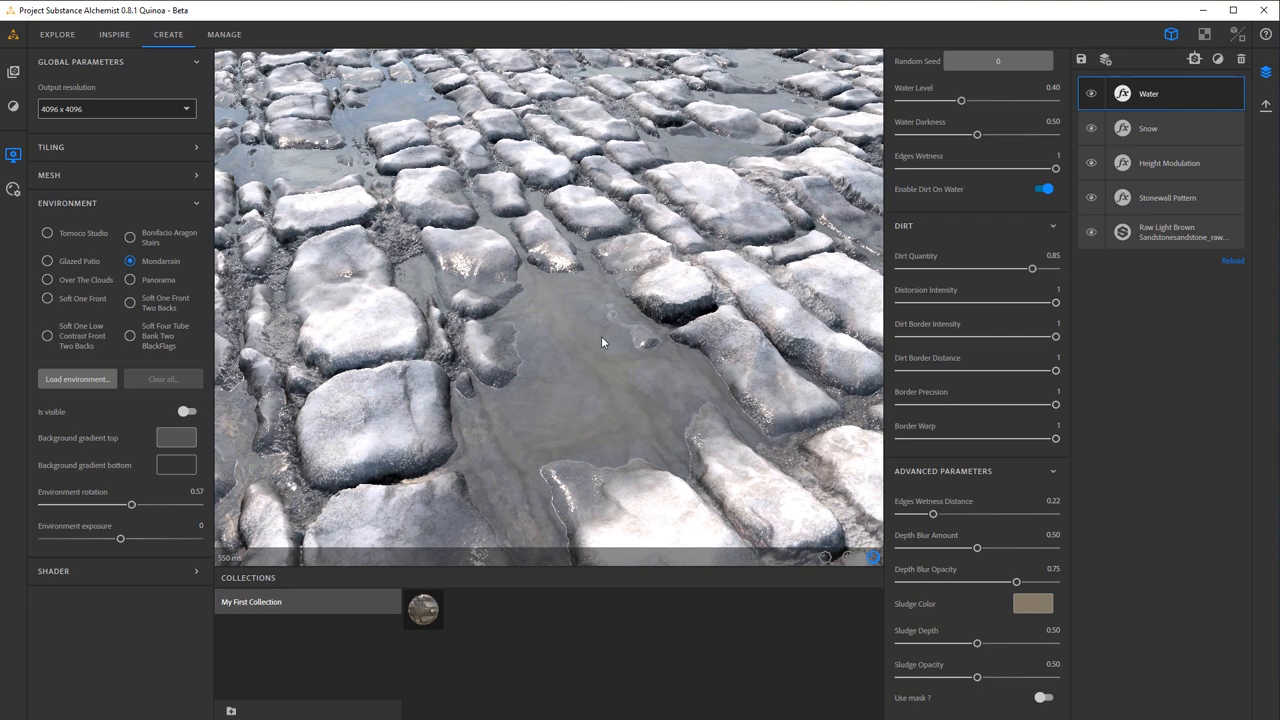
pyautogui.moveTo(600, 340); pyautogui.dragTo(620, 246)
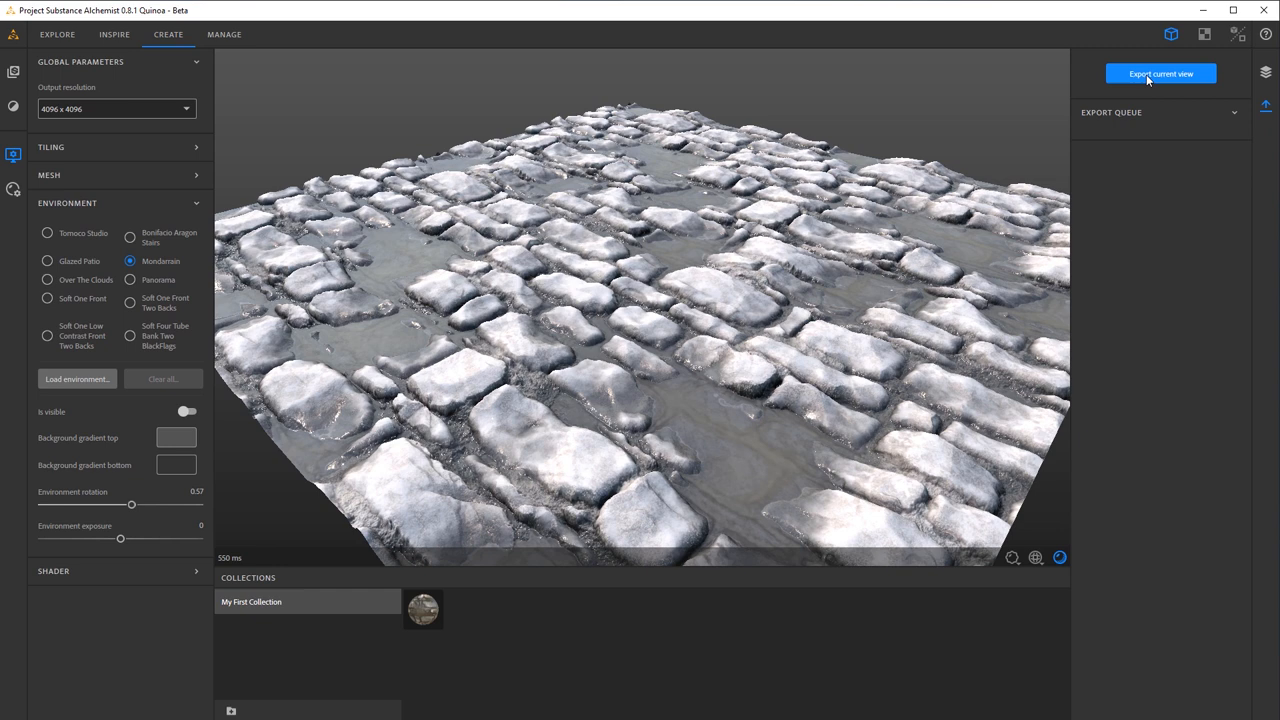
# Set the current-view export to PNG format at 4096 x 4096 resolution.
pyautogui.click(1160, 73)
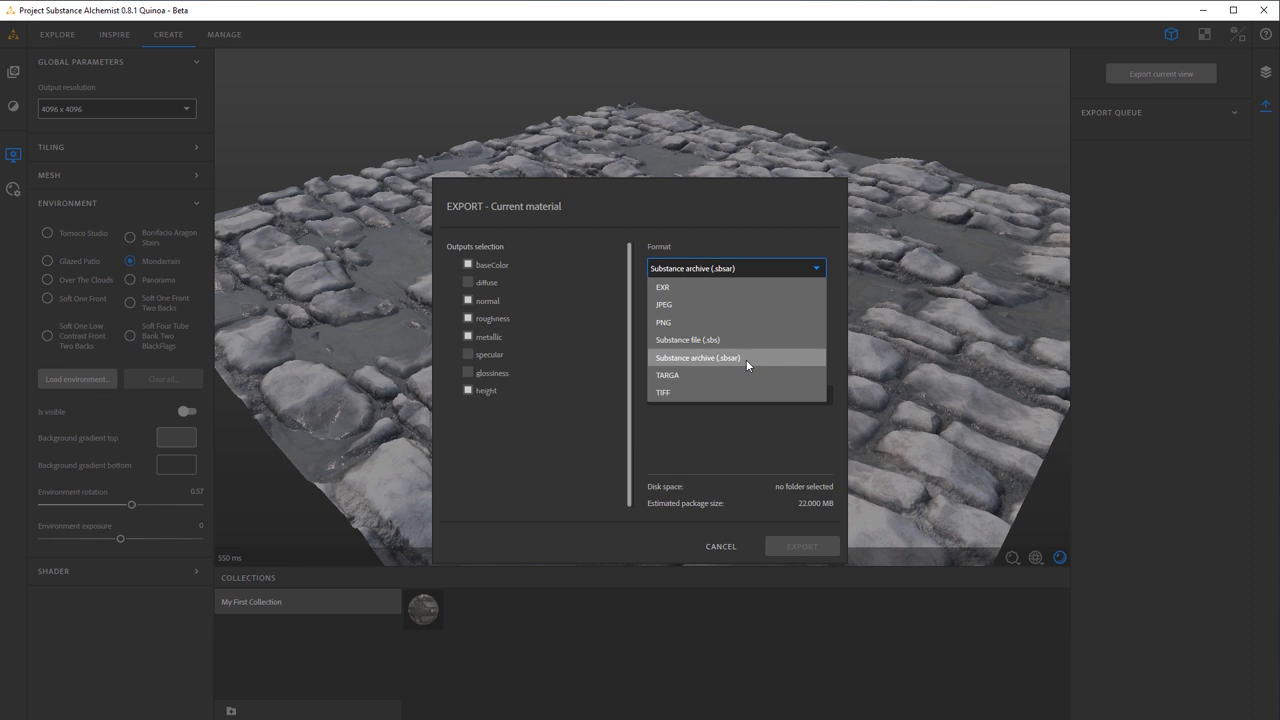
pyautogui.click(663, 304)
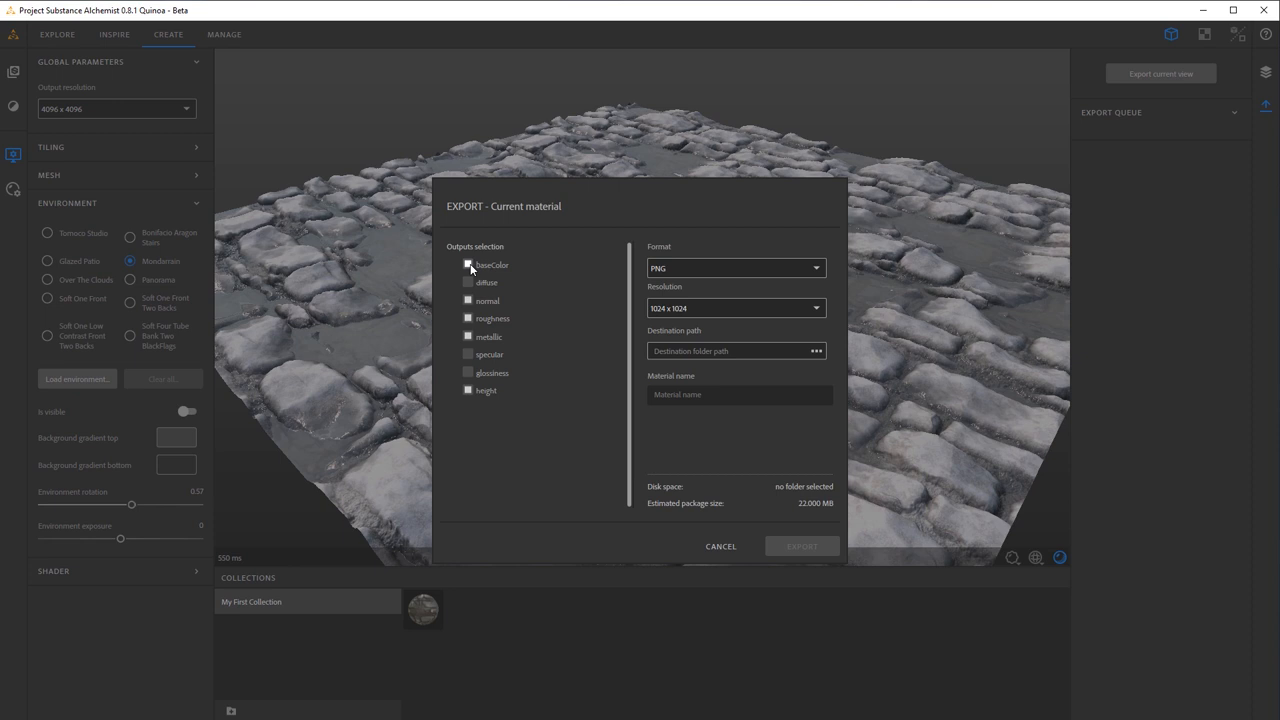
pyautogui.click(735, 308)
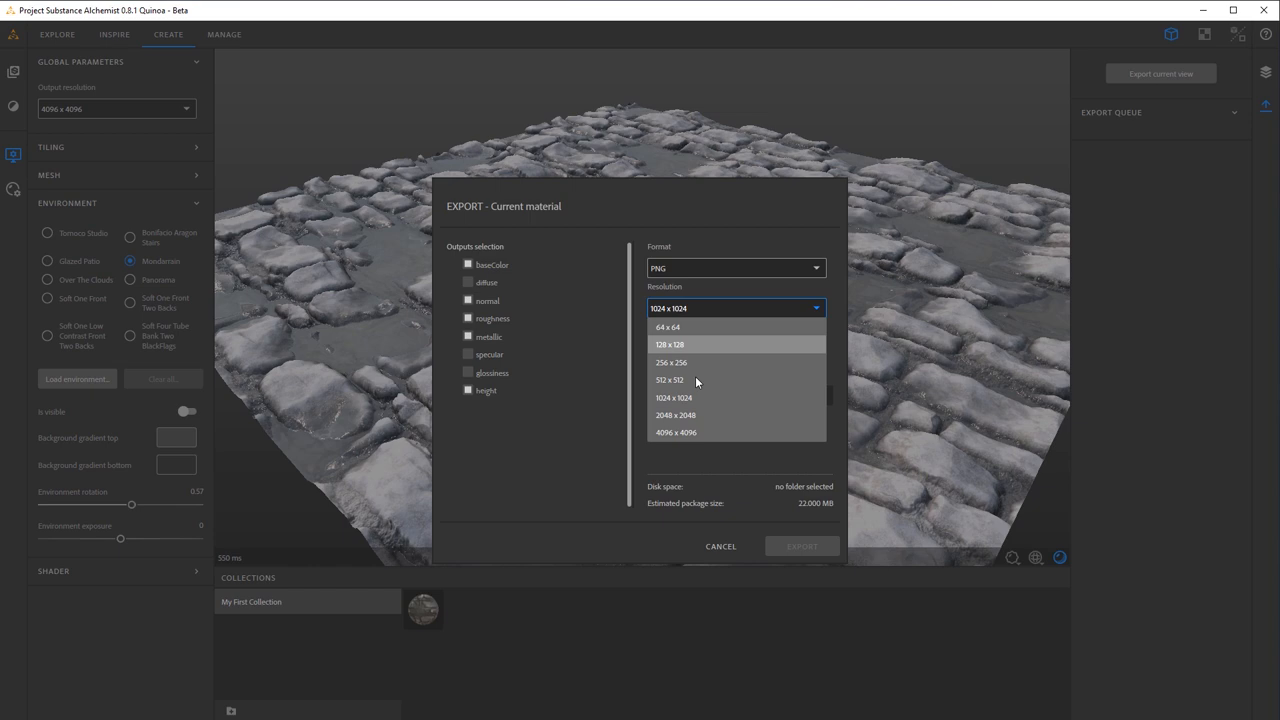
pyautogui.click(815, 350)
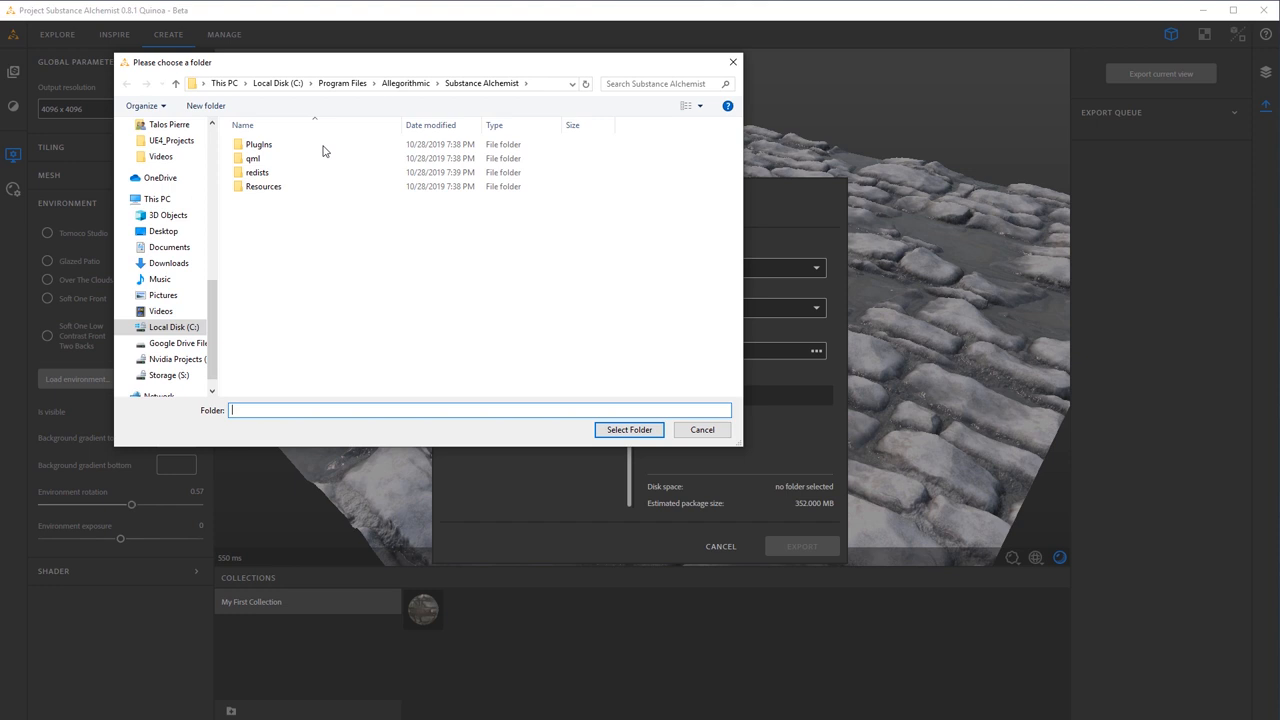
# Set the export destination to the Snow_Stones folder.
pyautogui.click(157, 246)
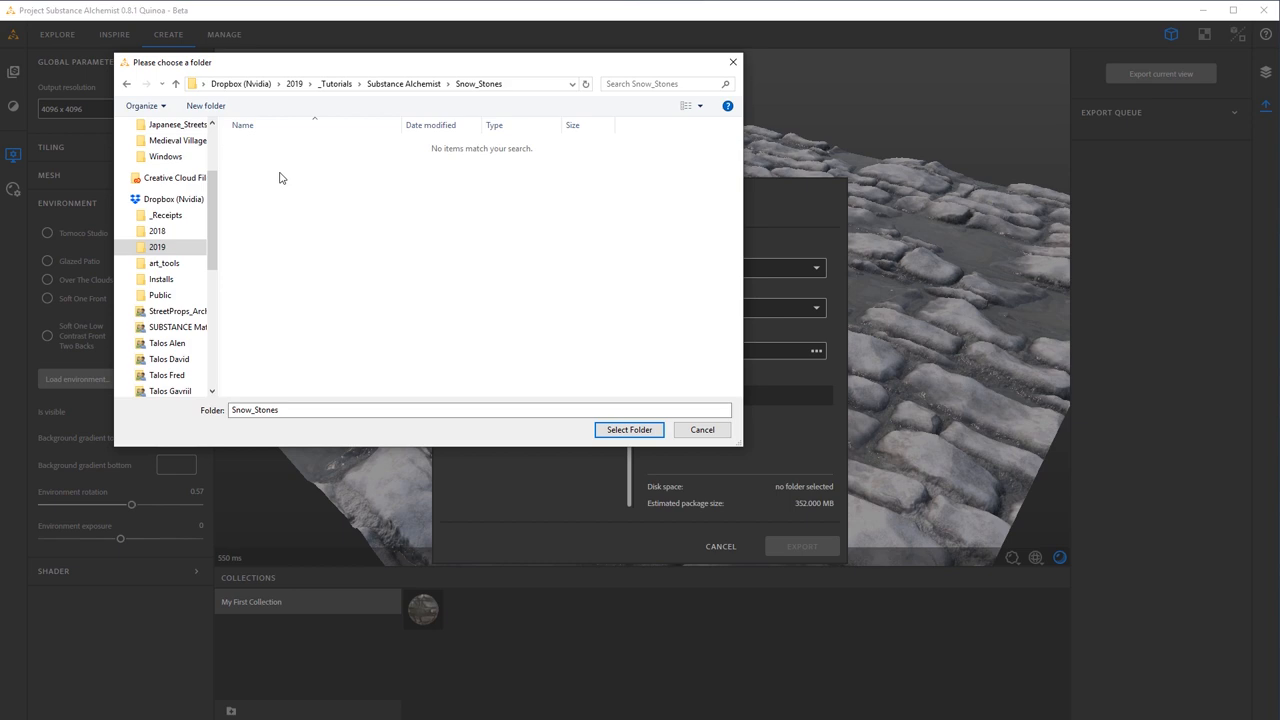
pyautogui.click(628, 429)
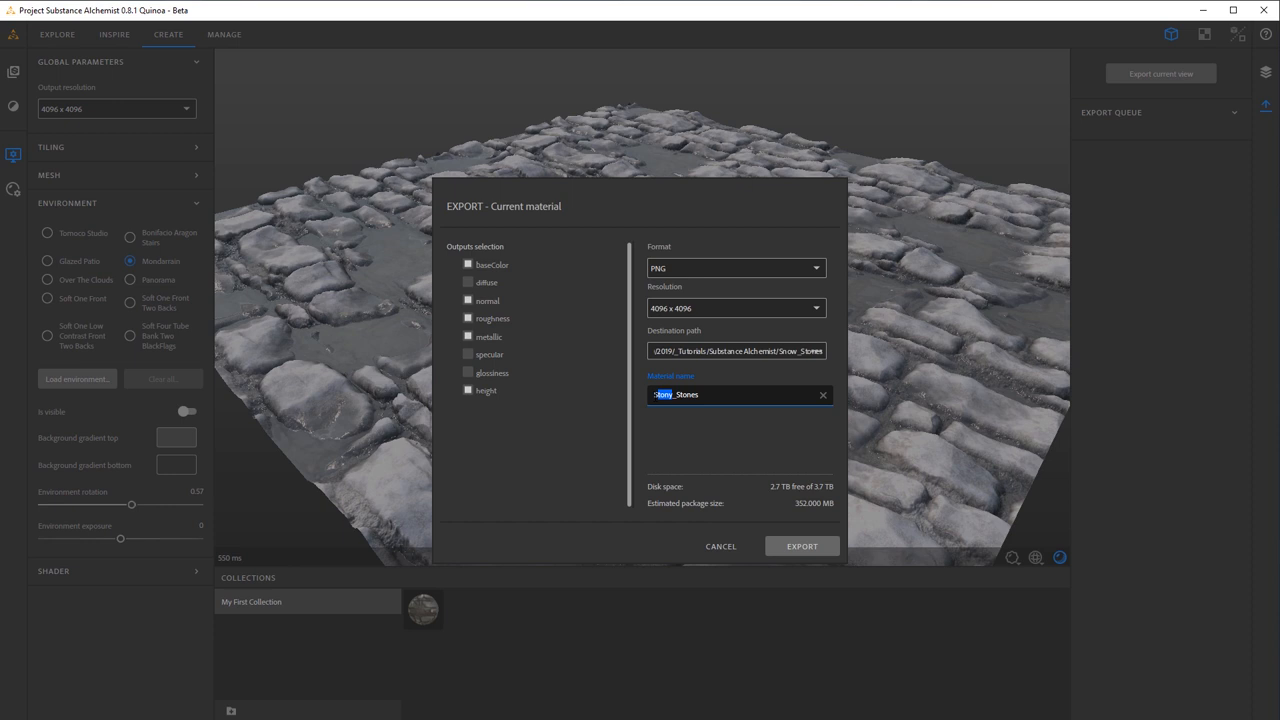
# Name the material 'Snowy_Stones' and export its texture maps.
pyautogui.write('Snowy_Stones')
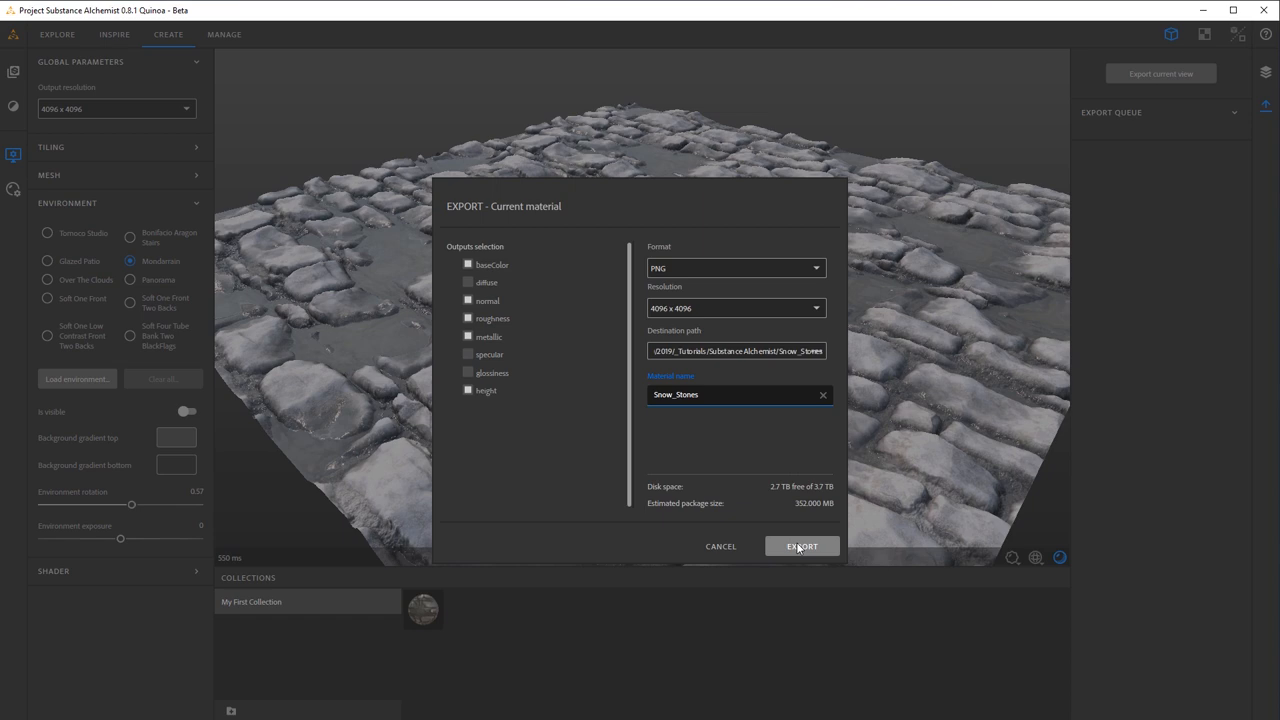
pyautogui.click(801, 546)
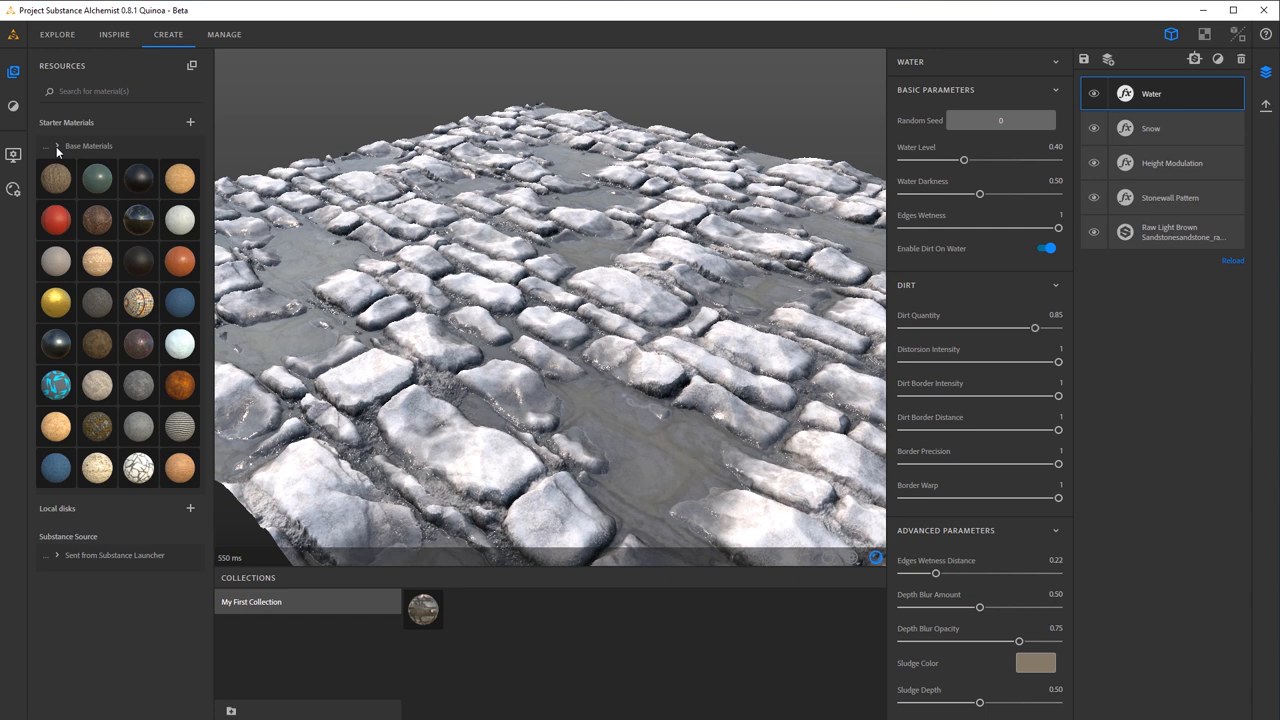
# Preview the leaf, grass and rock Atlas generators, then return to and orbit the snowy pavement.
pyautogui.click(57, 145)
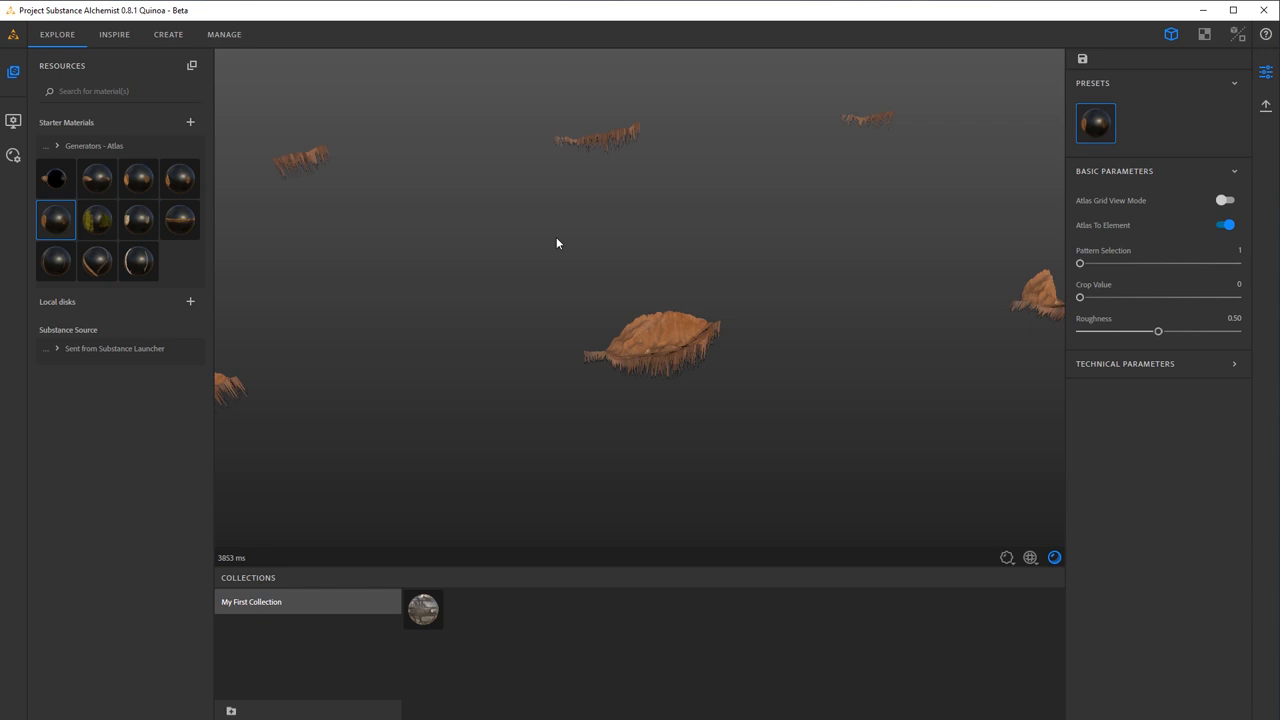
pyautogui.click(97, 219)
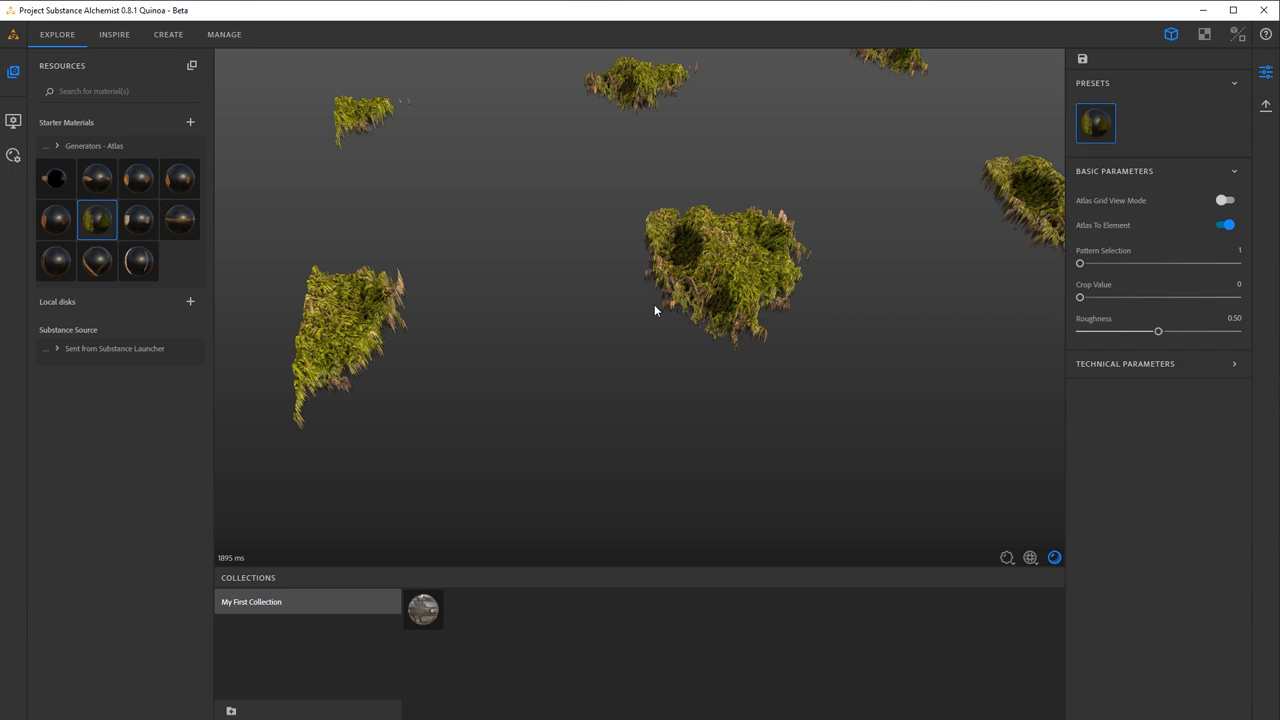
pyautogui.click(179, 219)
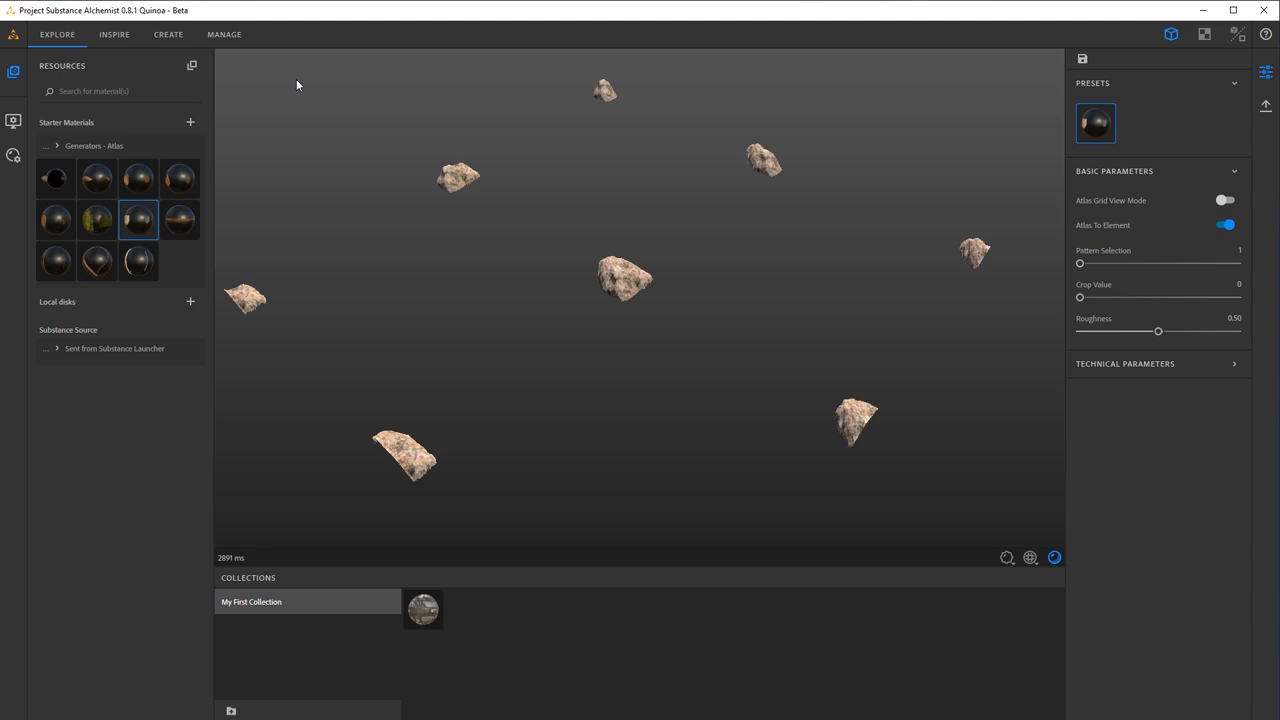
pyautogui.click(168, 34)
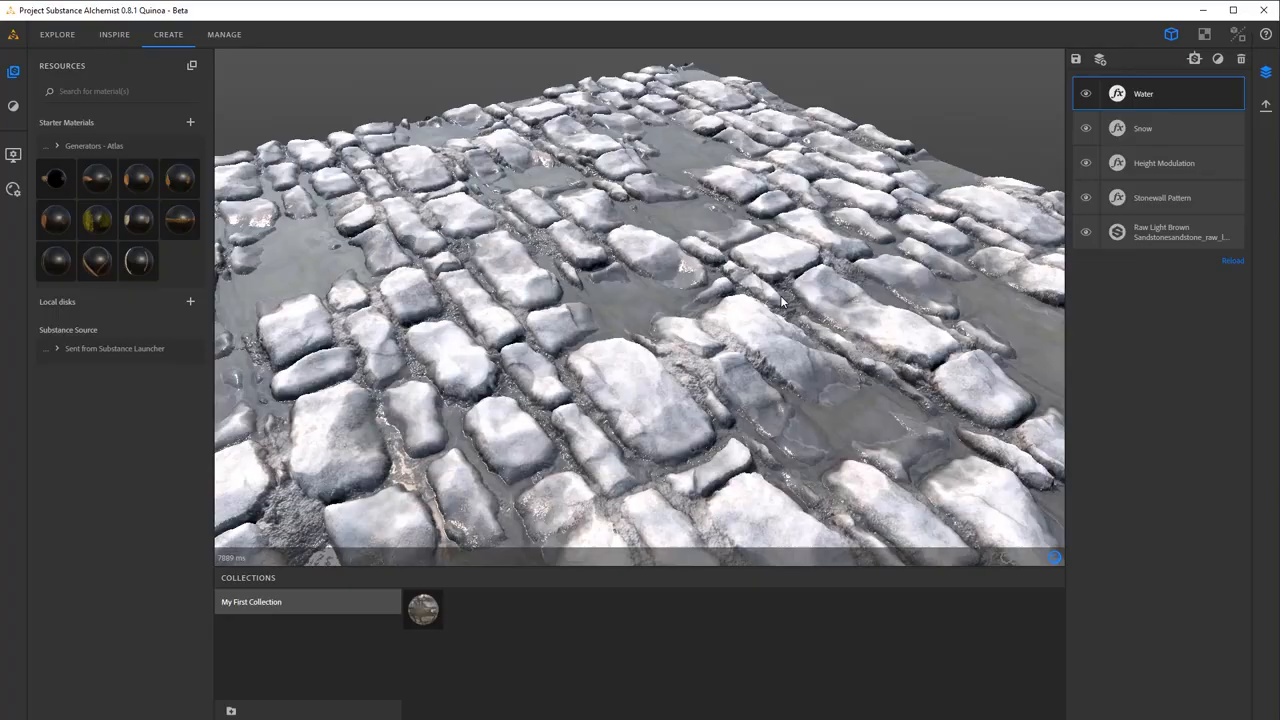
pyautogui.moveTo(783, 300); pyautogui.dragTo(735, 177)
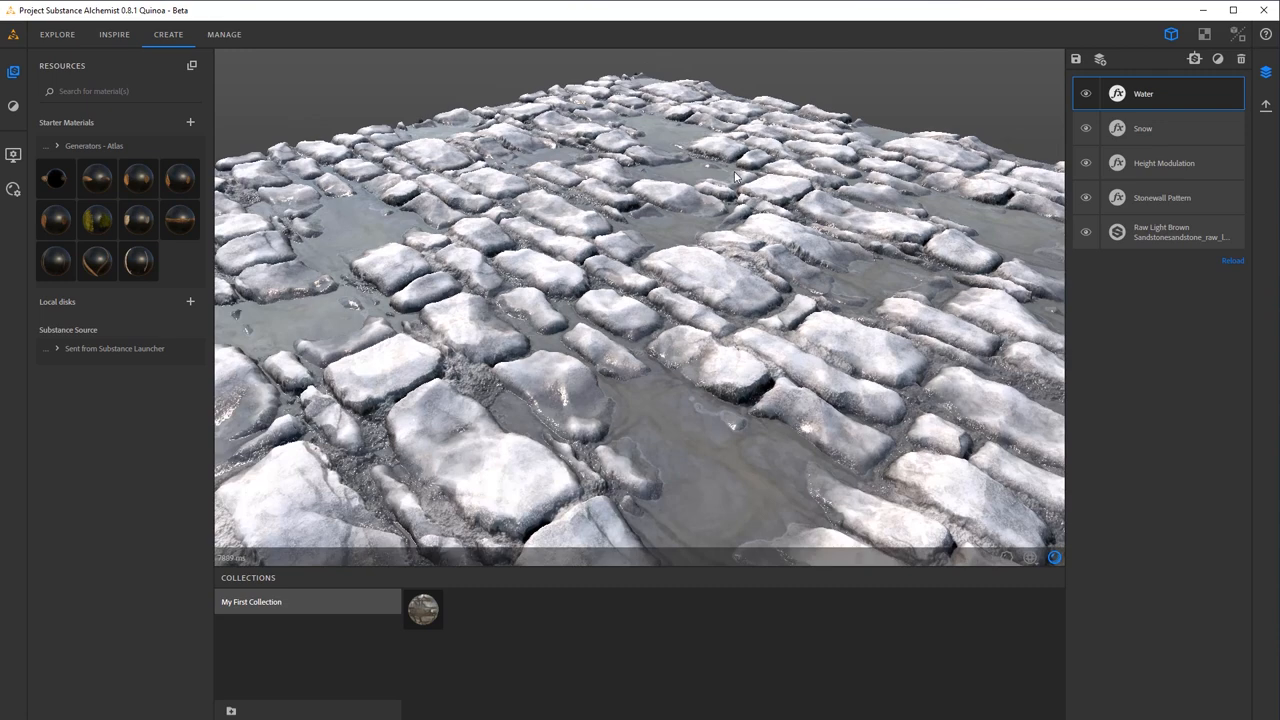